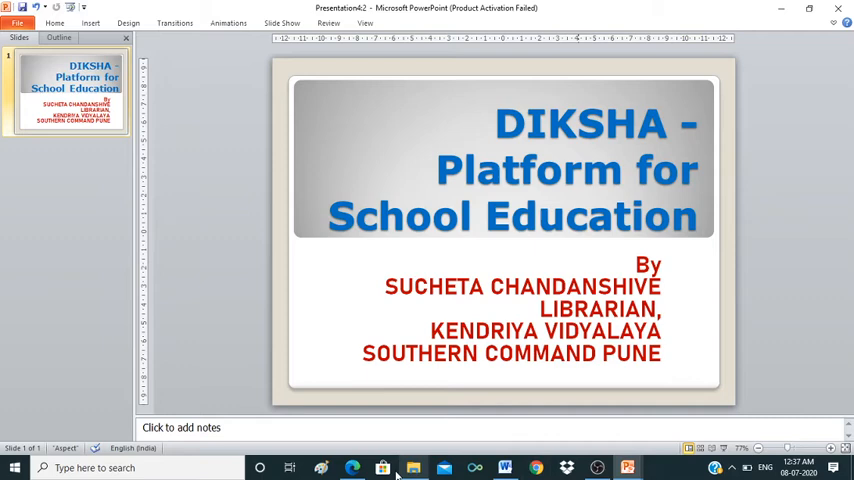
Step: Switch from the slides to Edge and bring up the DIKSHA explore page tab
left_click(378, 469)
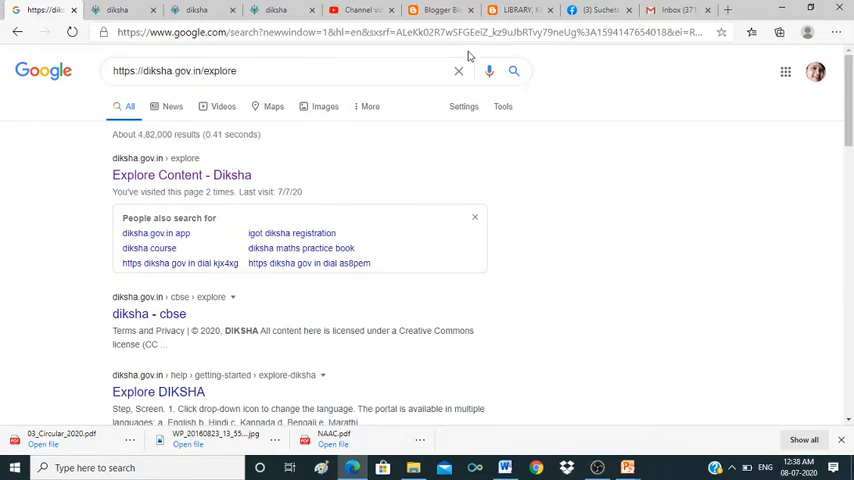
left_click(181, 174)
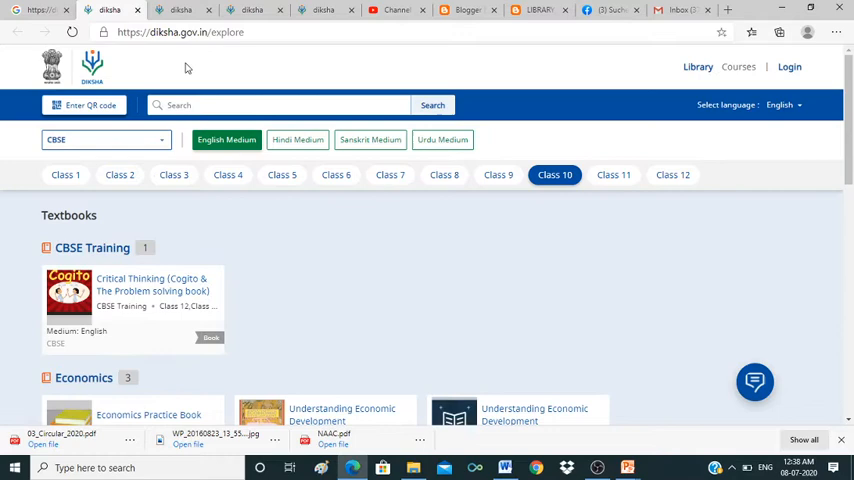
mouse_move(113, 247)
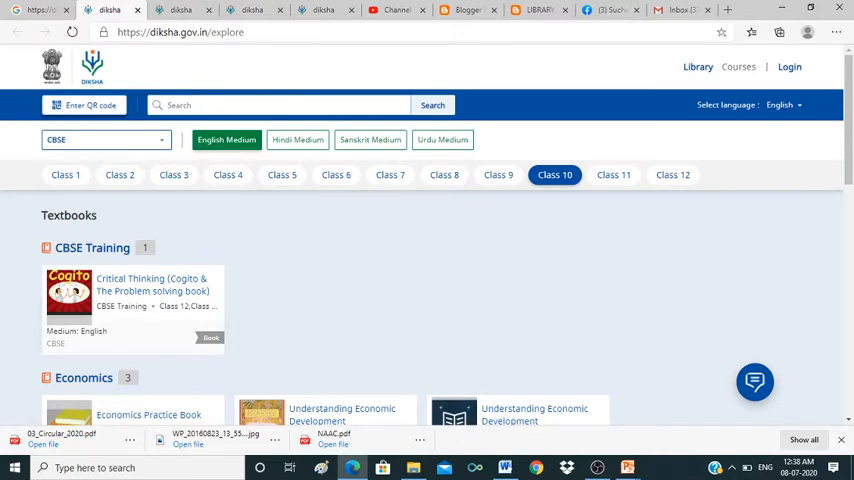
mouse_move(565, 422)
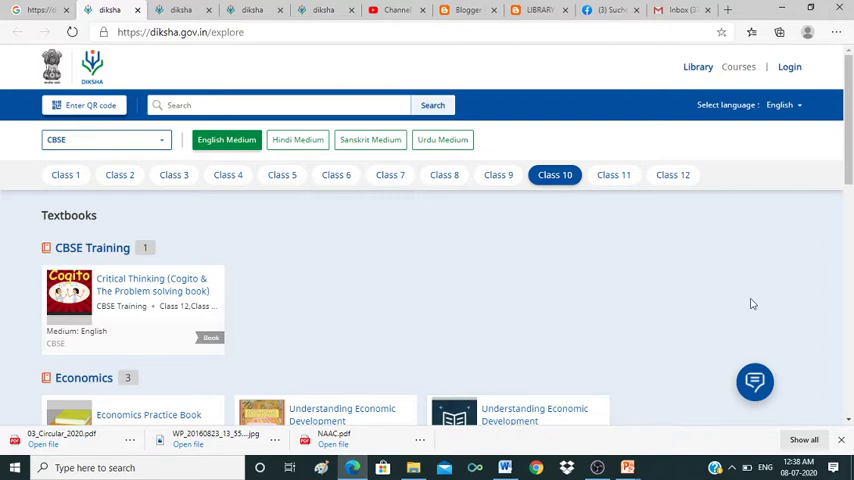
mouse_move(444, 175)
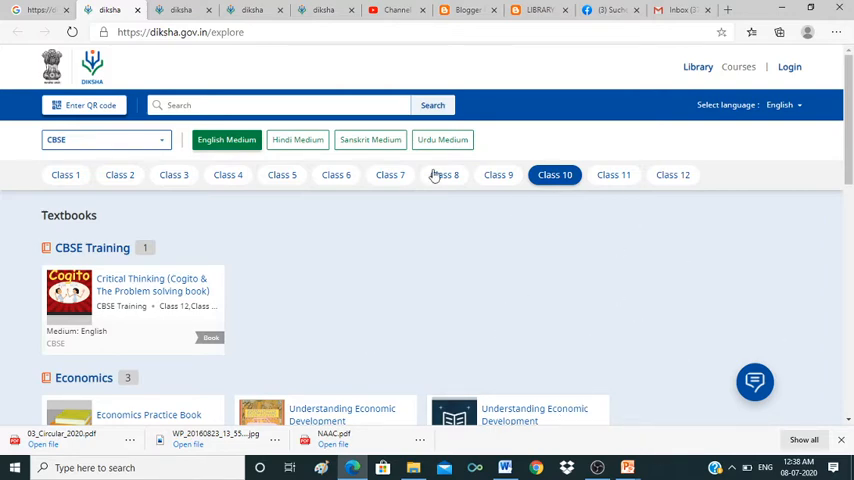
mouse_move(330, 219)
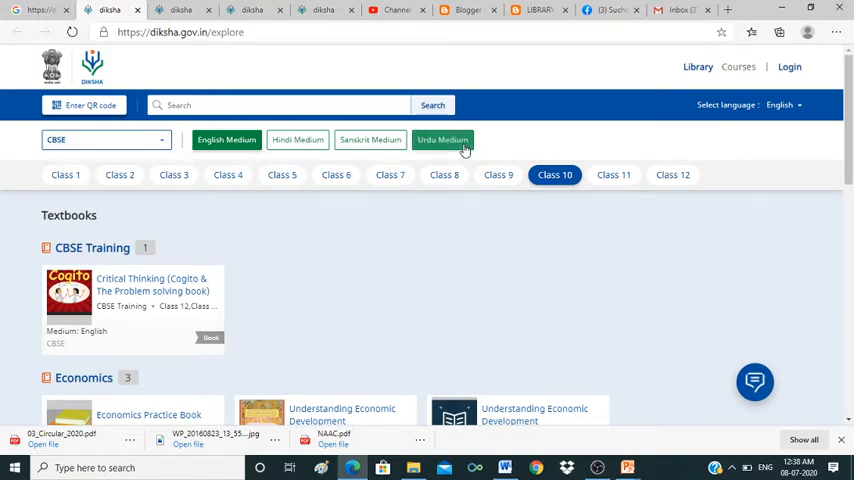
mouse_move(477, 145)
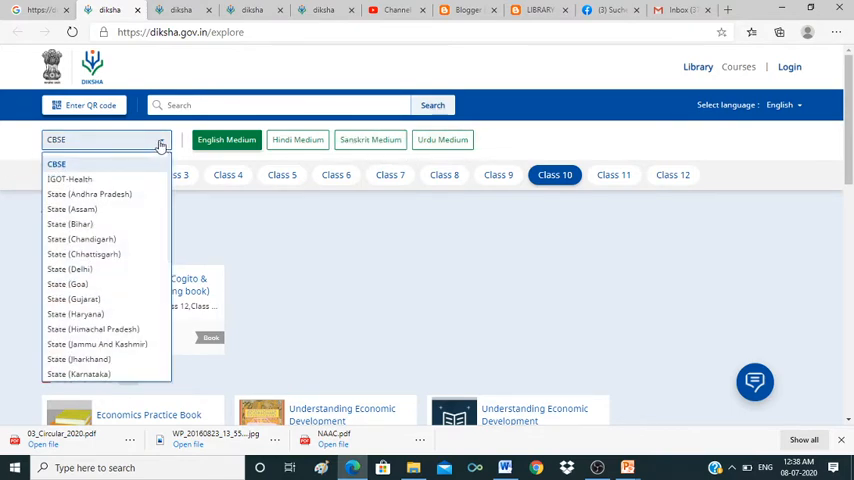
mouse_move(139, 179)
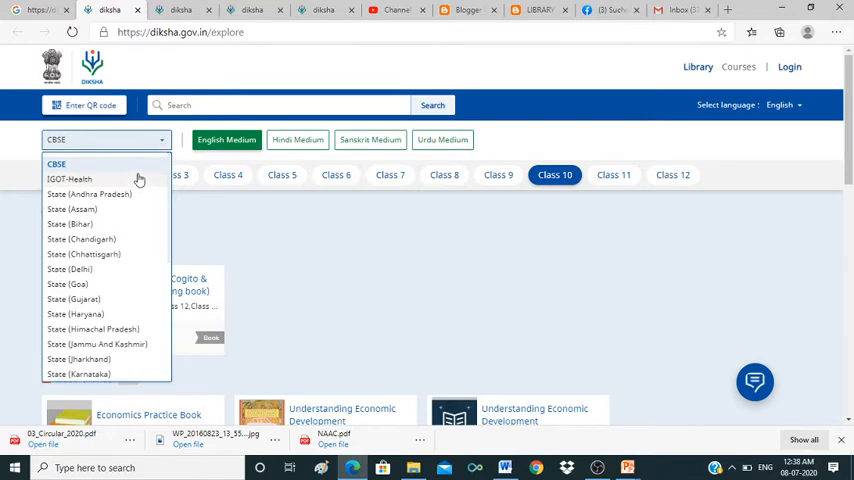
mouse_move(88, 355)
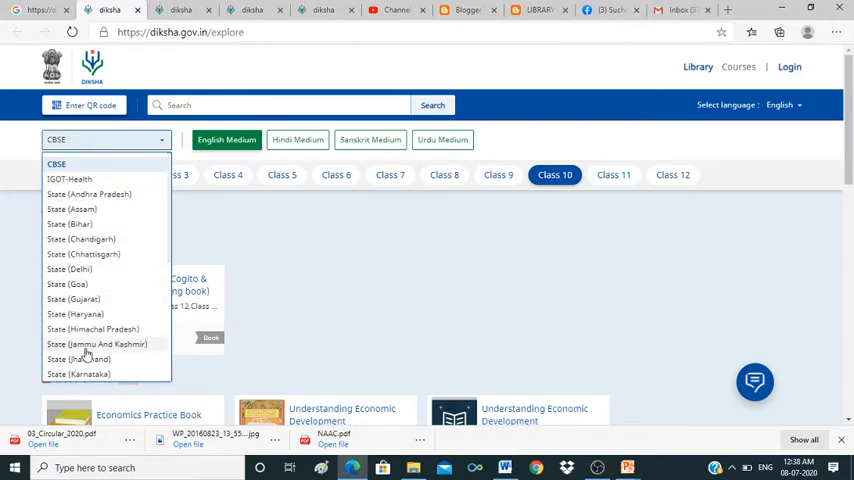
mouse_move(90, 299)
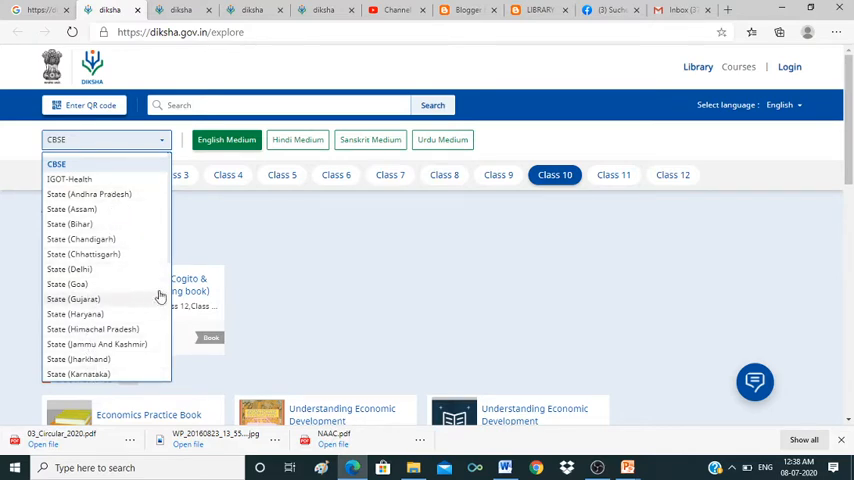
scroll("down", 3)
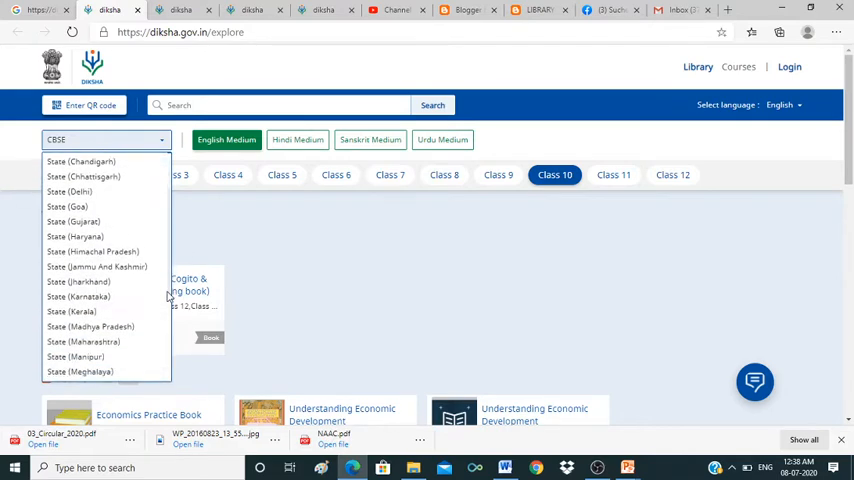
scroll("down", 3)
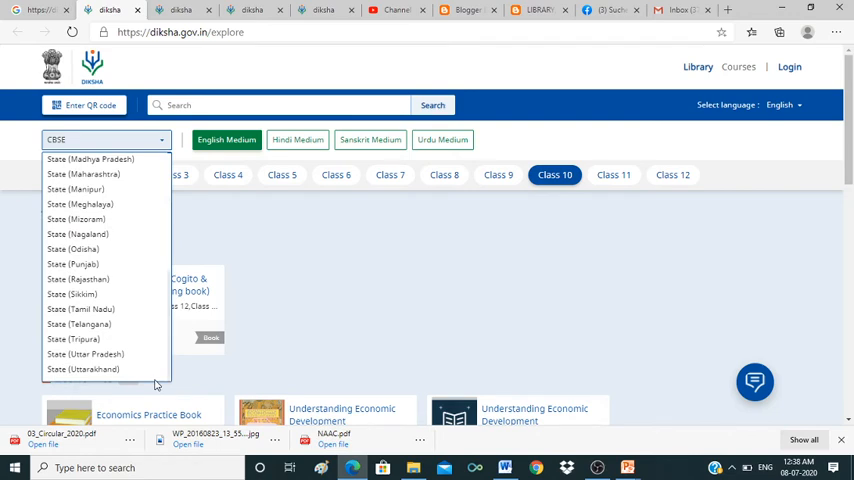
mouse_move(161, 365)
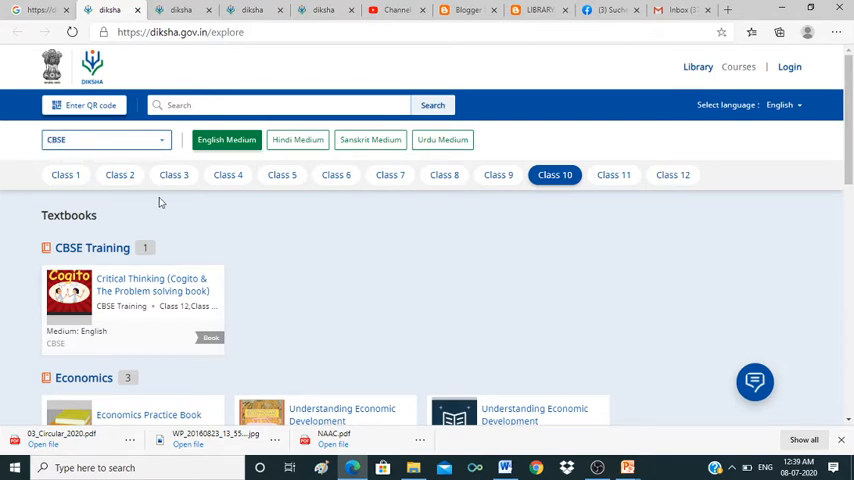
mouse_move(259, 167)
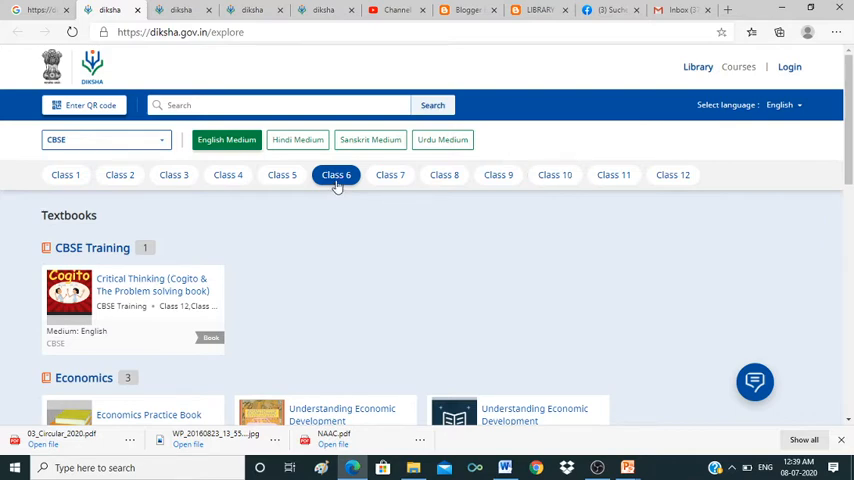
Step: Filter the explore page to Class 6 and browse its CBSE English-medium textbooks
left_click(336, 174)
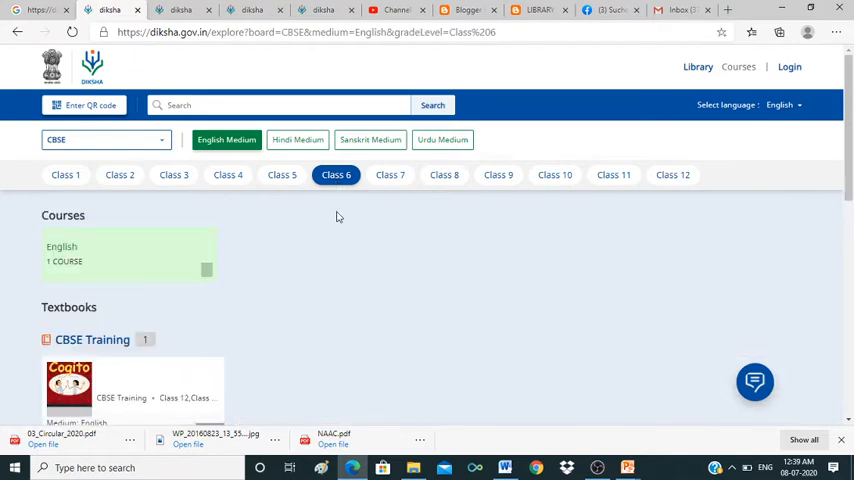
scroll("down", 3)
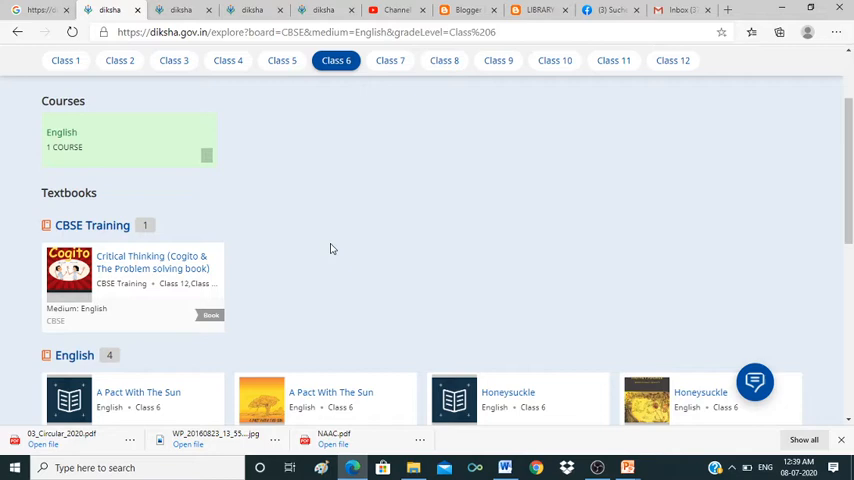
scroll("down", 3)
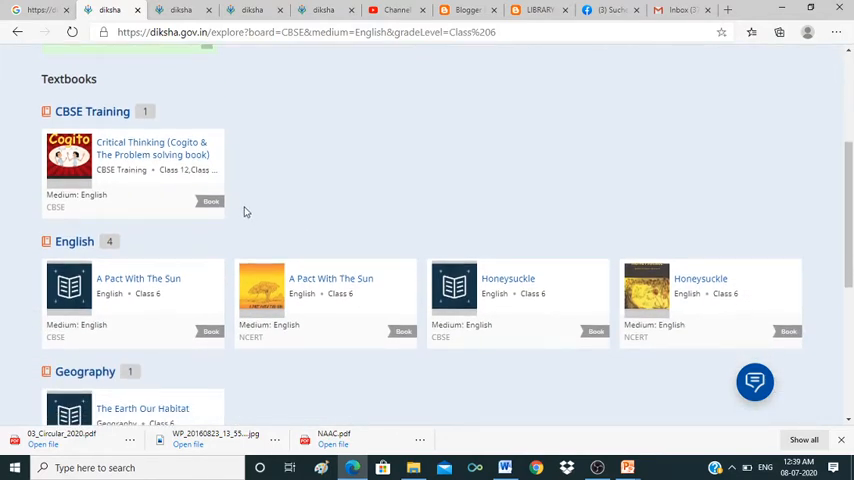
scroll("down", 3)
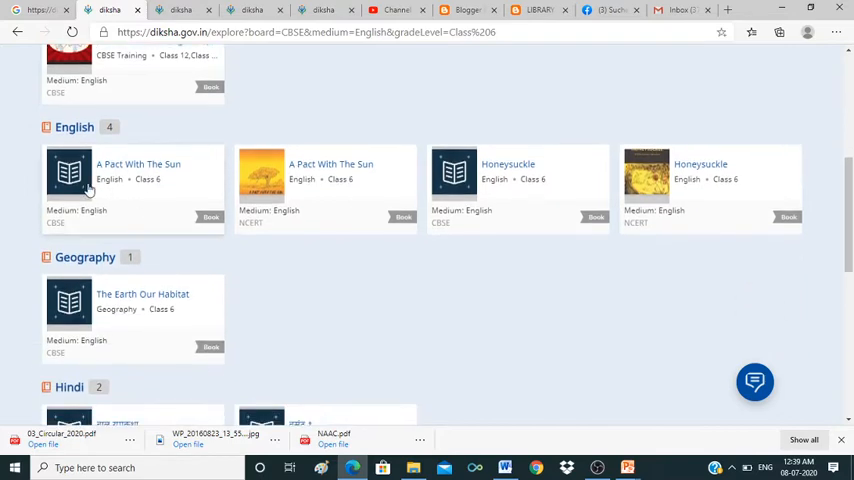
scroll("up", 3)
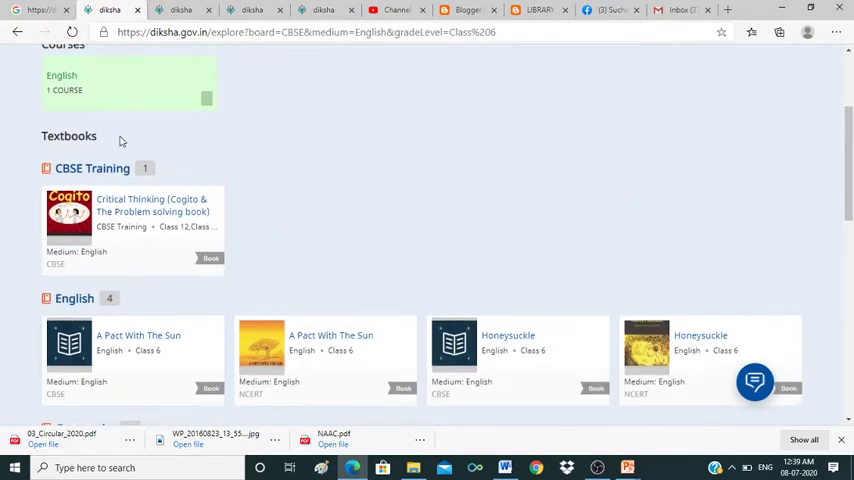
scroll("down", 3)
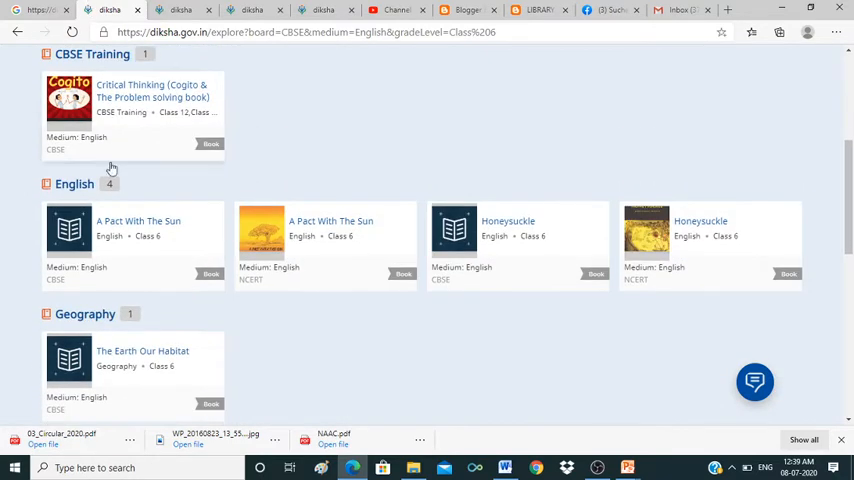
scroll("down", 3)
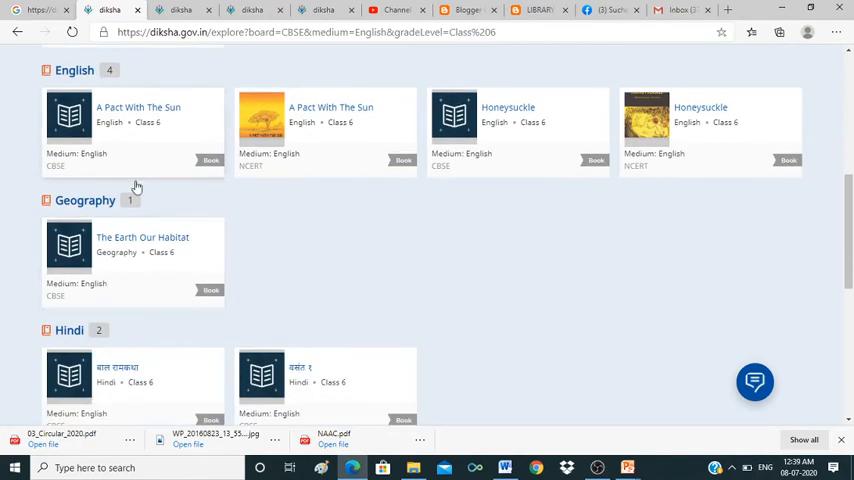
scroll("down", 3)
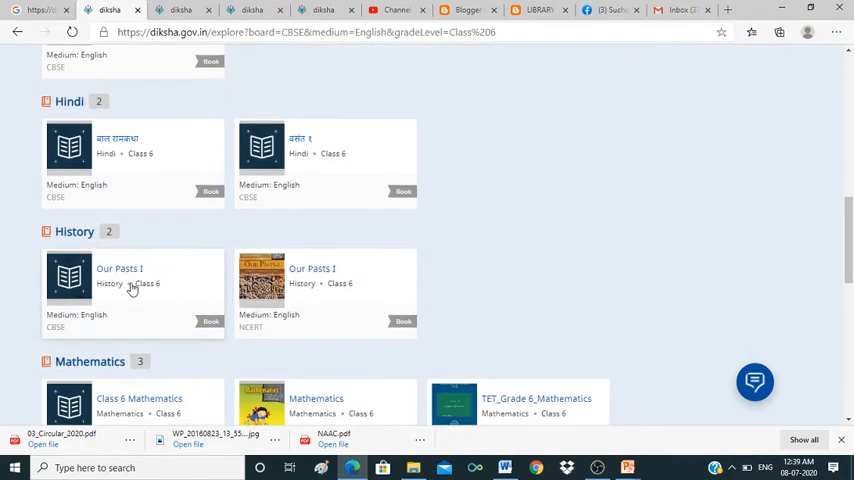
scroll("down", 3)
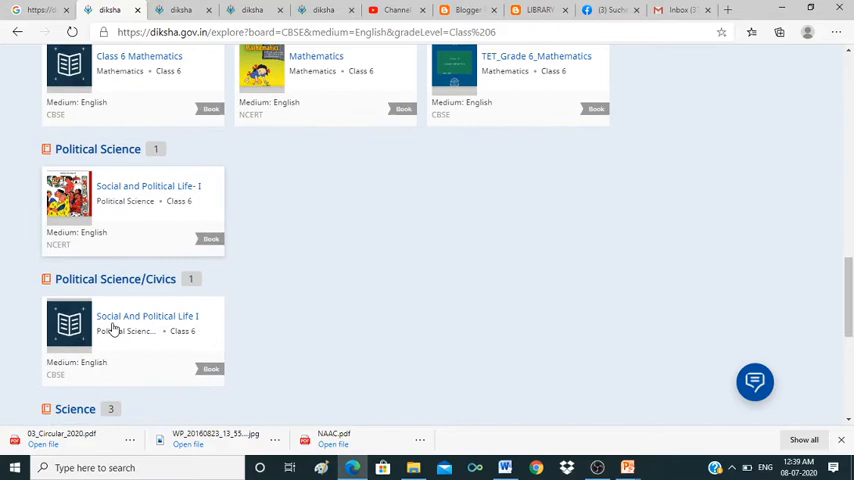
scroll("down", 3)
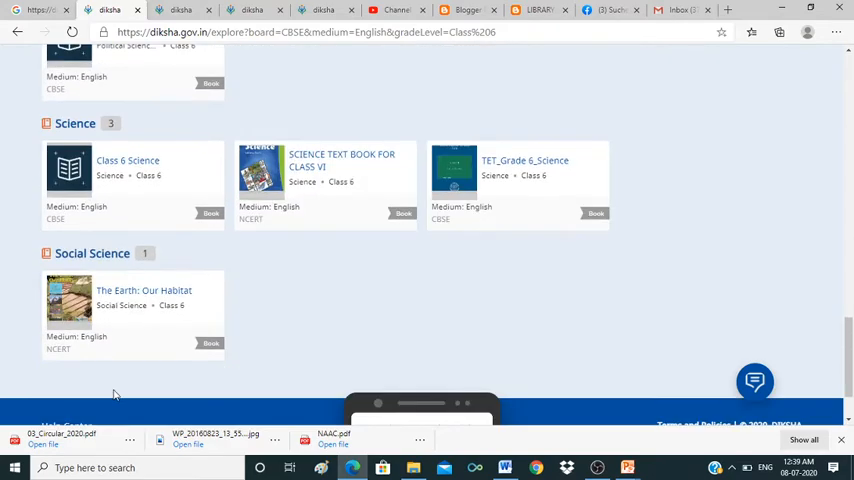
scroll("up", 3)
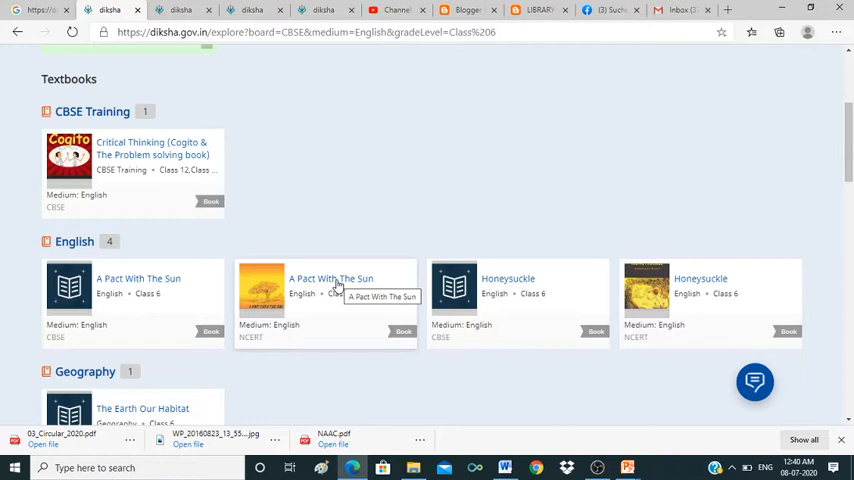
mouse_move(204, 277)
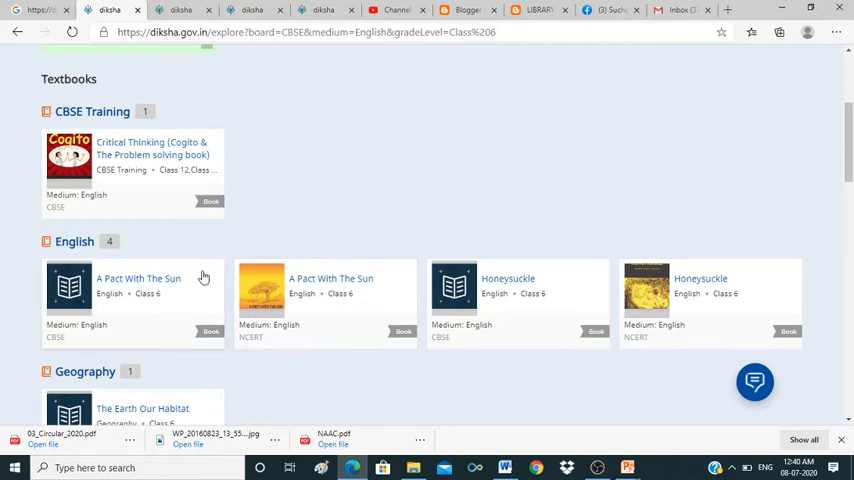
Step: Open the A Pact With The Sun textbook and scroll to the A Tale Of Two Birds chapter
left_click(138, 288)
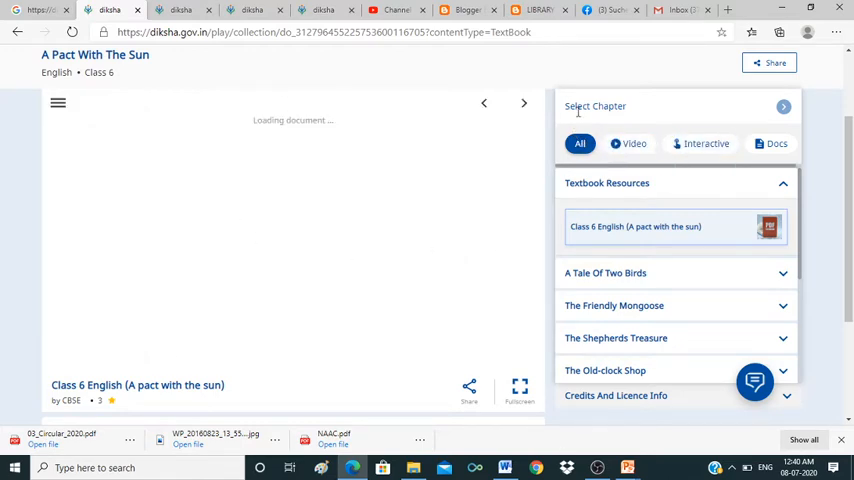
mouse_move(624, 202)
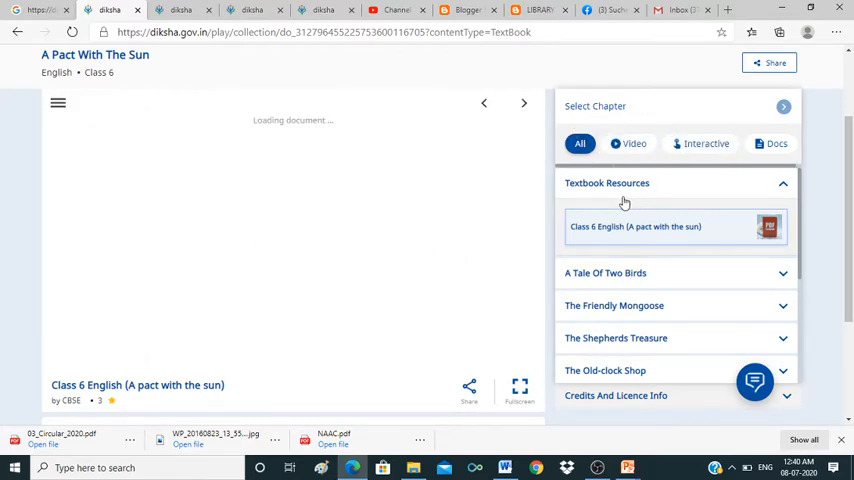
mouse_move(725, 218)
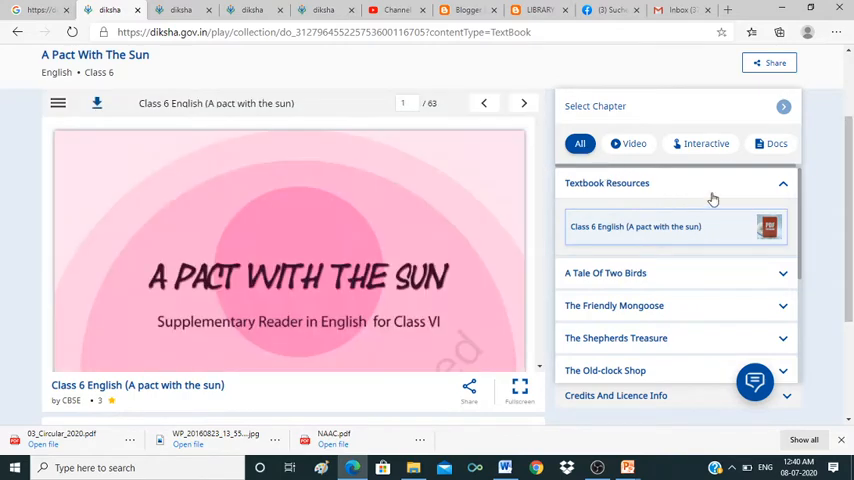
mouse_move(742, 205)
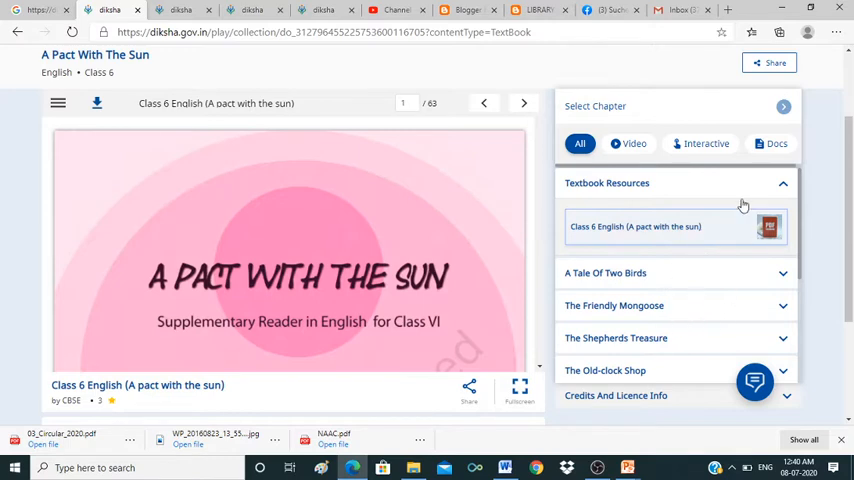
mouse_move(798, 258)
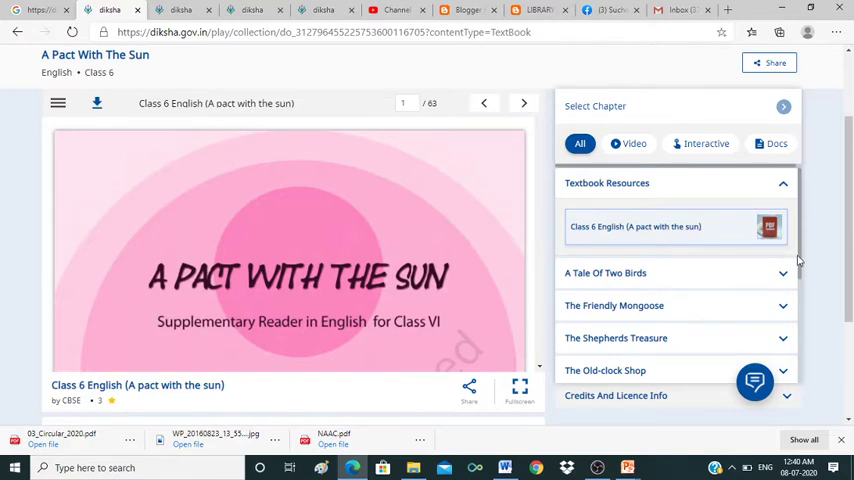
scroll("down", 3)
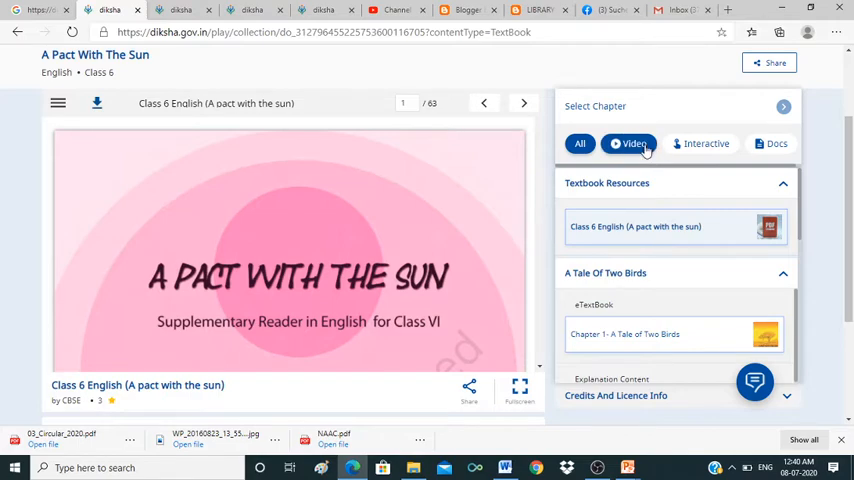
Step: Apply the Video filter, scroll through the PDF pages, then switch to the Interactive filter
left_click(624, 143)
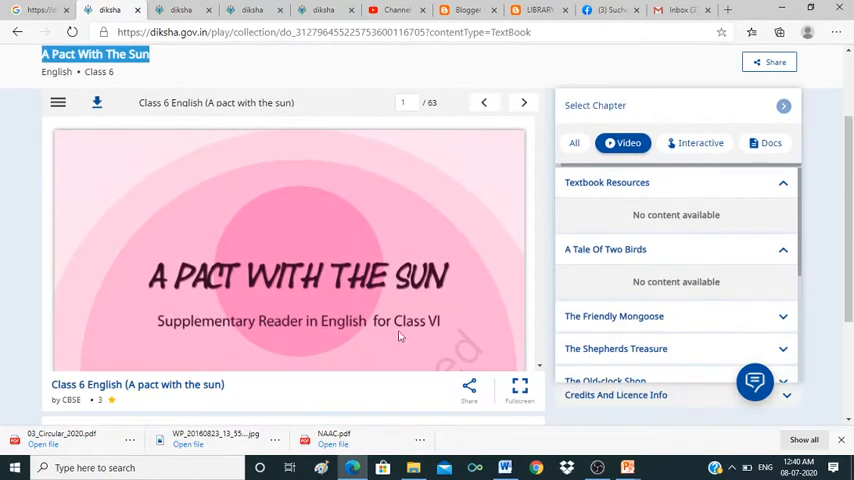
mouse_move(610, 202)
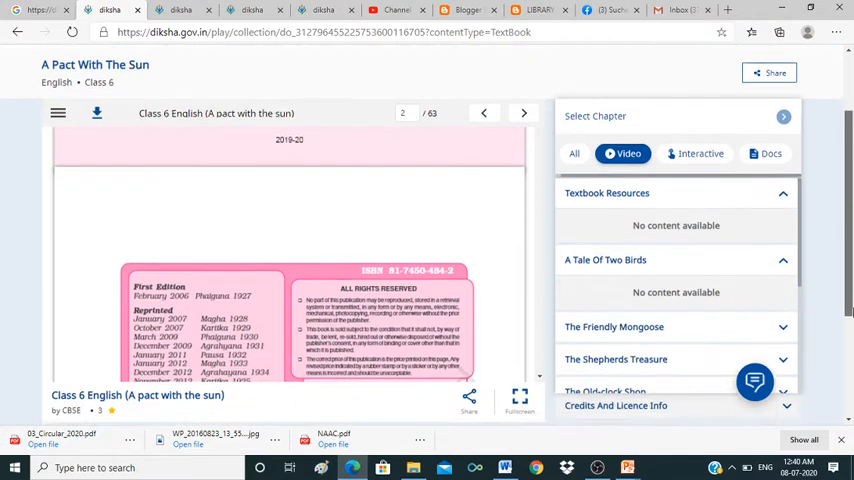
scroll("down", 3)
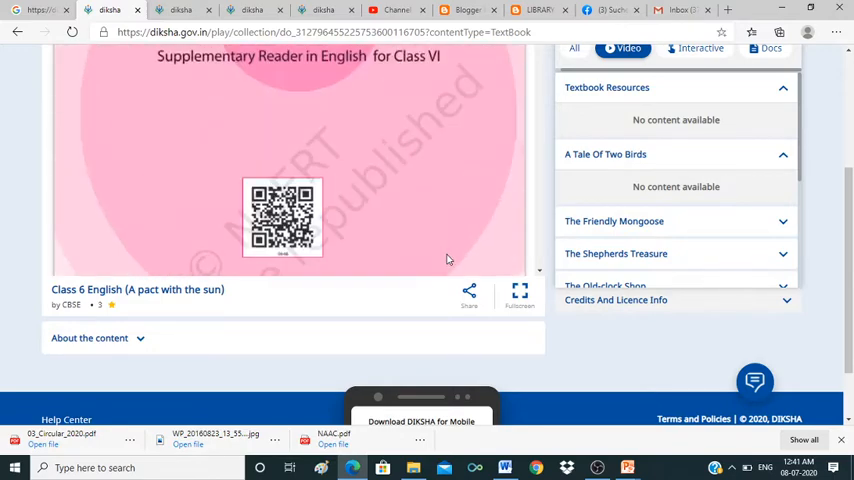
scroll("down", 3)
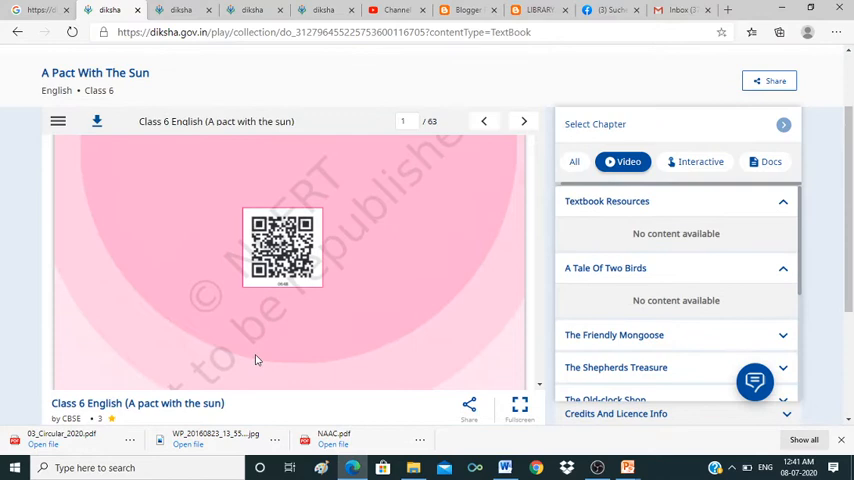
mouse_move(127, 134)
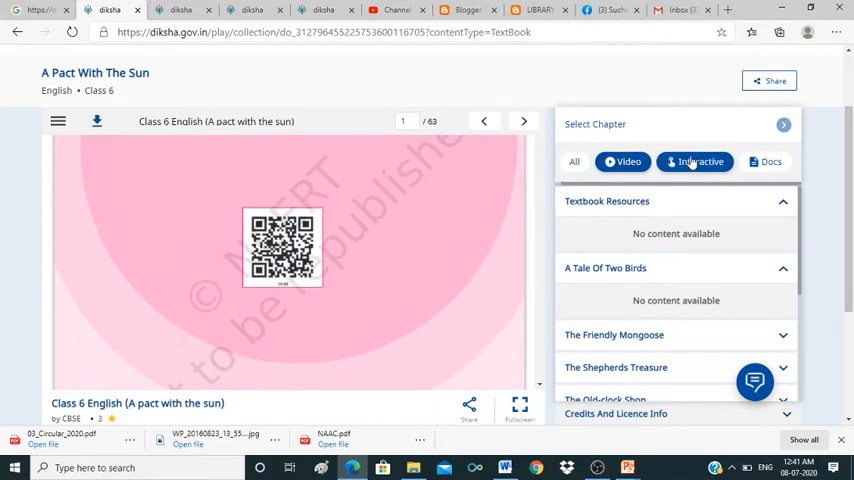
left_click(769, 161)
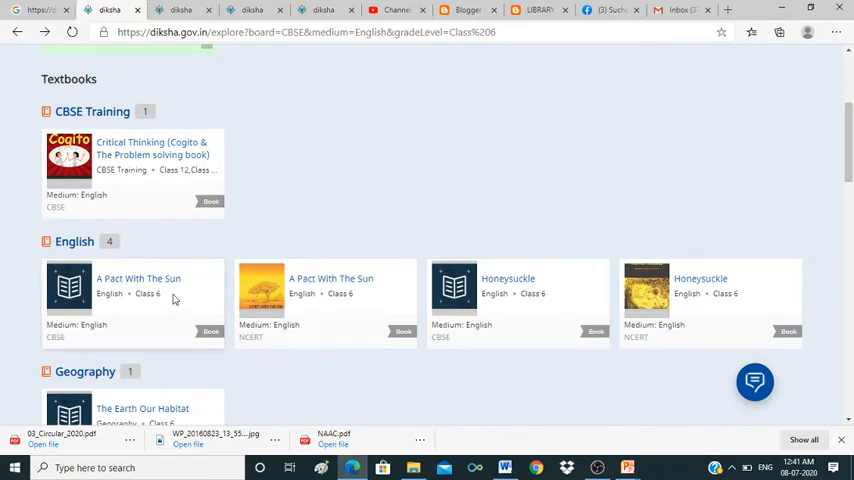
Step: Reopen the CBSE A Pact With The Sun book, try Interactive and All, and toggle A Tale Of Two Birds
left_click(138, 283)
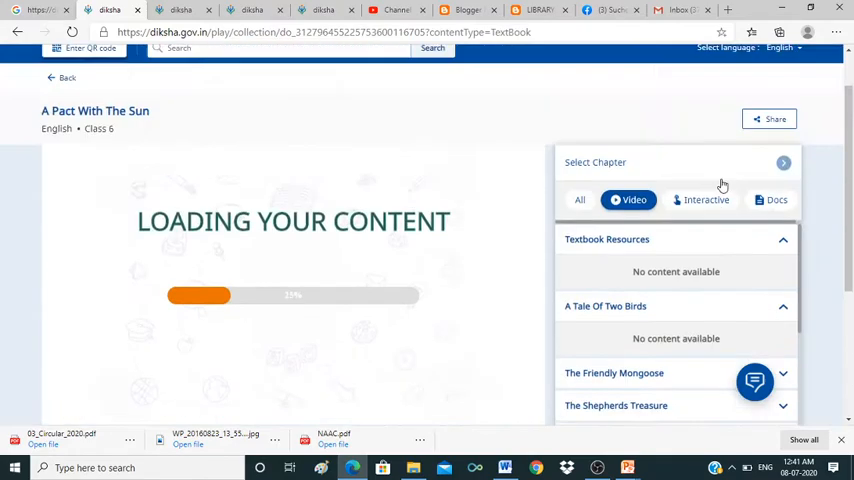
left_click(705, 200)
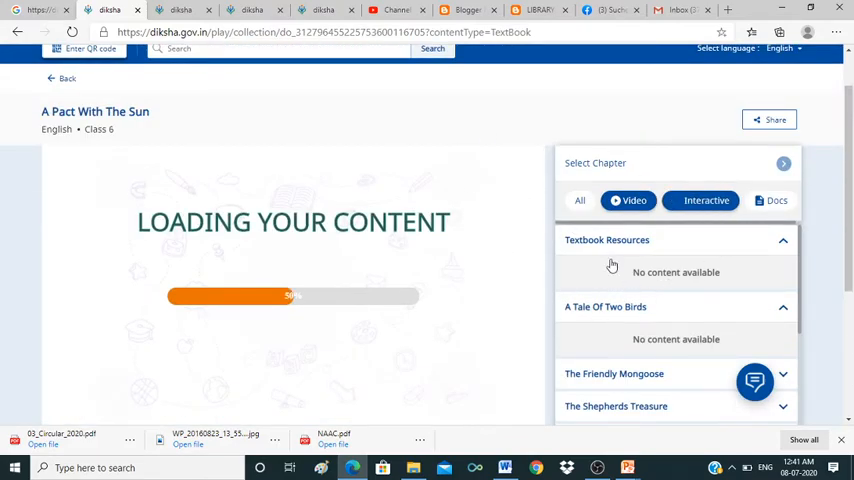
left_click(580, 200)
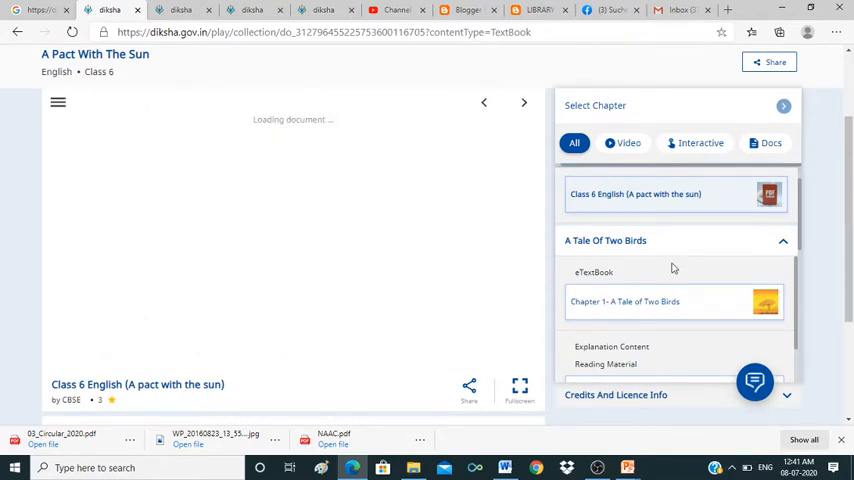
mouse_move(605, 245)
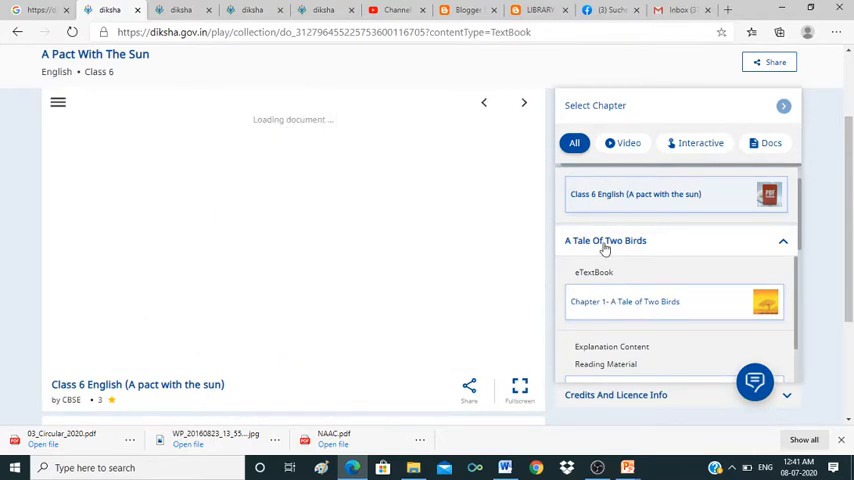
left_click(605, 240)
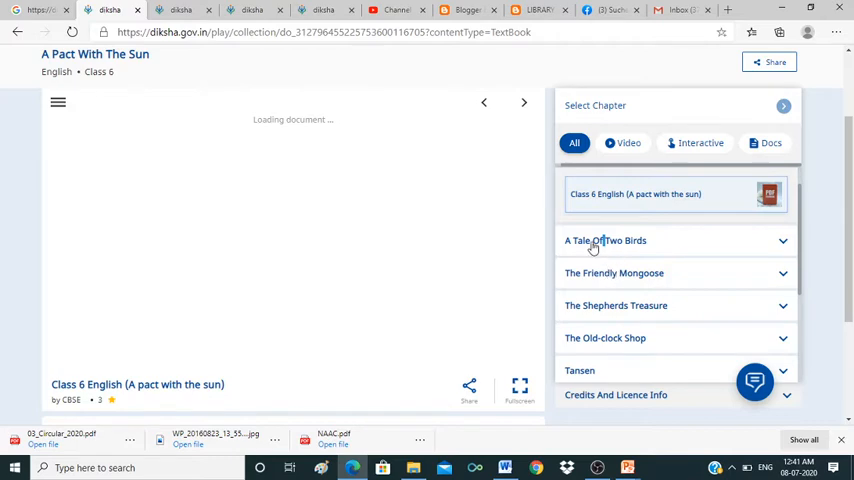
left_click(605, 240)
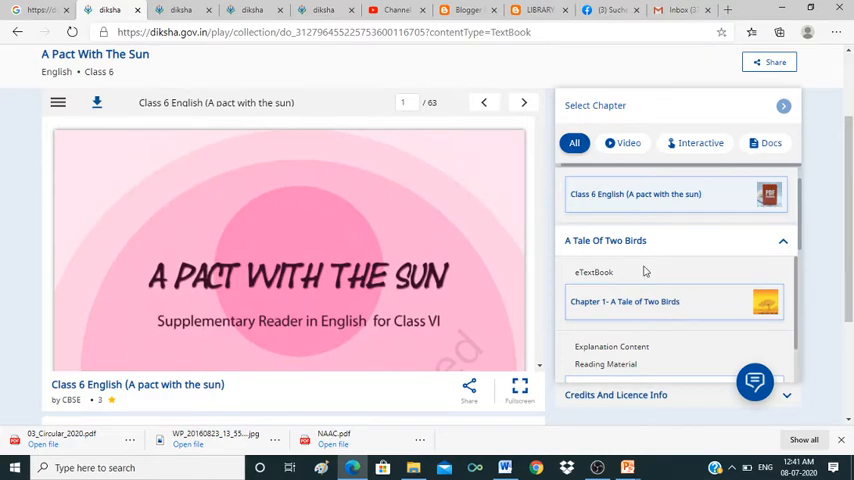
Step: Show only video resources, scroll the chapters, and return to the textbook listing
left_click(622, 202)
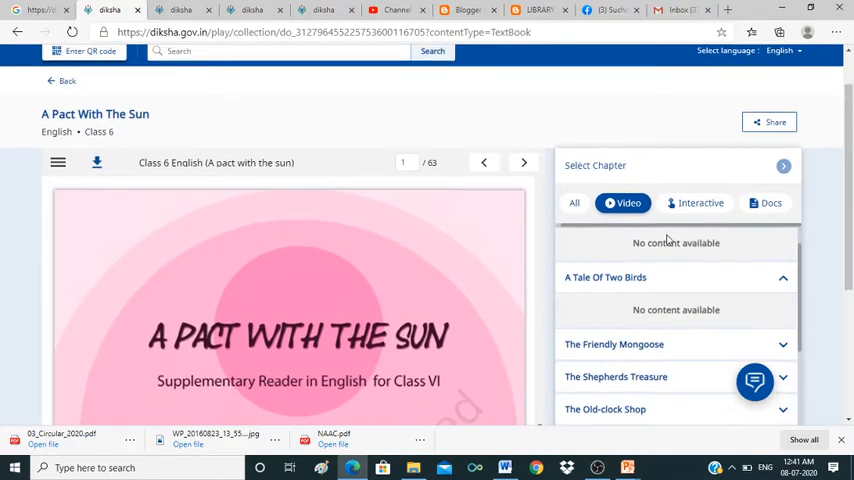
scroll("down", 3)
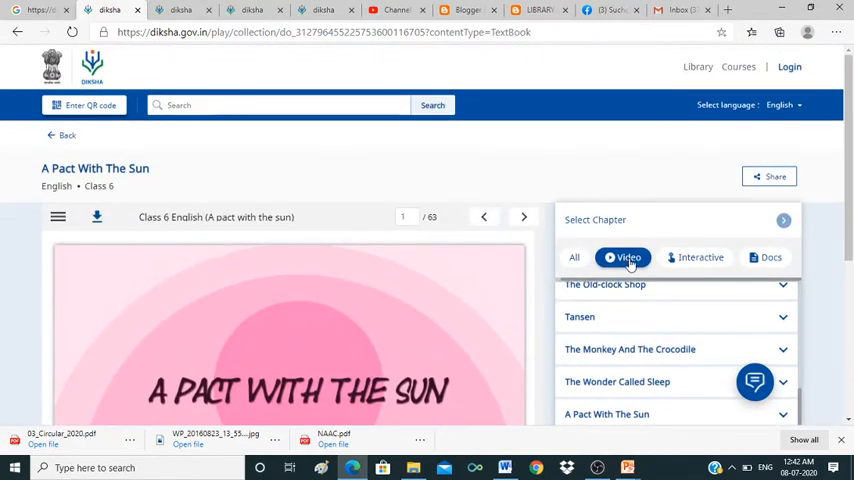
scroll("down", 3)
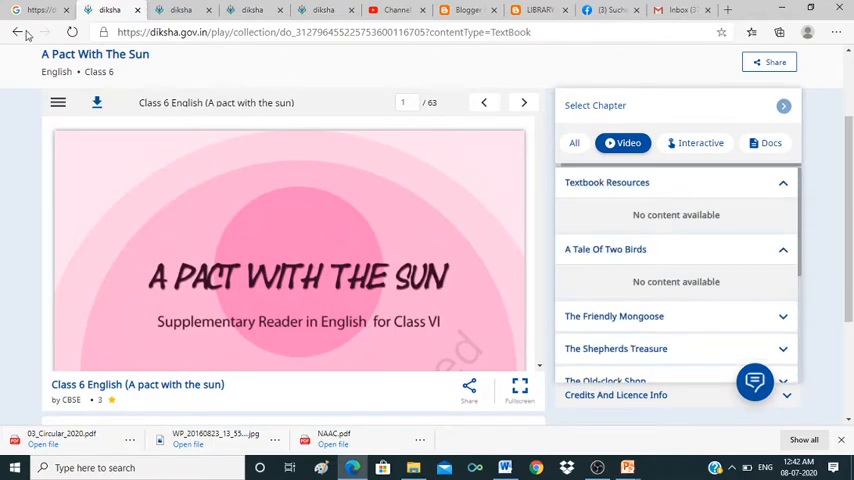
left_click(605, 249)
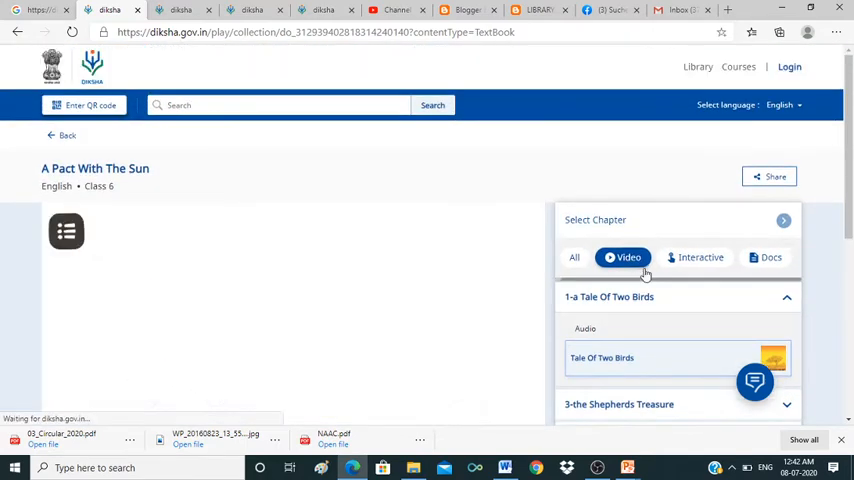
Step: Play the Tale Of Two Birds audio to 0:49 and read its description
left_click(601, 357)
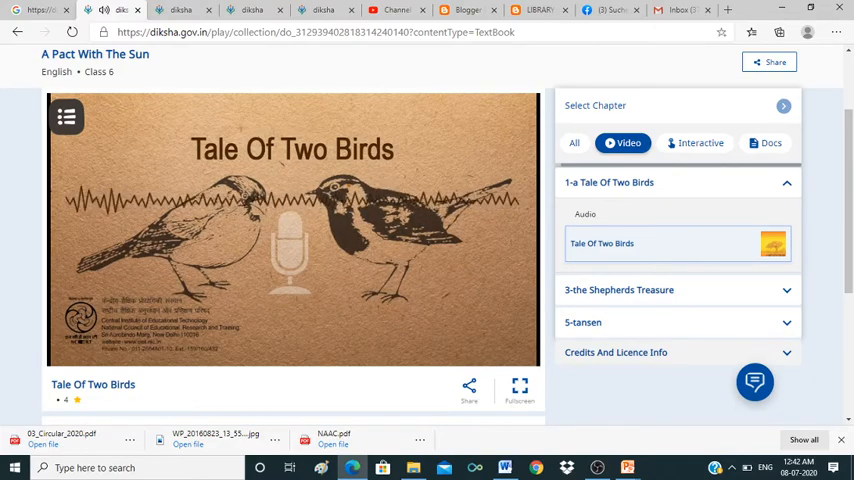
scroll("down", 3)
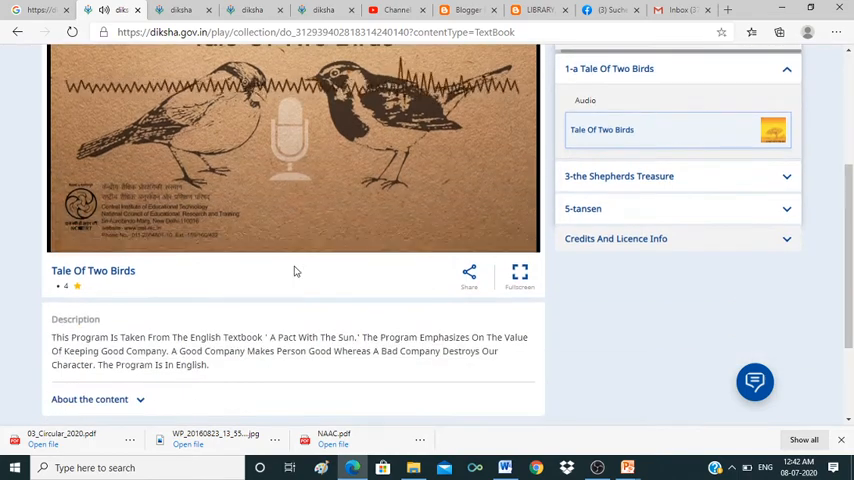
mouse_move(287, 271)
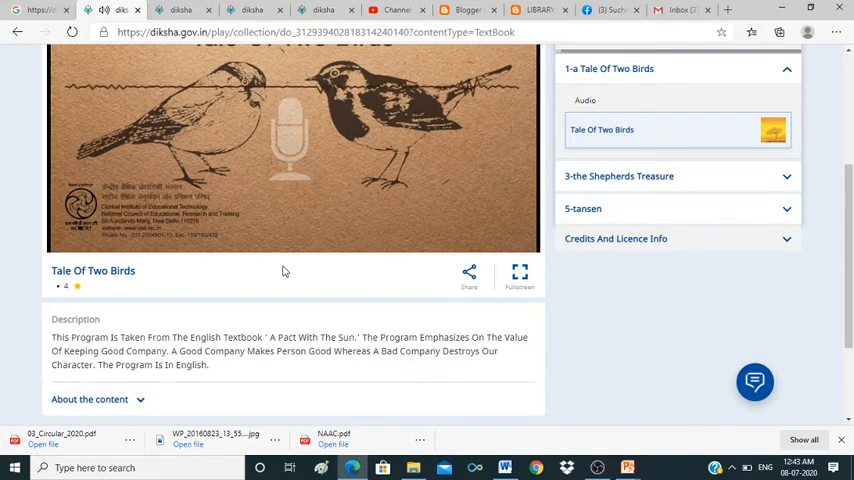
scroll("up", 3)
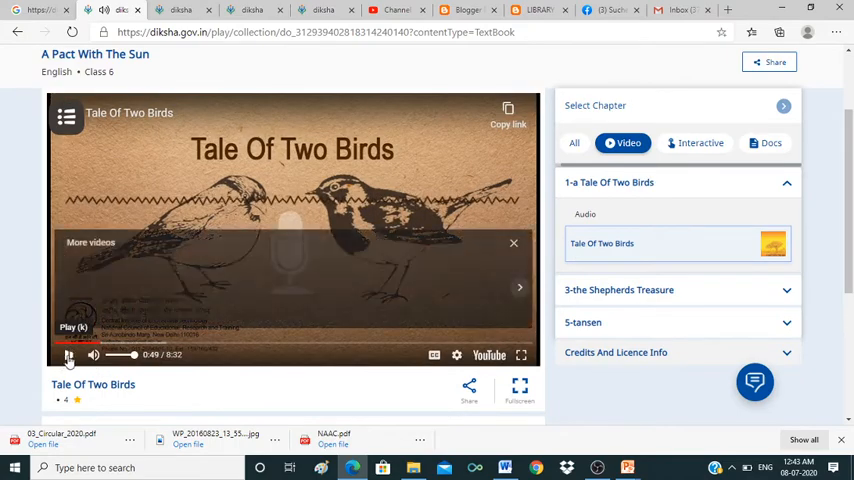
Step: Pause the audio and cycle the chapter panel through the Interactive, Video and Docs filters
left_click(68, 356)
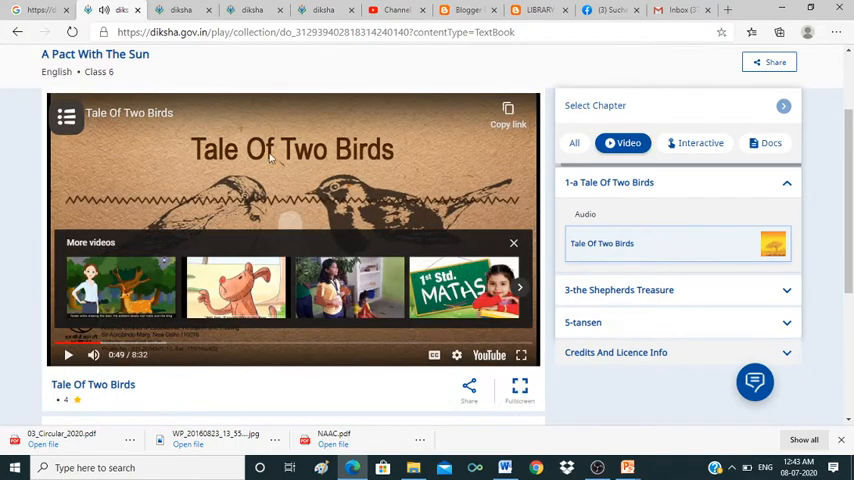
mouse_move(373, 208)
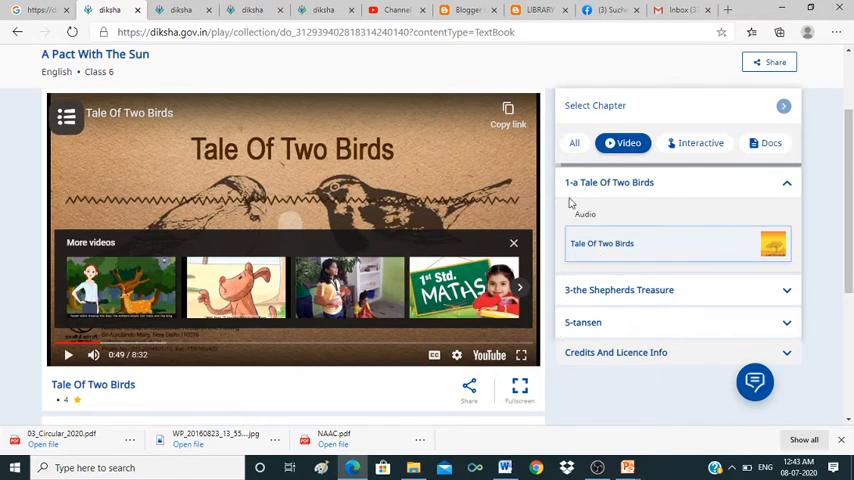
left_click(700, 257)
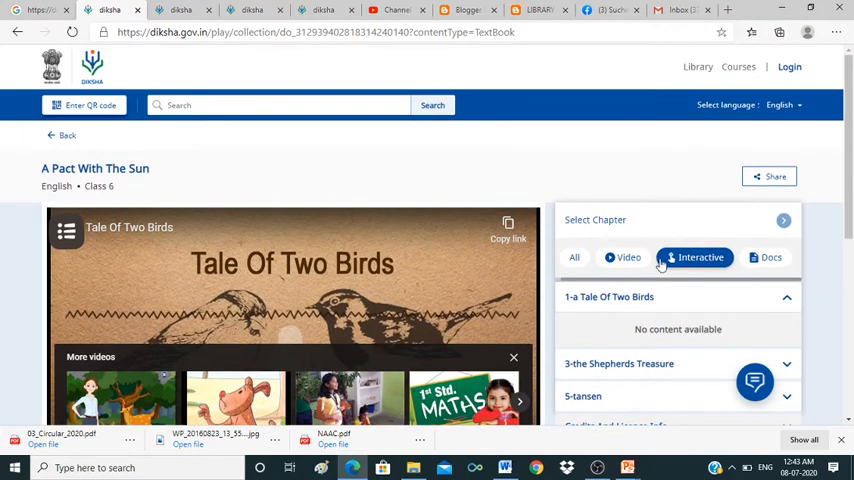
scroll("down", 3)
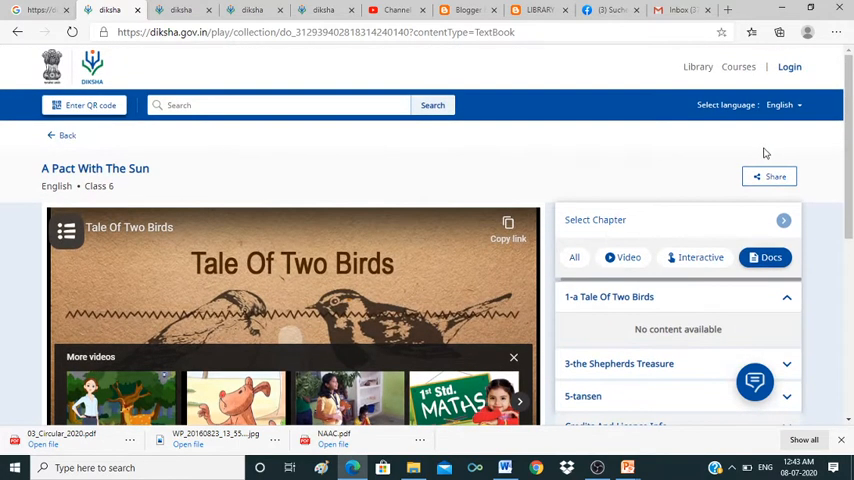
scroll("down", 3)
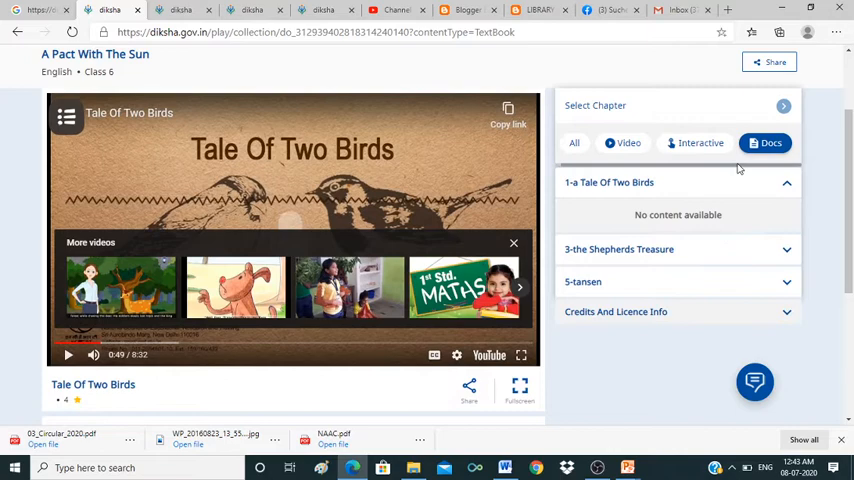
left_click(623, 142)
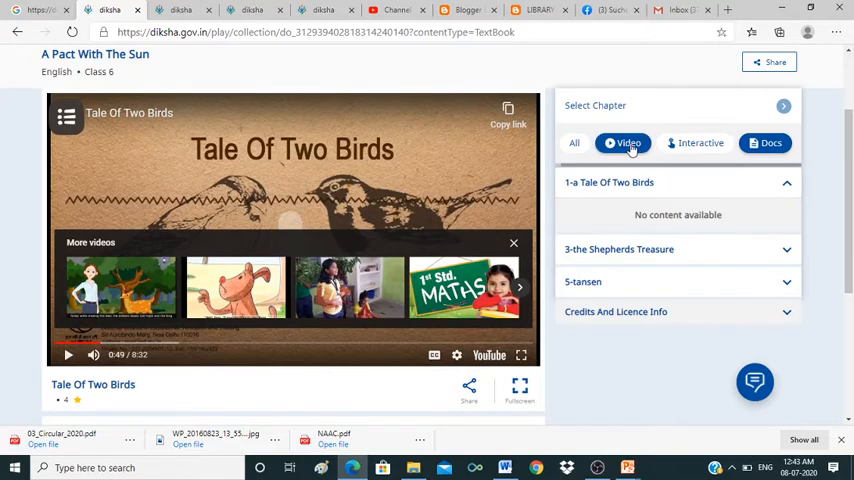
left_click(771, 142)
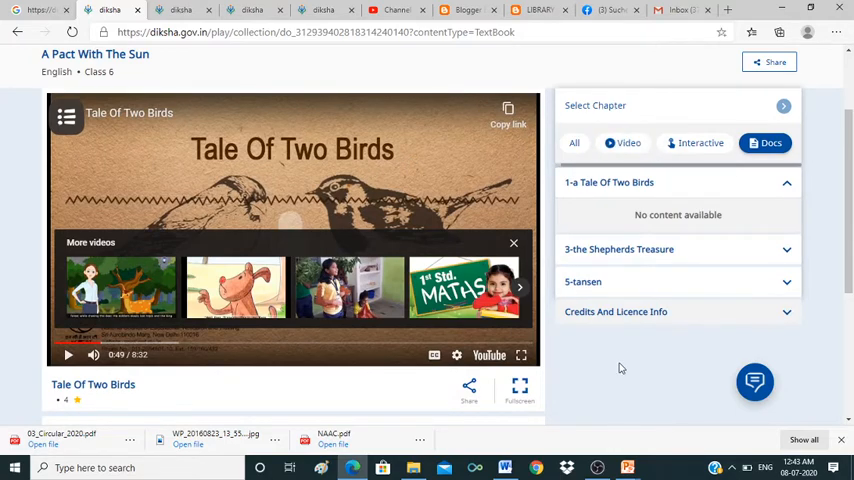
scroll("down", 3)
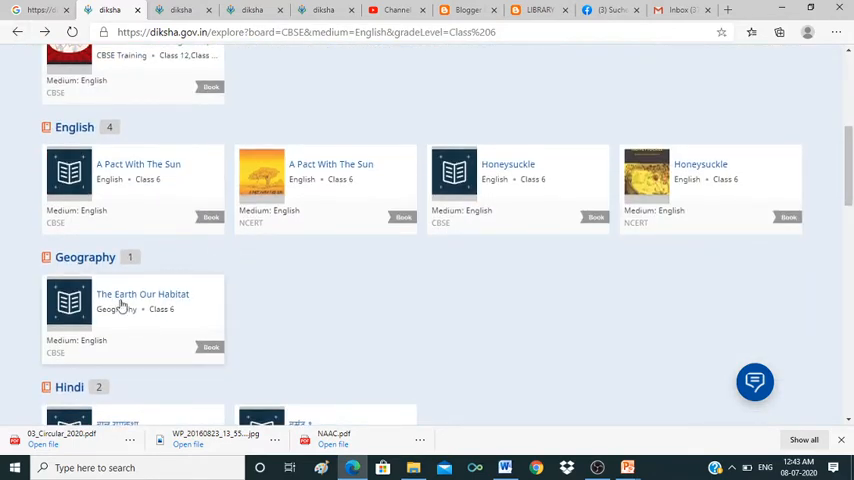
Step: Open Bal Ram Katha, apply the Interactive filter, scroll its chapters, then reopen the book
scroll("down", 3)
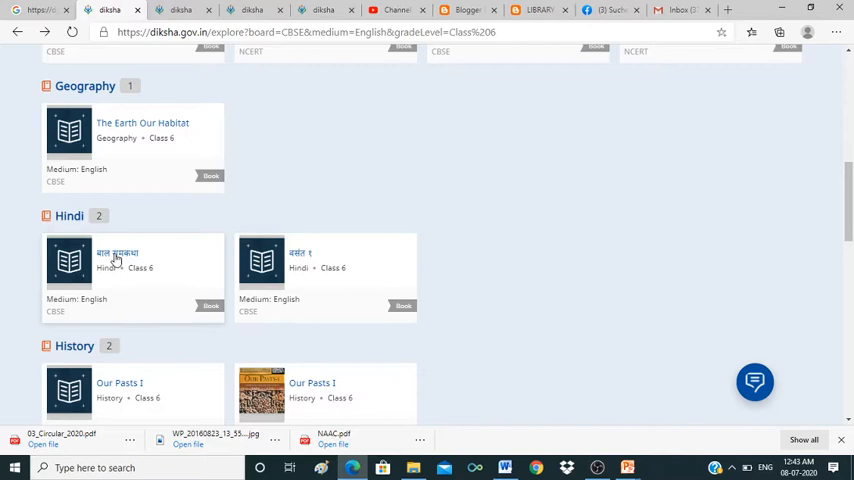
left_click(118, 262)
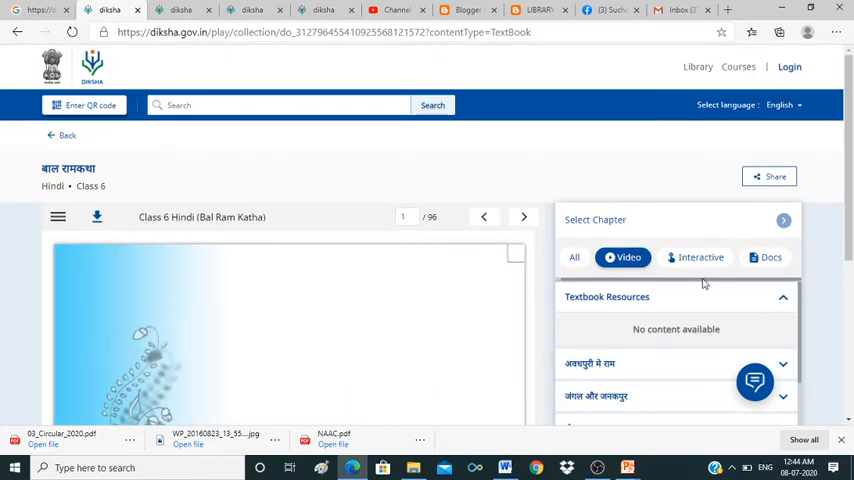
left_click(695, 257)
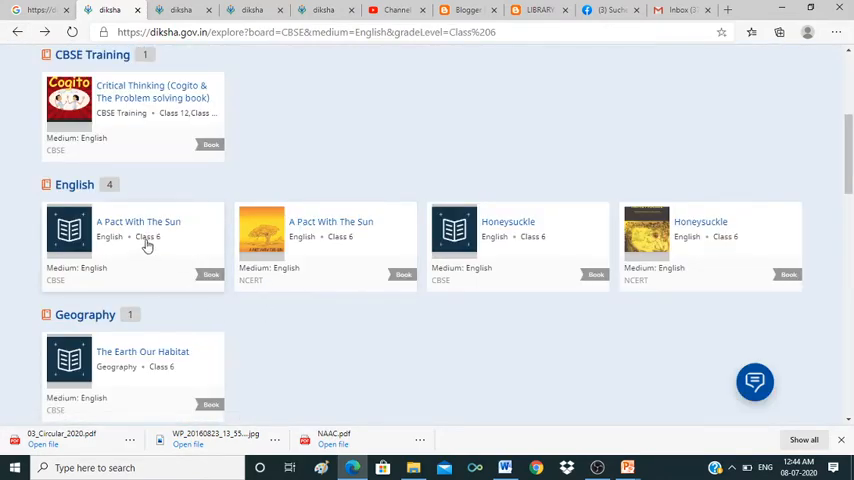
scroll("down", 3)
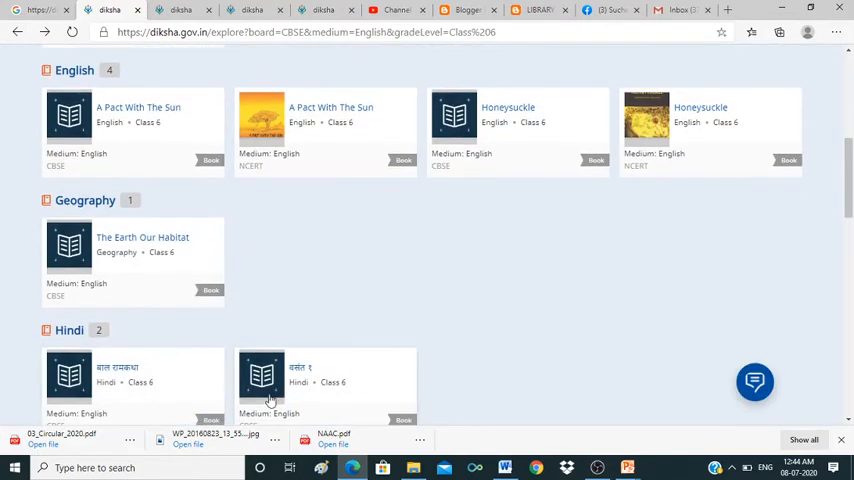
scroll("down", 3)
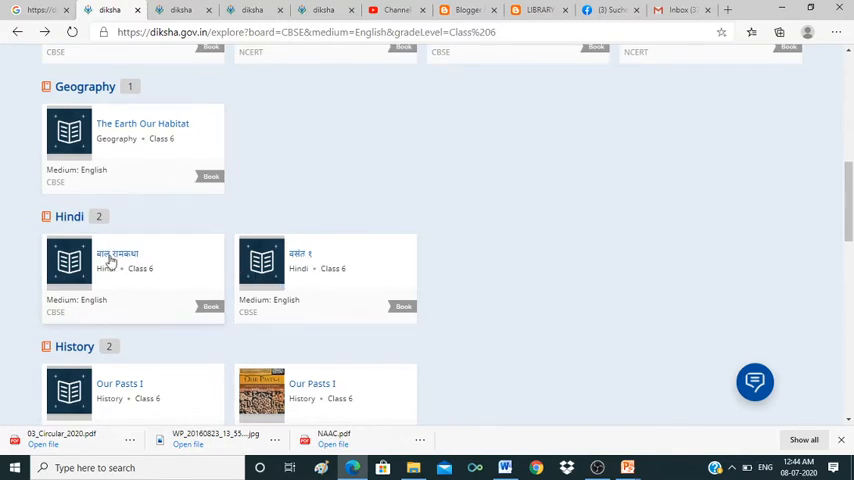
left_click(130, 263)
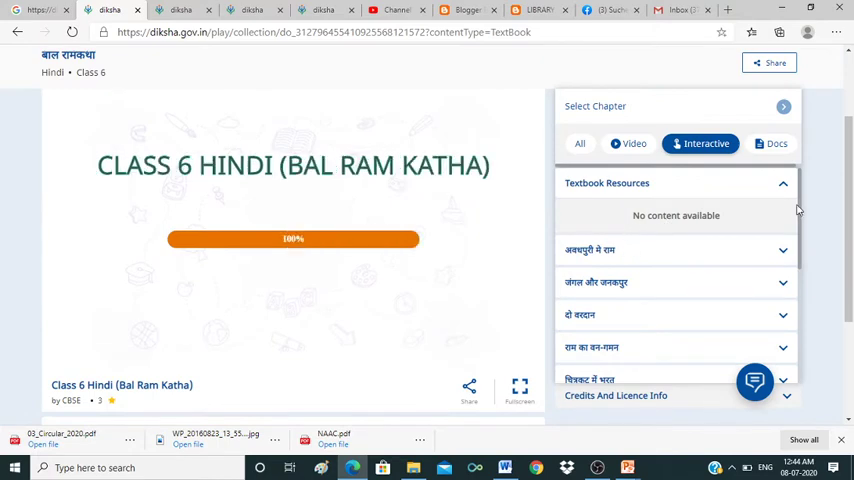
Step: Preview the Bal Ram Katha pages, then go back to the Class 6 book list
left_click(590, 250)
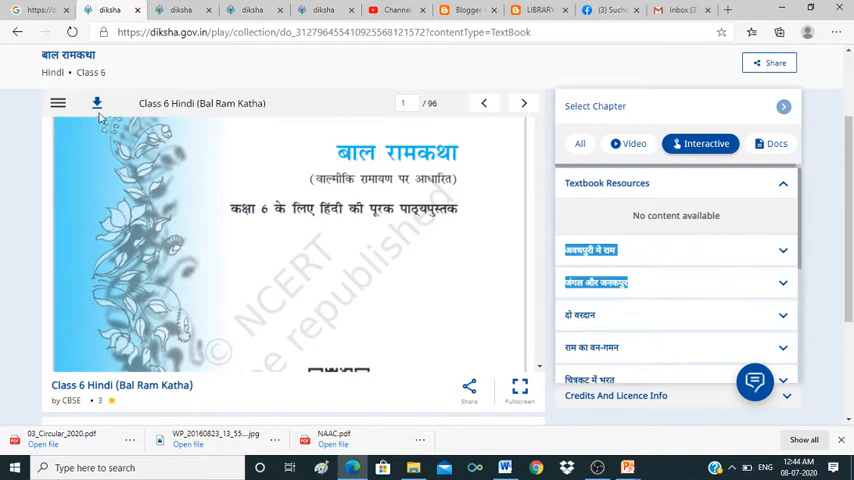
left_click(523, 103)
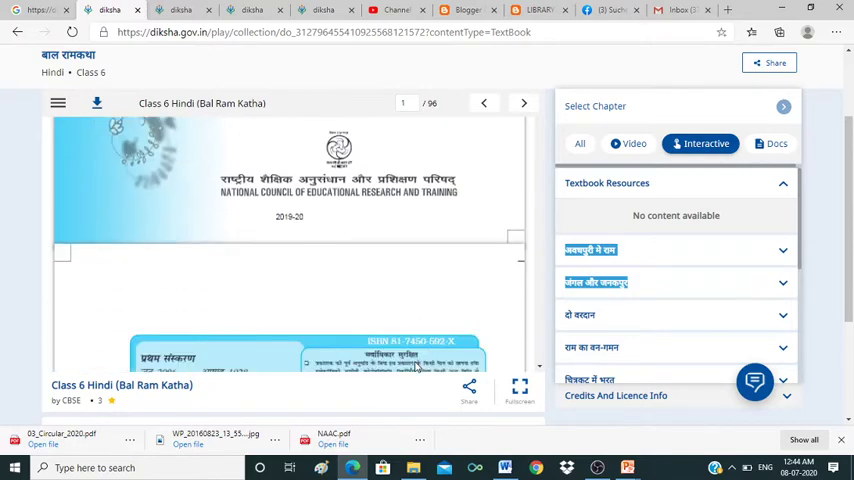
left_click(524, 103)
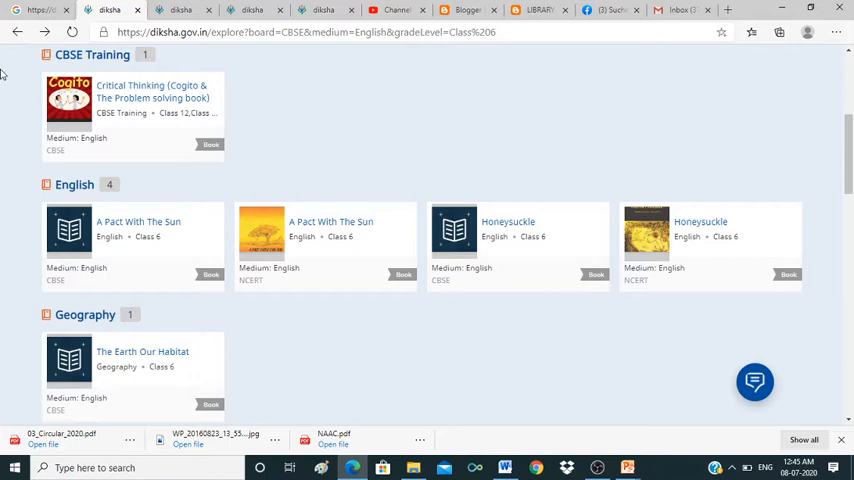
mouse_move(610, 200)
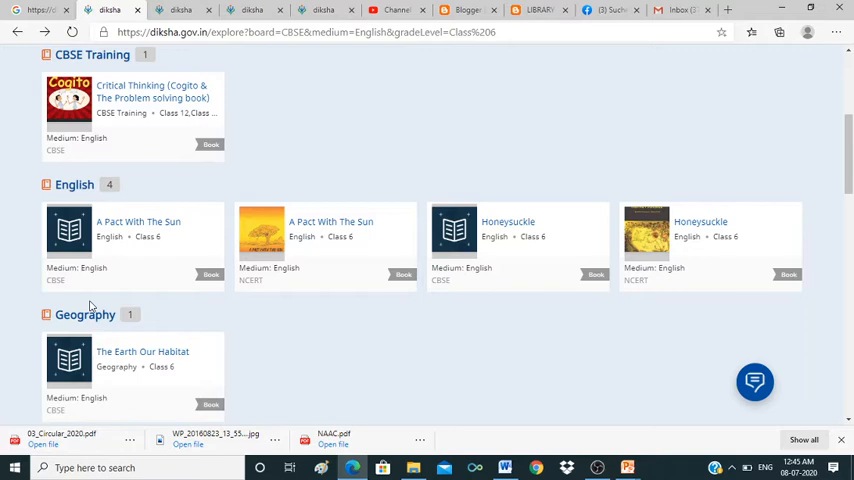
mouse_move(145, 183)
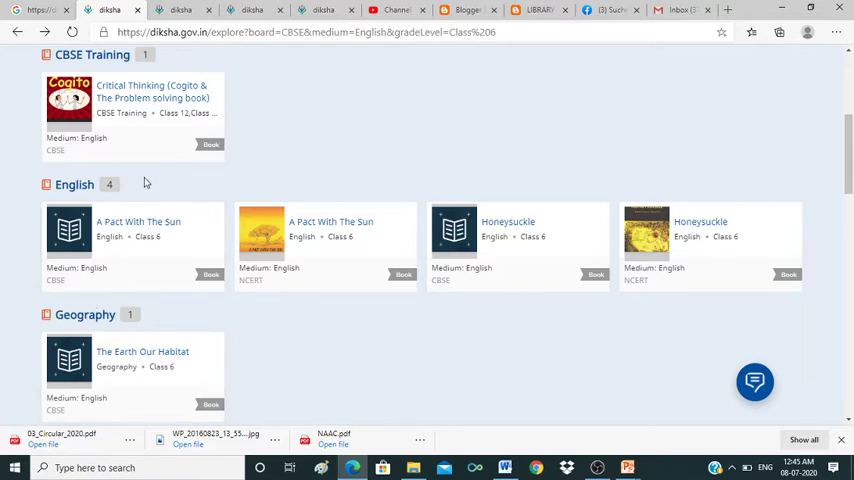
mouse_move(116, 117)
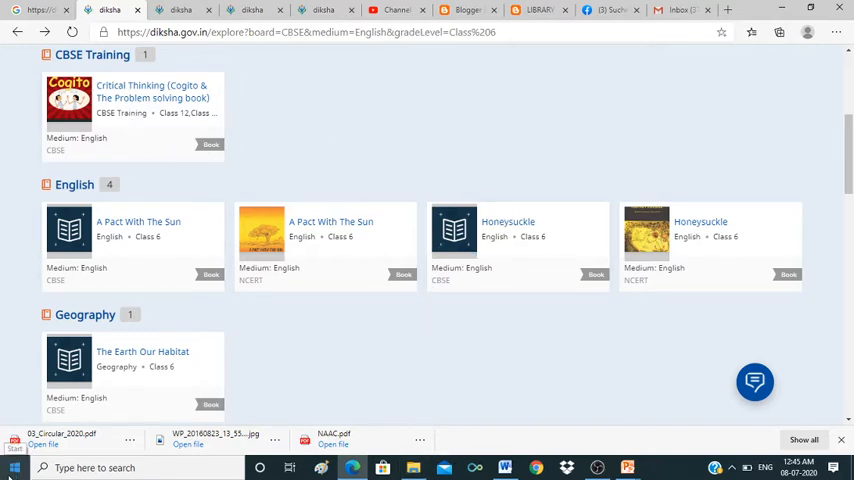
Step: Scroll the Class 6 book list past the Hindi and History books toward Mathematics
scroll("down", 3)
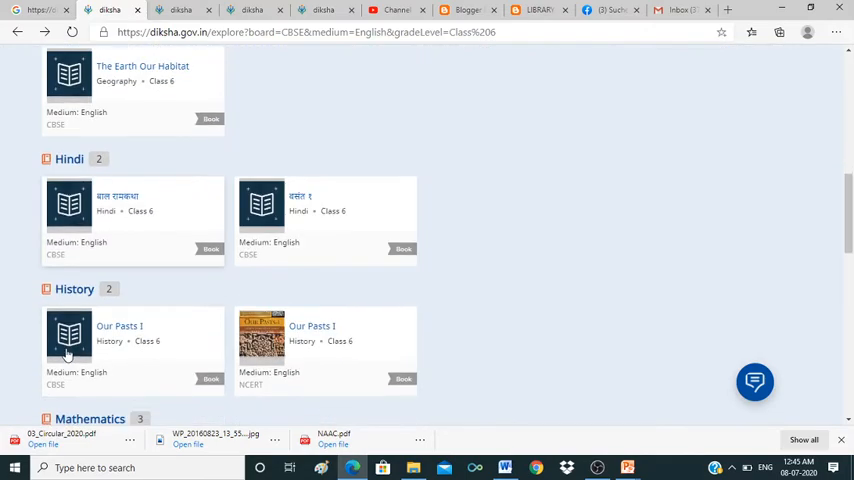
scroll("down", 3)
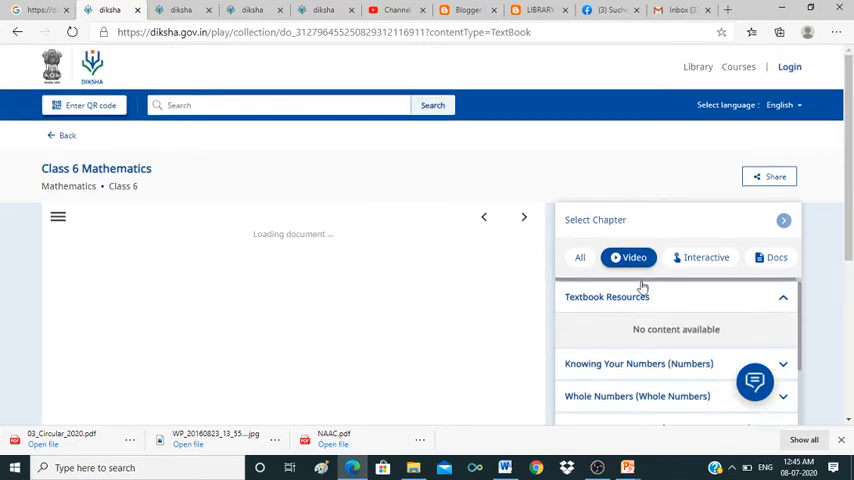
Step: Expand Knowing Your Numbers and start the Knowing Our Numbers video
left_click(659, 363)
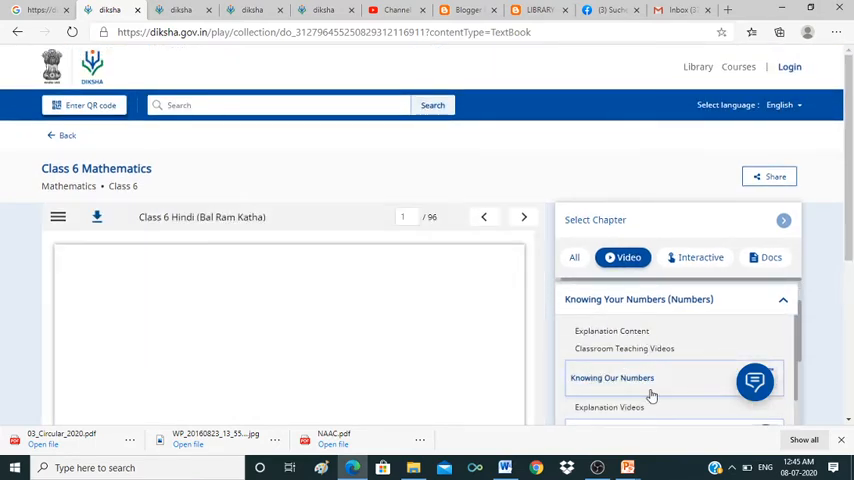
left_click(618, 378)
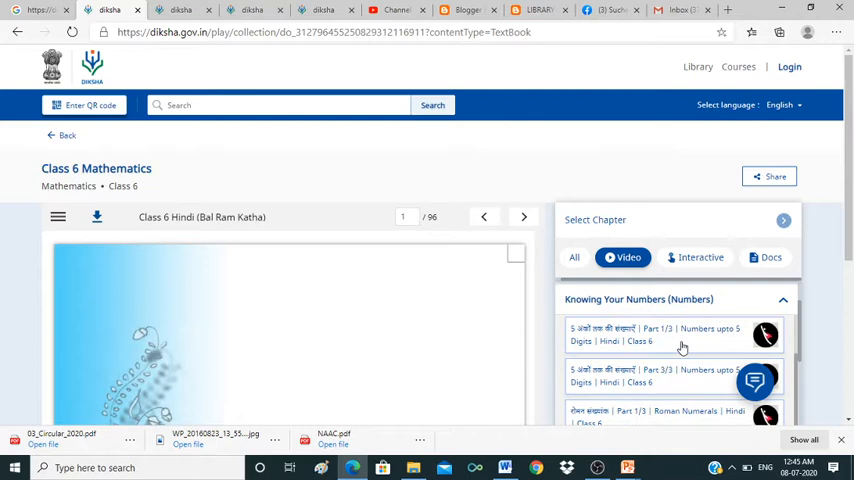
scroll("down", 3)
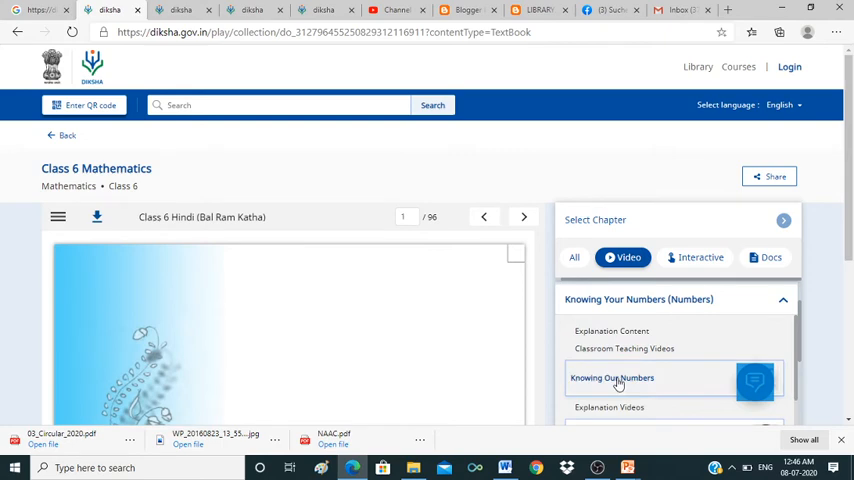
left_click(619, 377)
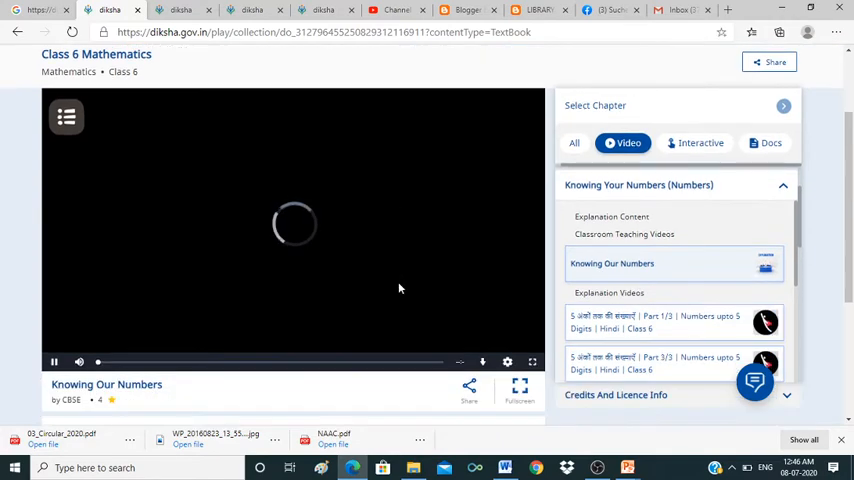
mouse_move(369, 274)
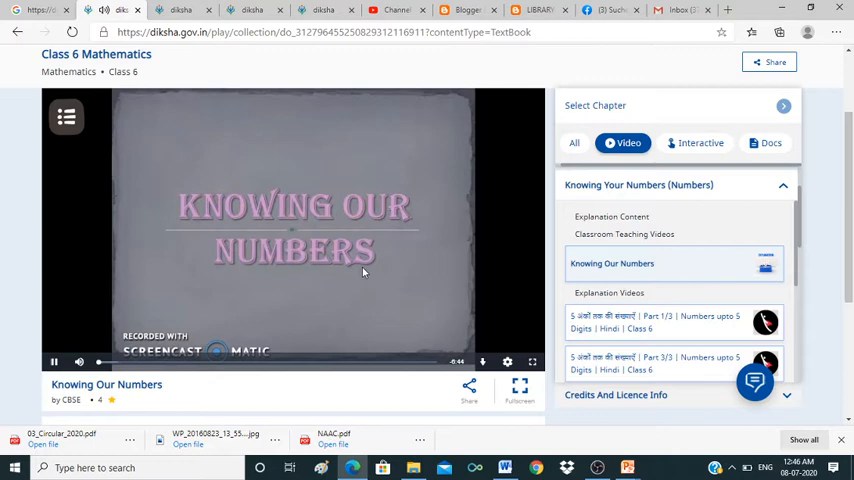
mouse_move(430, 334)
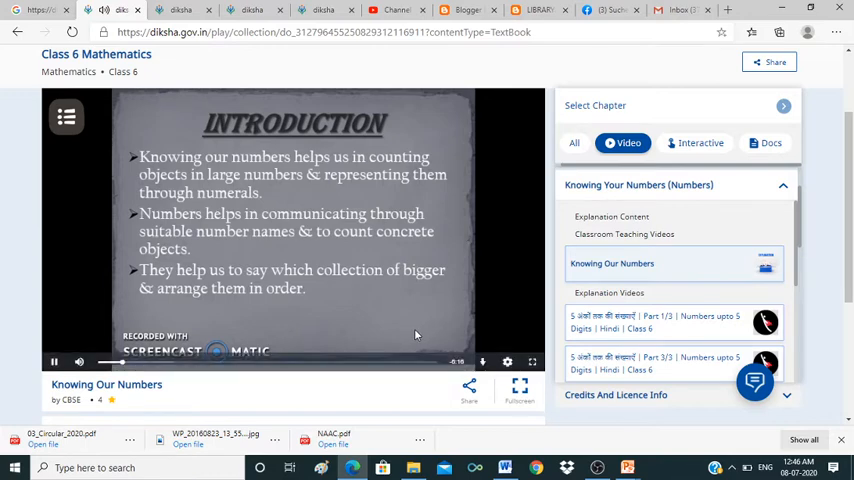
Step: Pause the Knowing Our Numbers video on the Indian place value chart slide
left_click(116, 362)
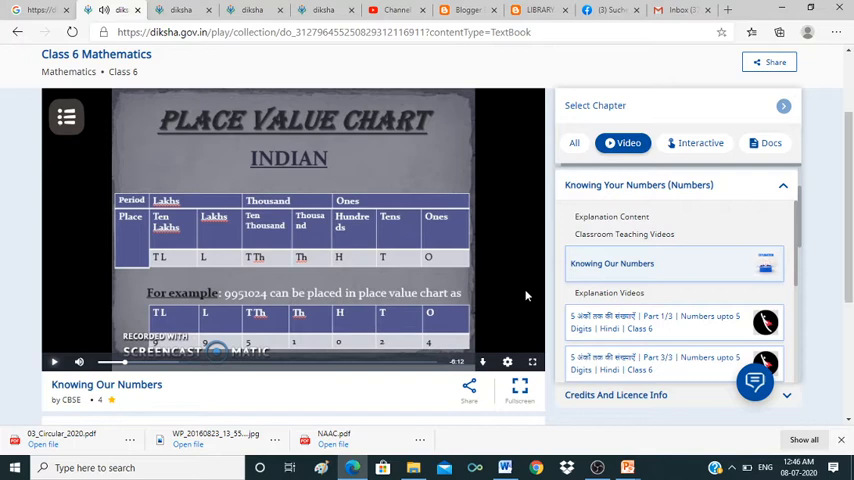
mouse_move(501, 272)
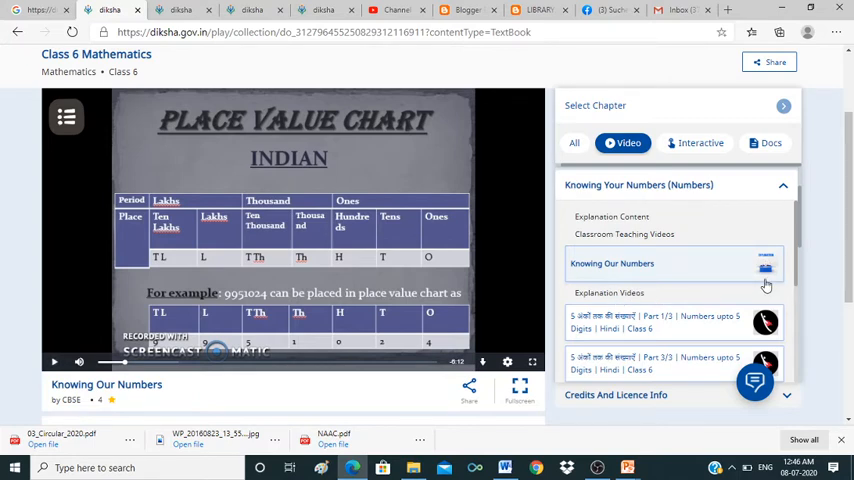
left_click(641, 263)
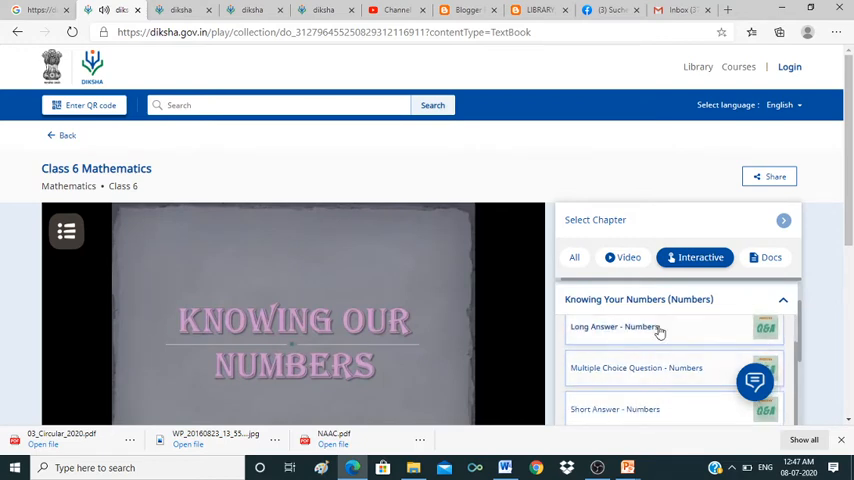
mouse_move(700, 334)
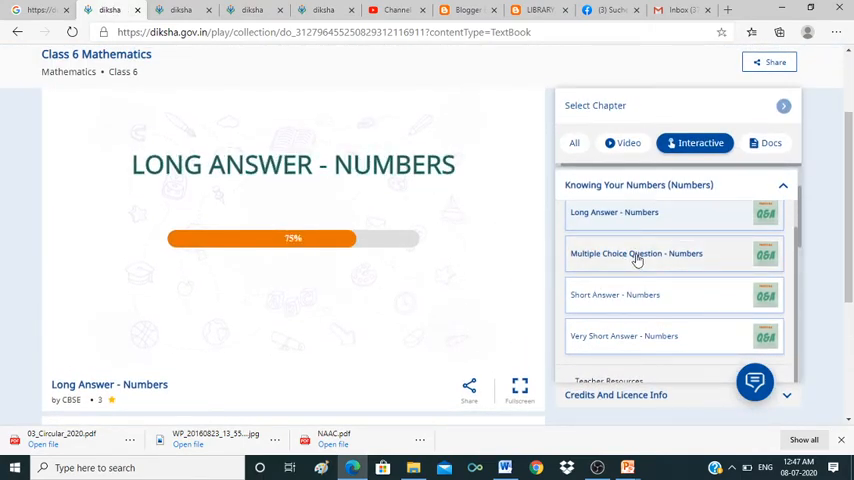
mouse_move(603, 347)
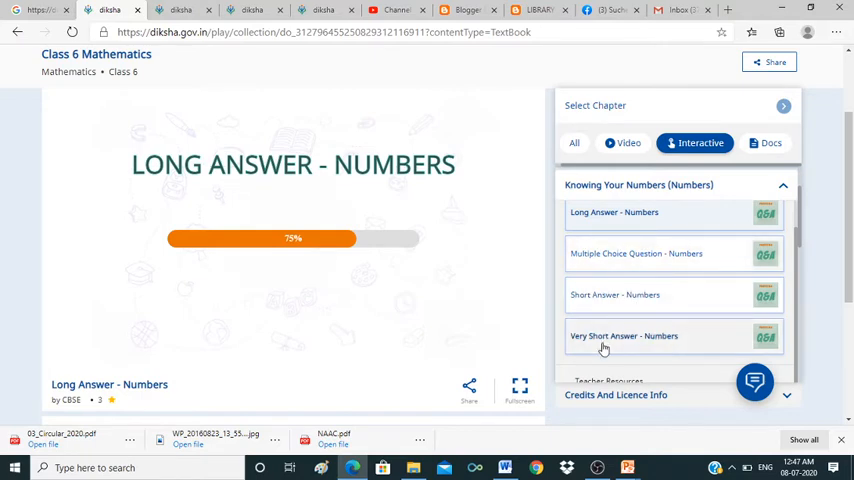
mouse_move(793, 240)
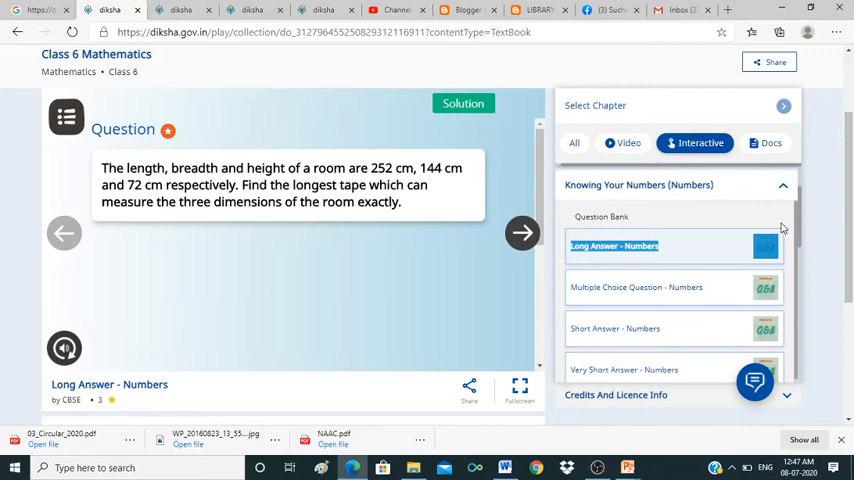
Step: Page through the truck, refrigerator, blanket and district population questions to the finish
scroll("down", 3)
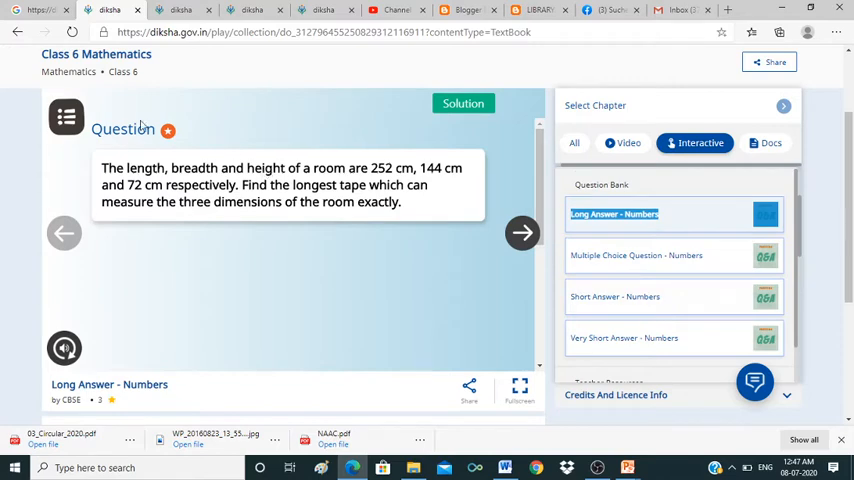
left_click(522, 232)
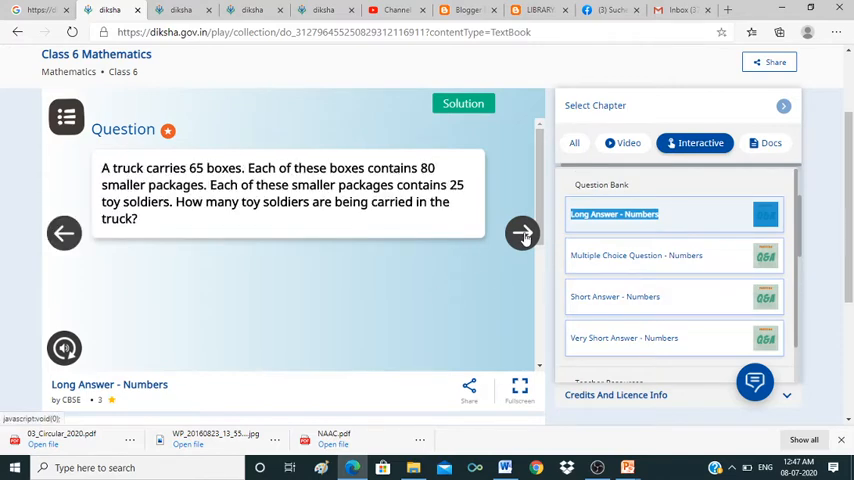
left_click(522, 233)
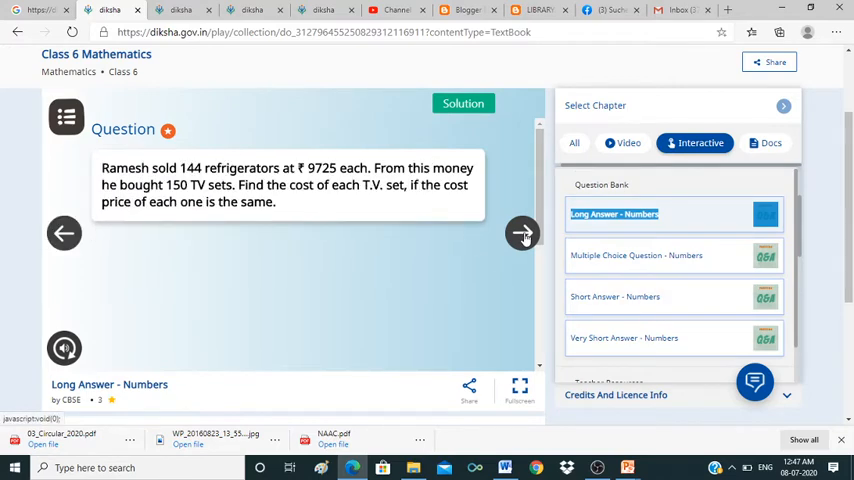
left_click(522, 233)
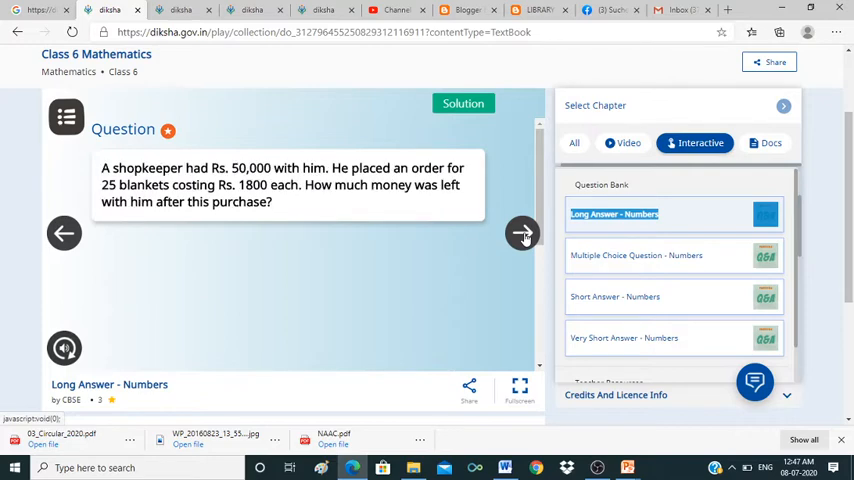
left_click(523, 233)
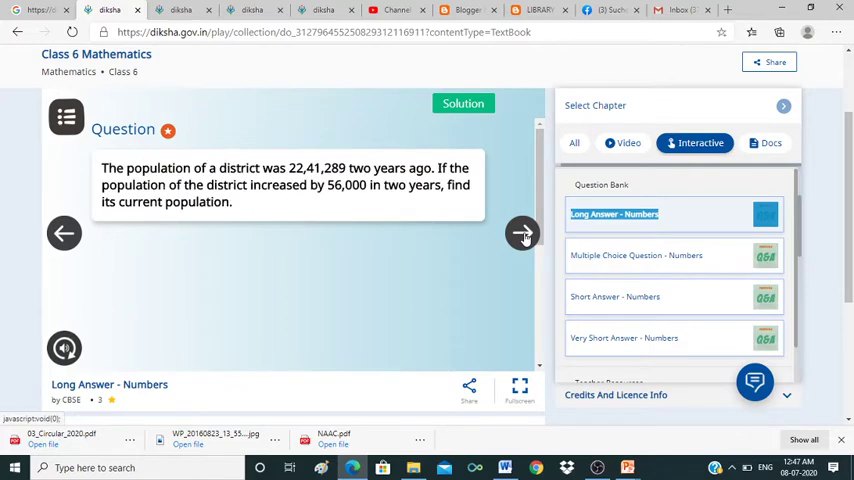
left_click(522, 233)
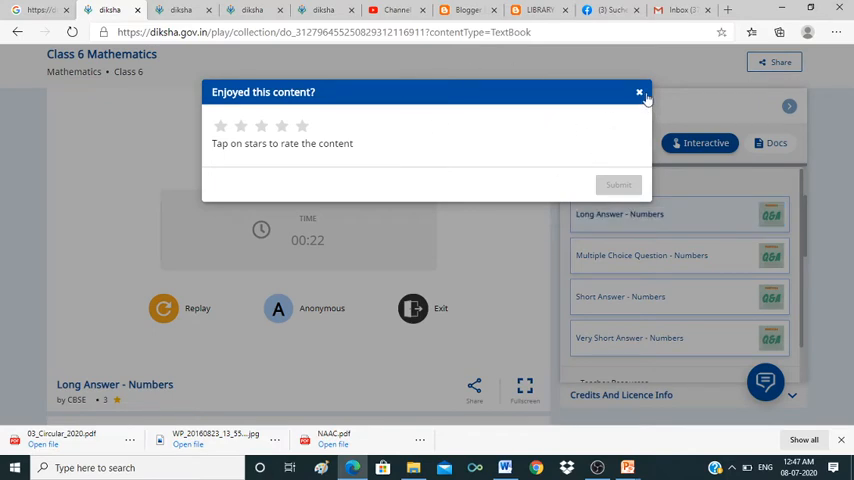
Step: Dismiss the rating prompt without rating and replay the Long Answer - Numbers questions
left_click(639, 91)
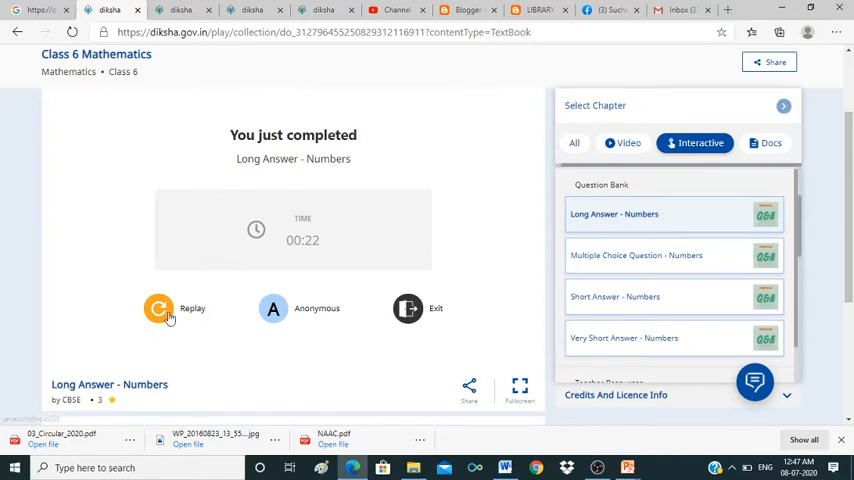
left_click(159, 308)
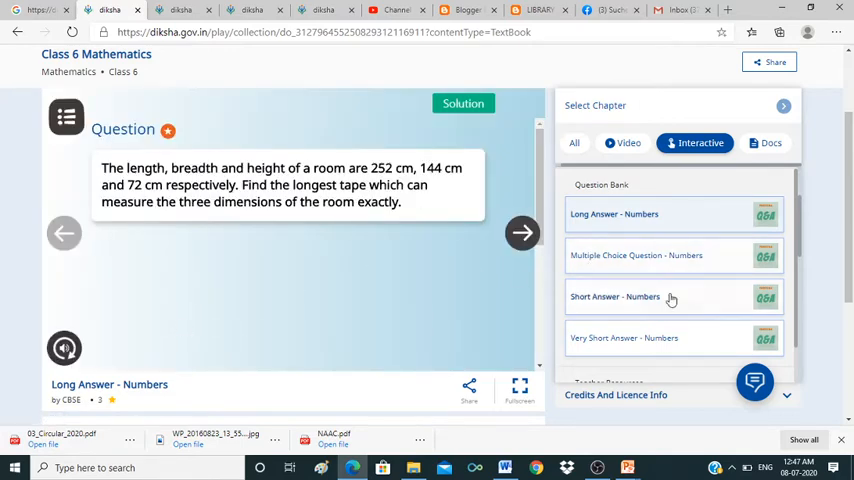
scroll("down", 3)
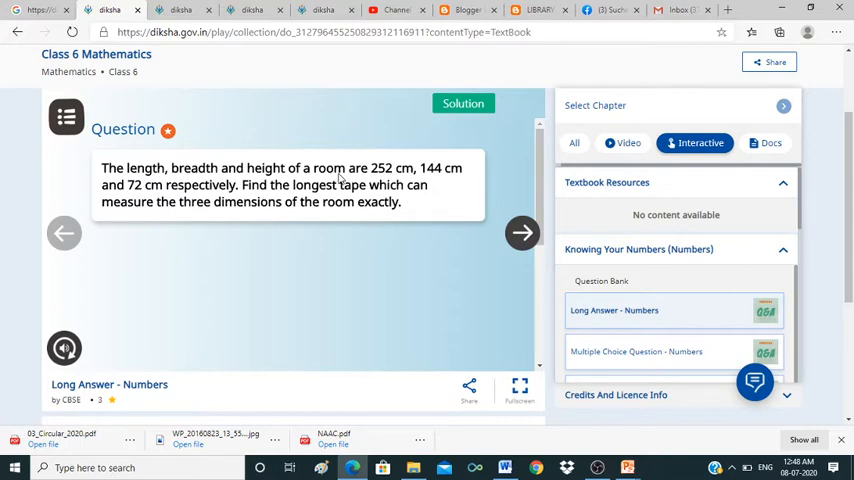
mouse_move(322, 62)
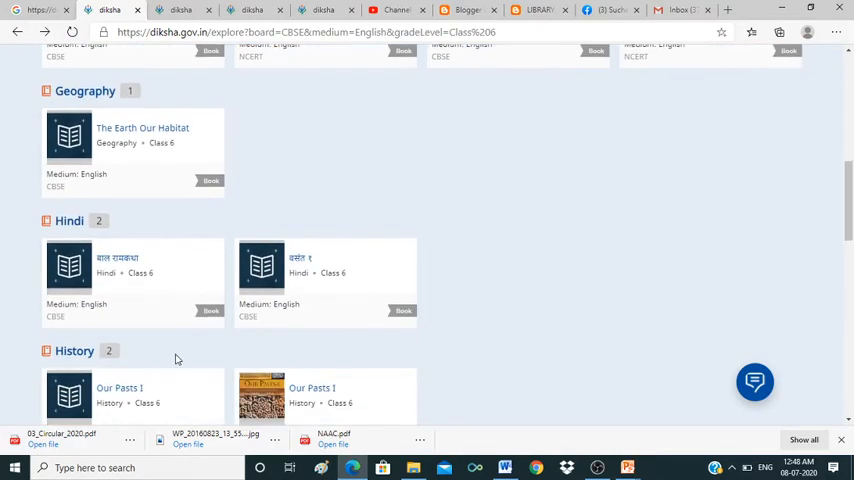
Step: Dismiss the rating prompt on Social and Political Life- I and scroll its Understanding Diversity chapter
scroll("down", 3)
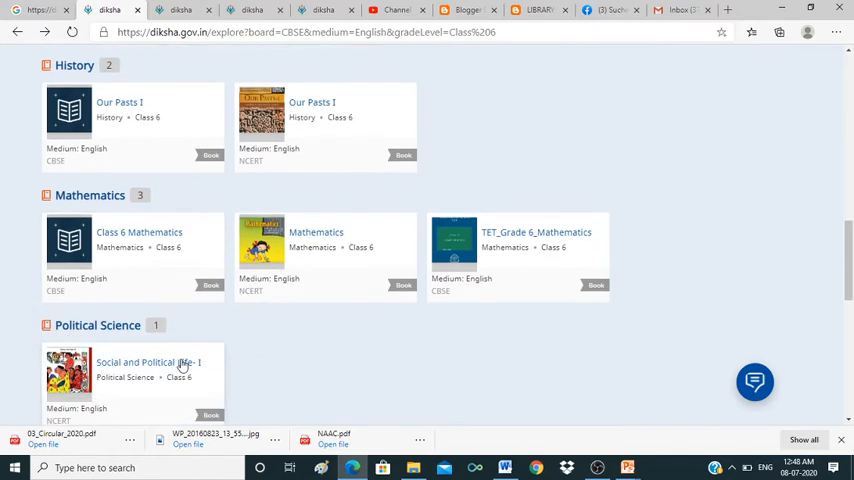
mouse_move(118, 365)
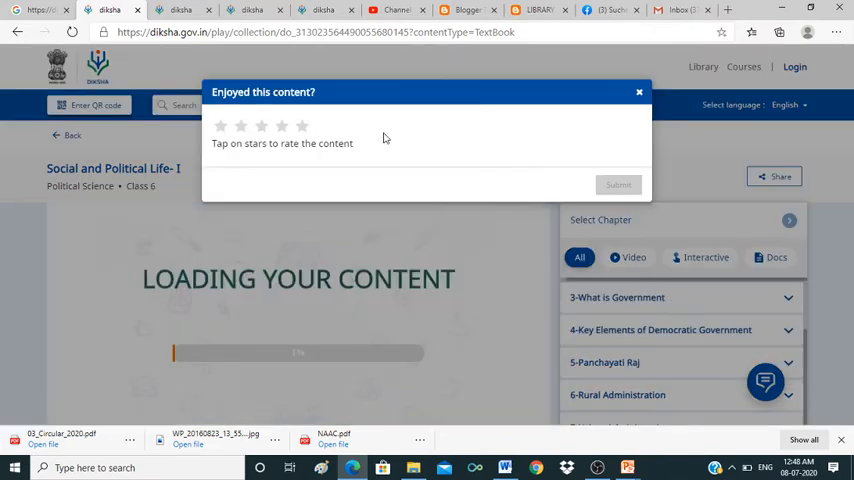
left_click(639, 91)
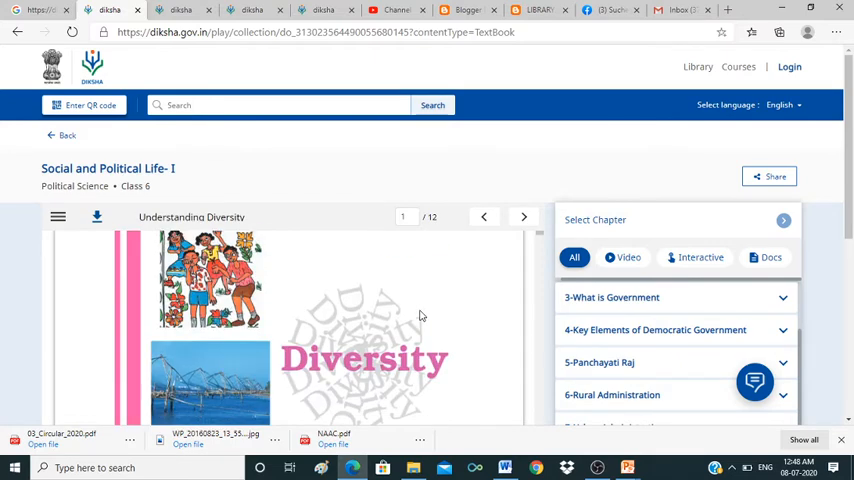
mouse_move(314, 354)
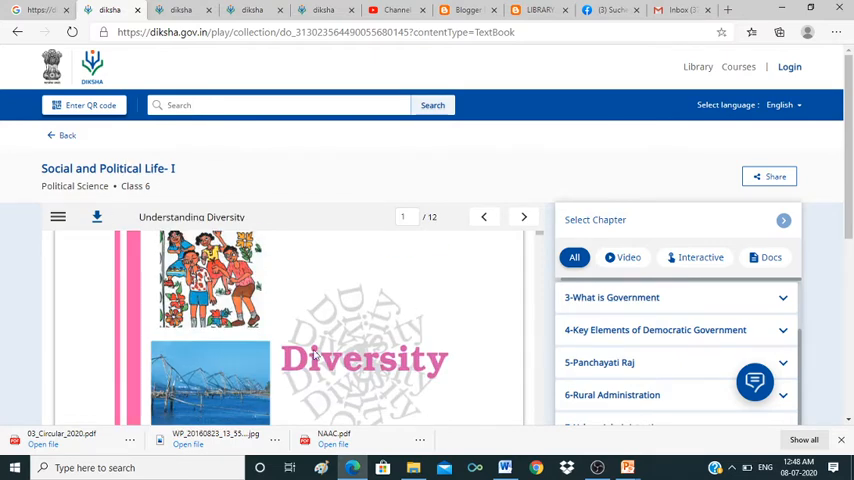
scroll("down", 3)
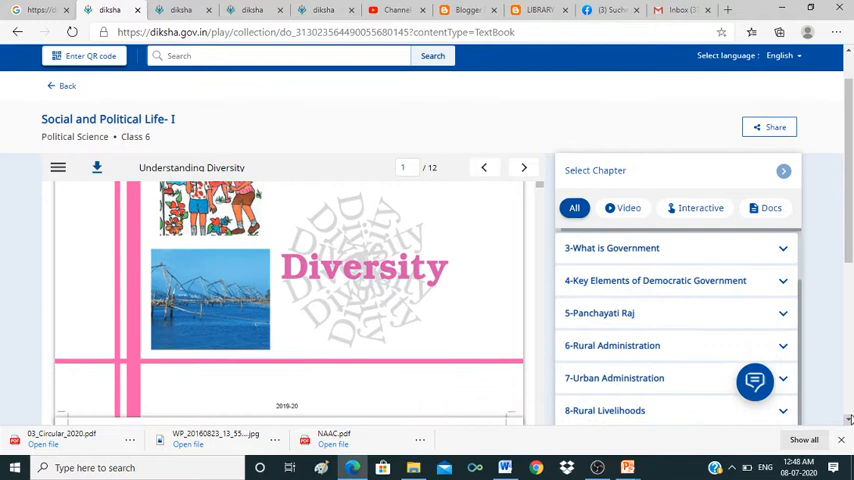
scroll("down", 3)
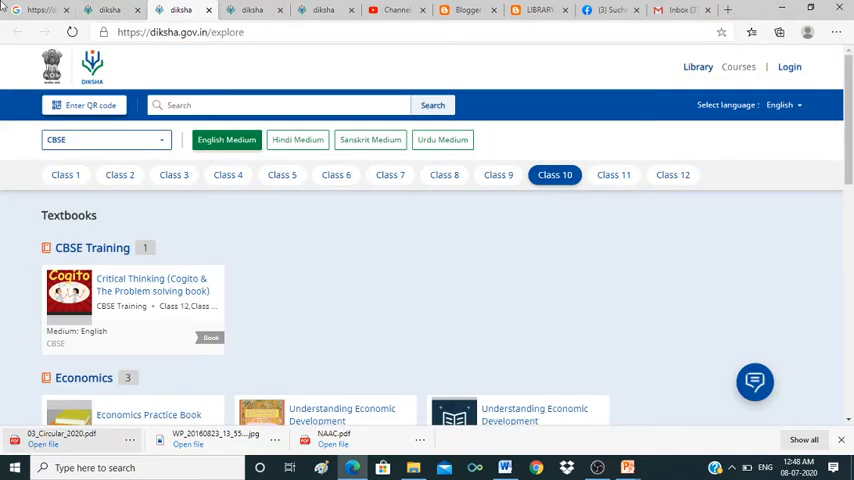
scroll("down", 3)
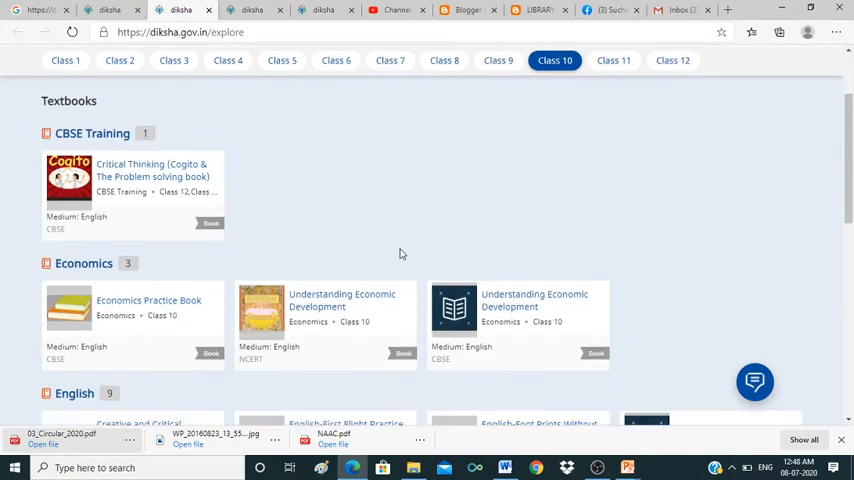
scroll("down", 3)
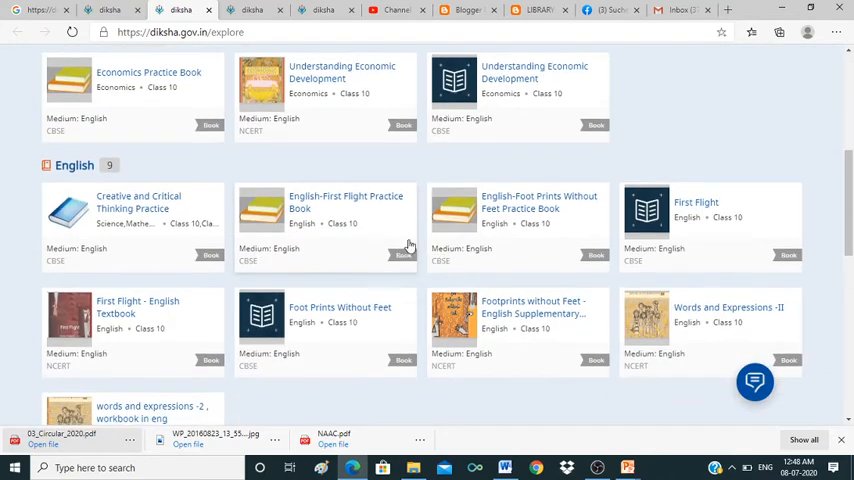
scroll("down", 3)
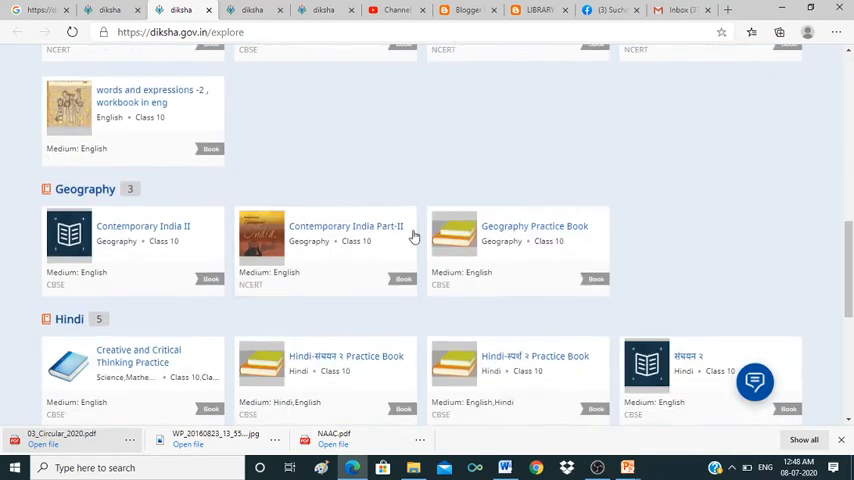
scroll("down", 3)
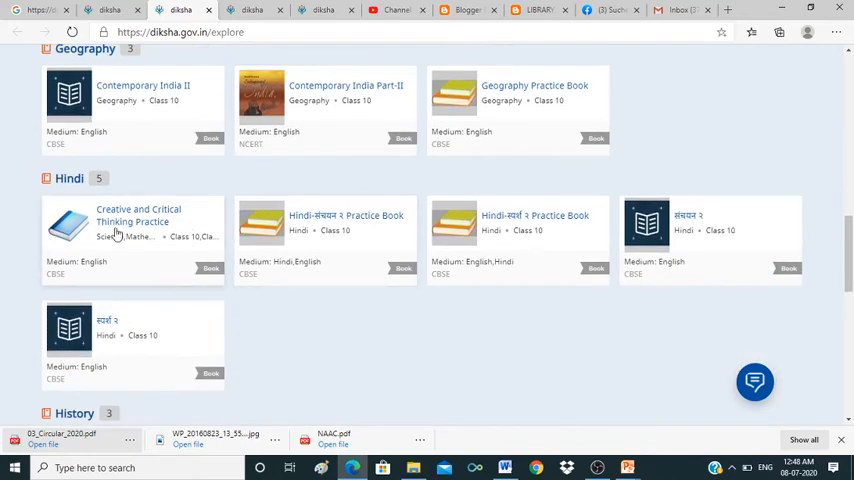
mouse_move(358, 228)
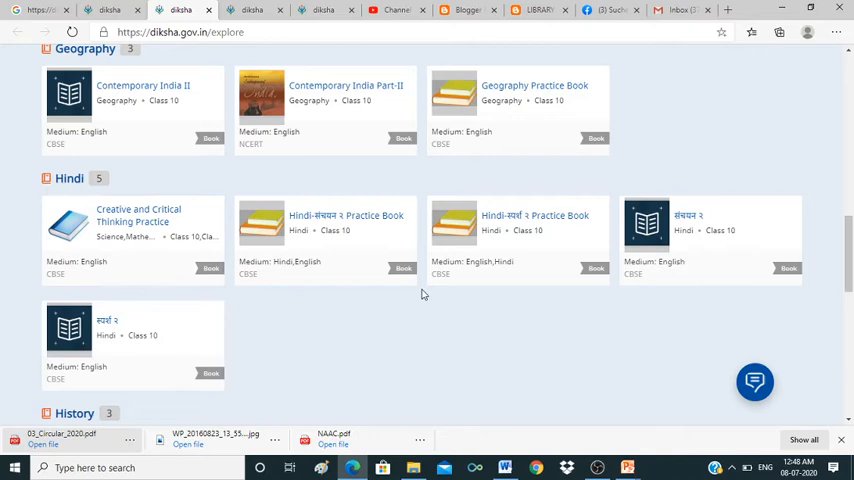
mouse_move(337, 245)
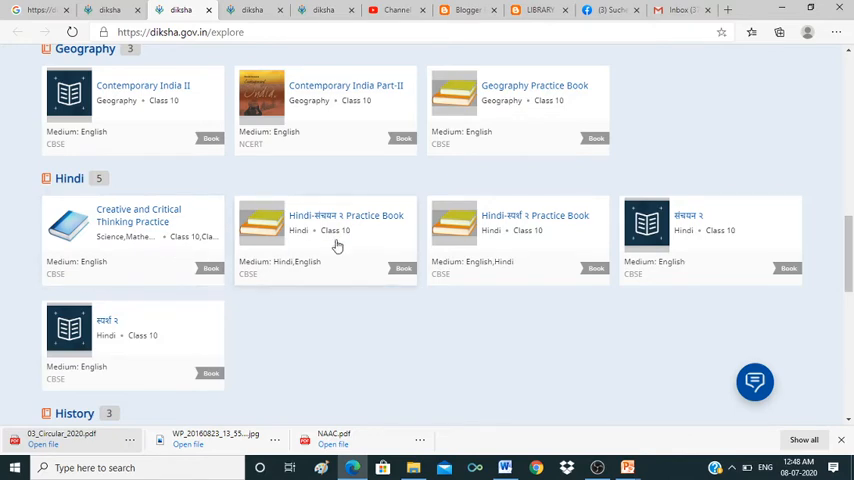
scroll("up", 3)
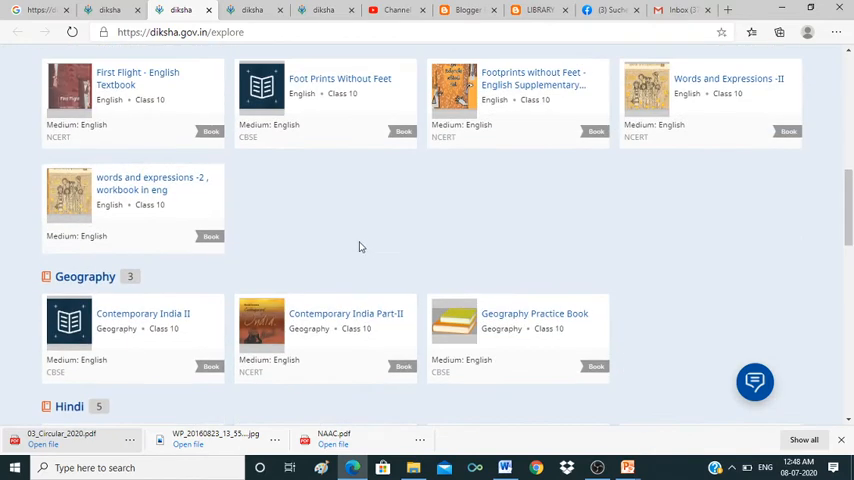
mouse_move(172, 182)
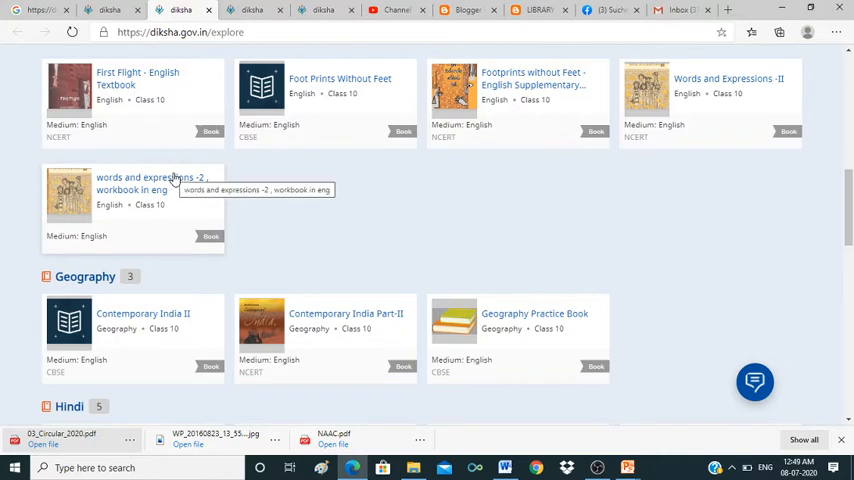
mouse_move(311, 256)
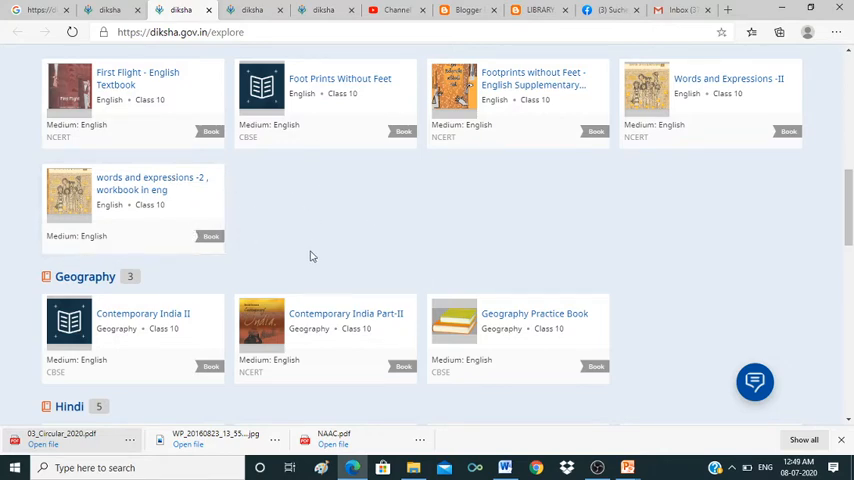
mouse_move(240, 170)
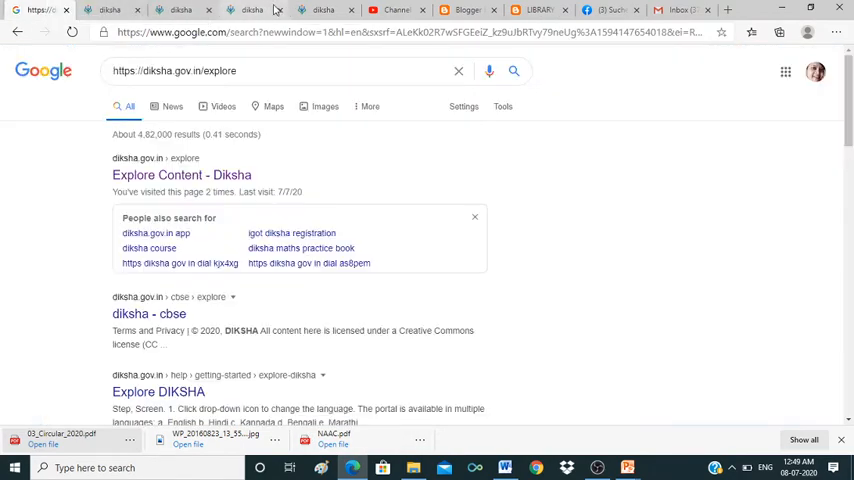
Step: Review DIKSHA explore, the Blogger publish confirmation, the published post, and the Facebook share
left_click(173, 175)
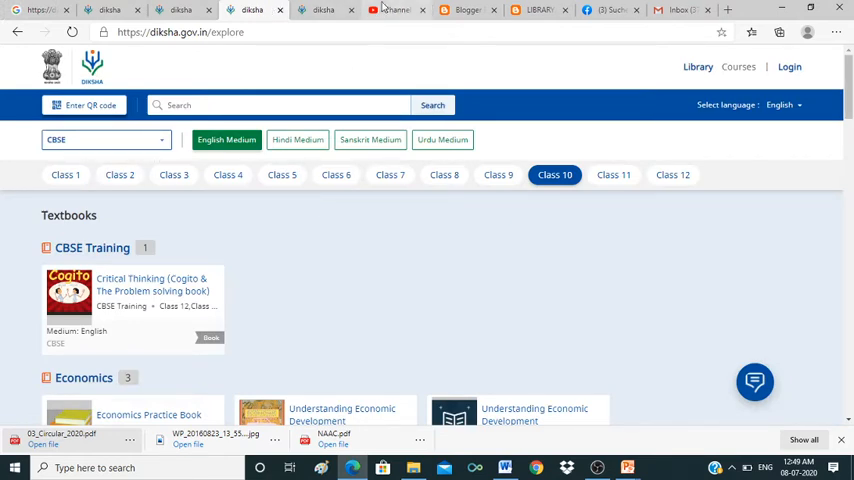
left_click(469, 10)
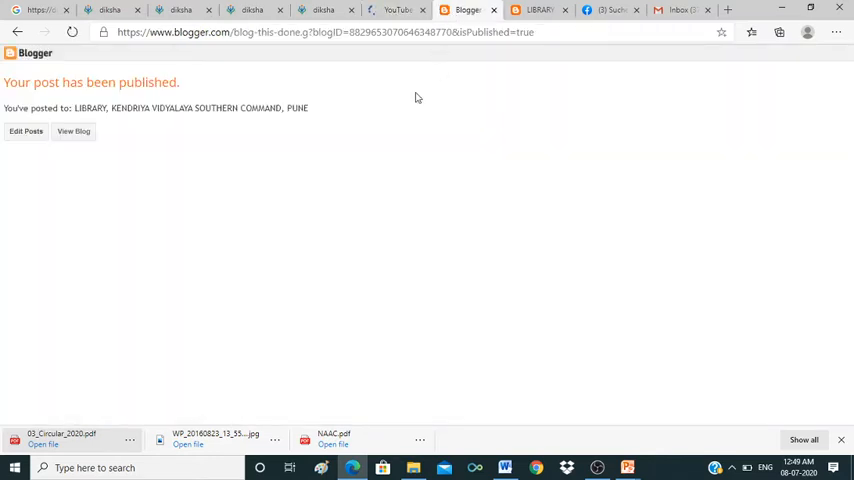
left_click(548, 10)
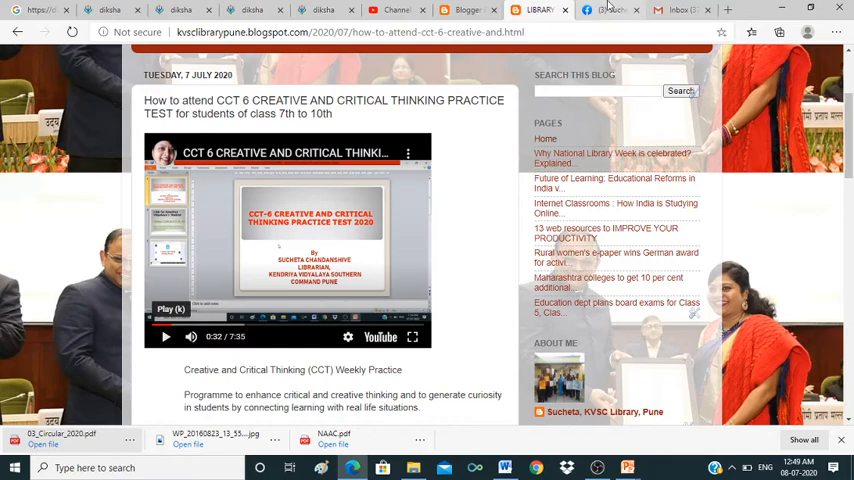
left_click(595, 12)
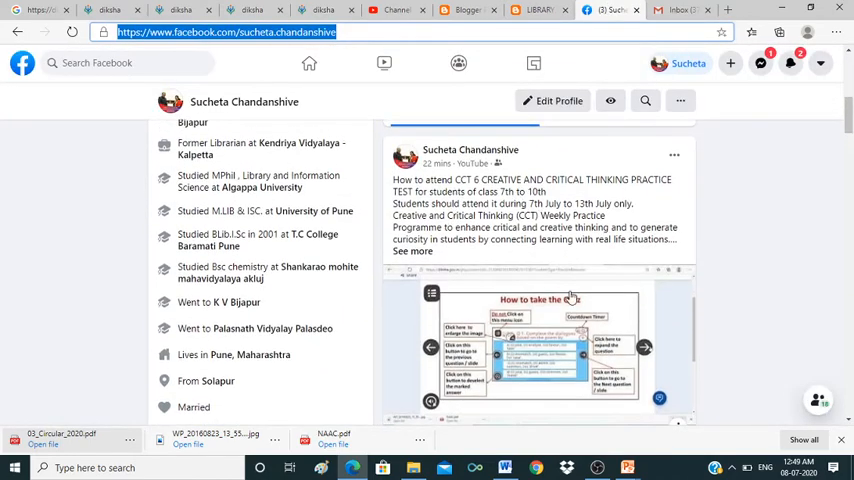
mouse_move(605, 203)
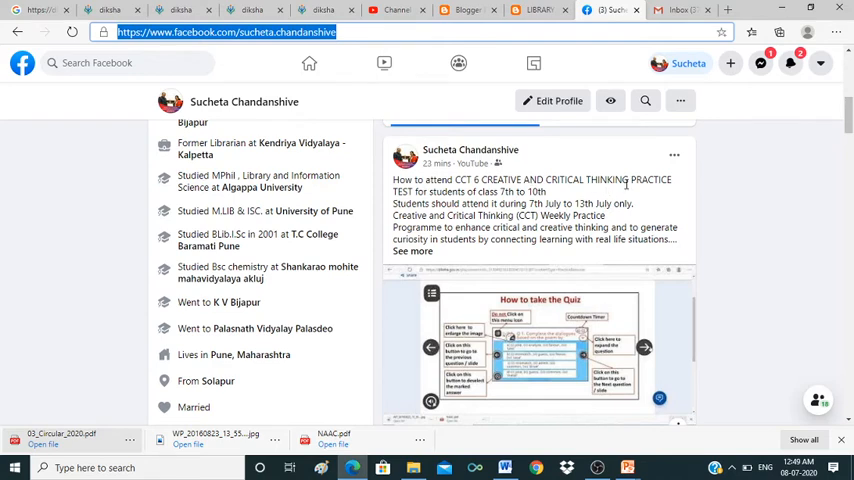
mouse_move(520, 343)
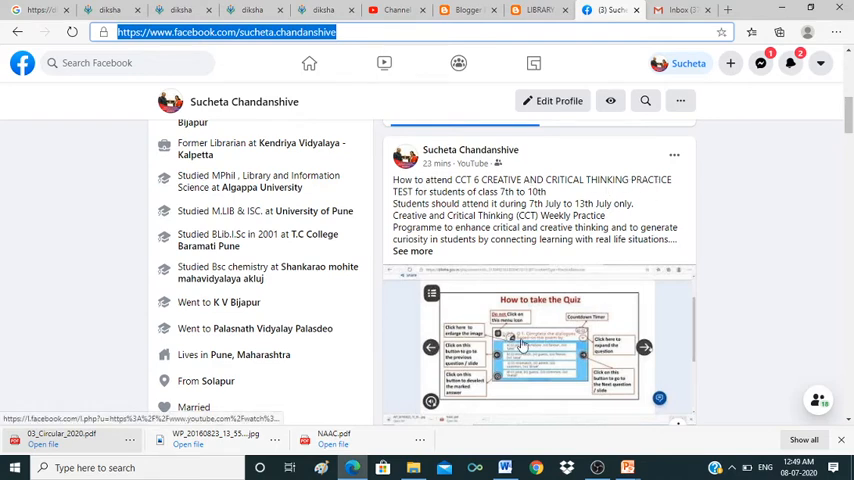
Step: Scroll the Facebook profile to view the shared CCT 6 practice test post
scroll("down", 3)
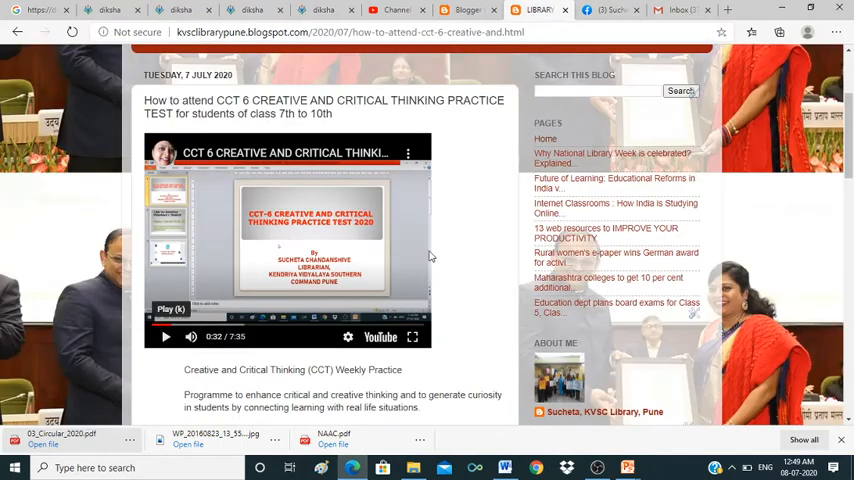
mouse_move(210, 330)
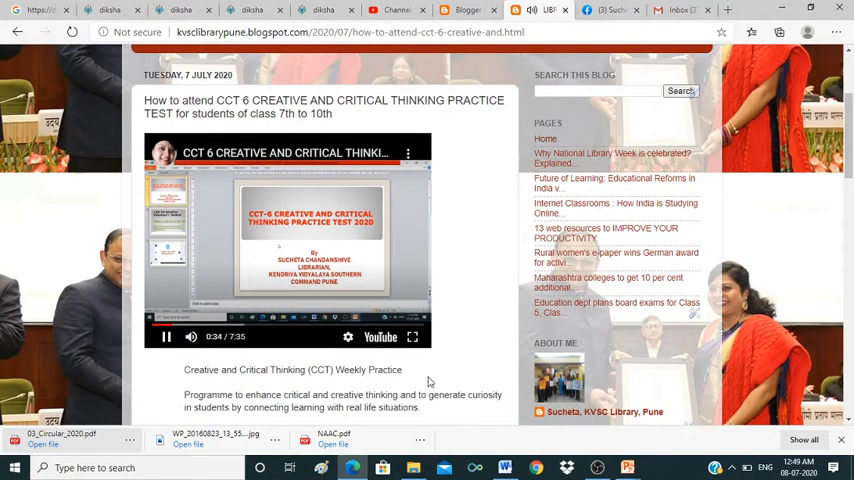
mouse_move(402, 262)
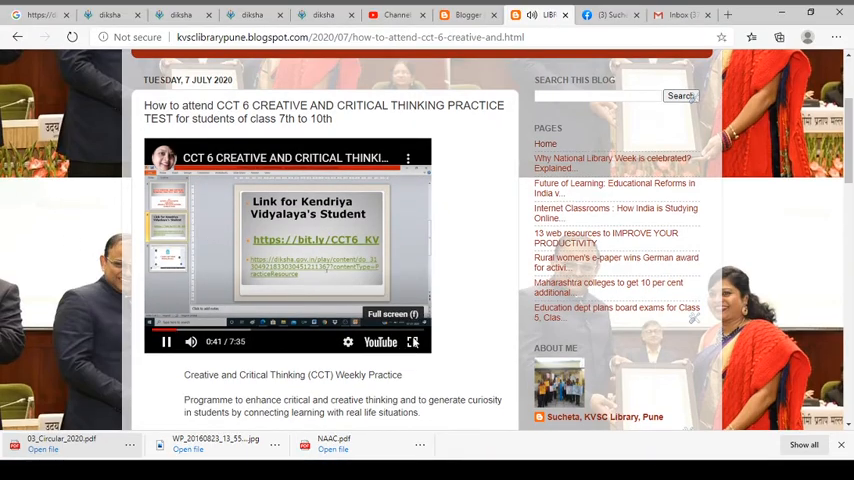
Step: Play the embedded CCT 6 practice test video full screen
left_click(413, 342)
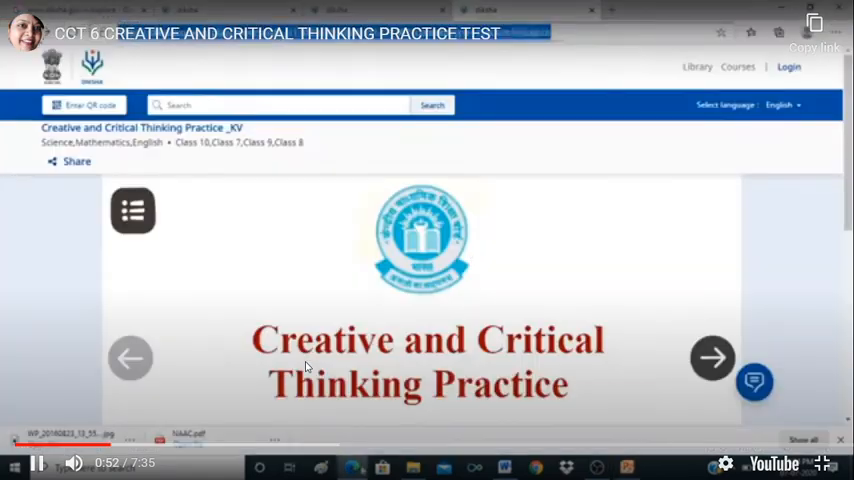
Step: Watch the video past the DIKSHA loading screen and title slide to About the CCT Practice
left_click(340, 31)
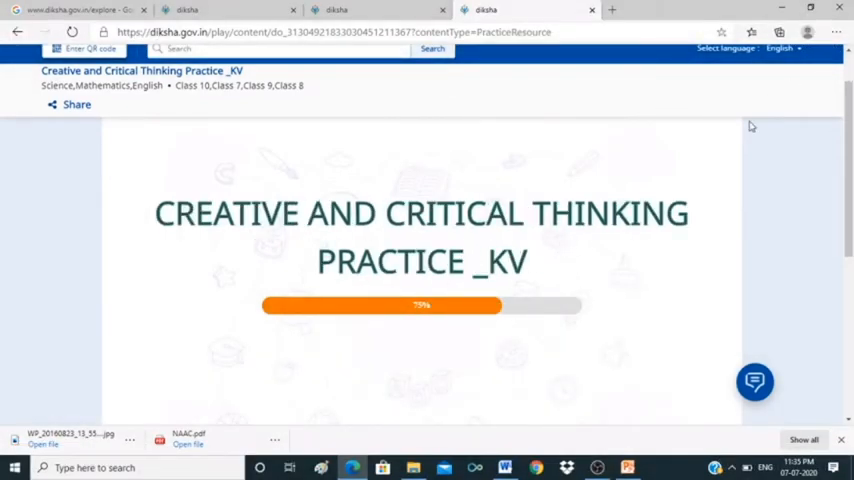
scroll("down", 3)
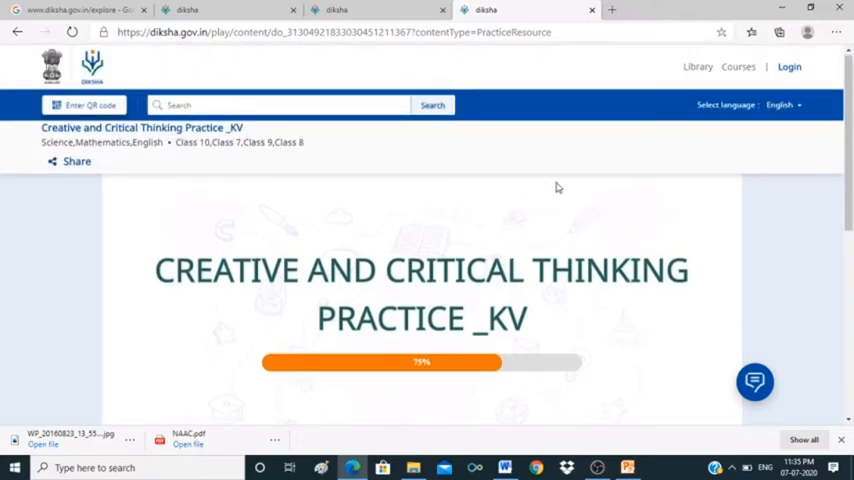
mouse_move(769, 321)
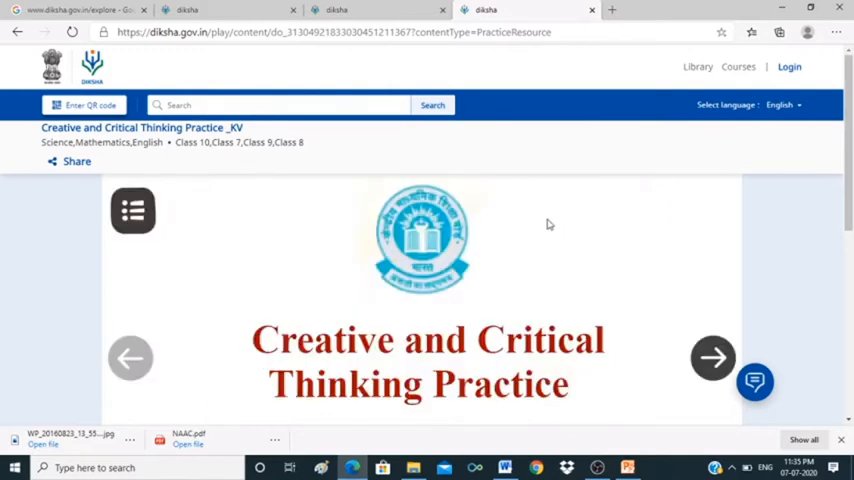
mouse_move(546, 164)
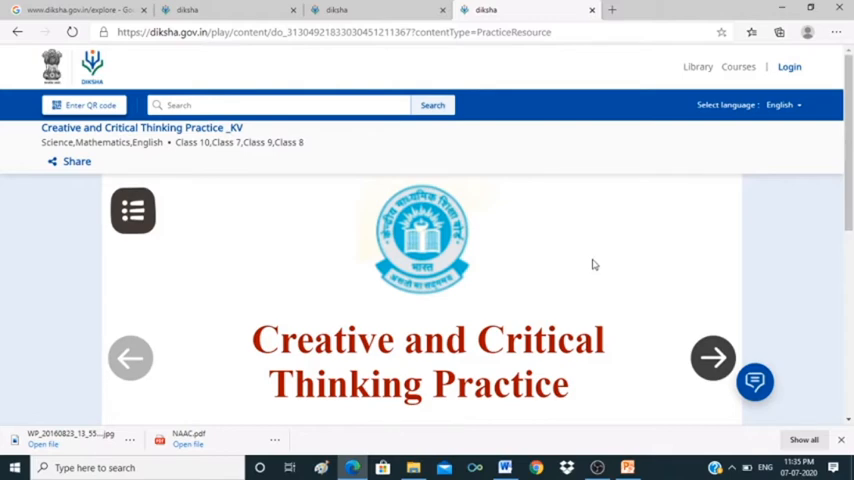
scroll("down", 3)
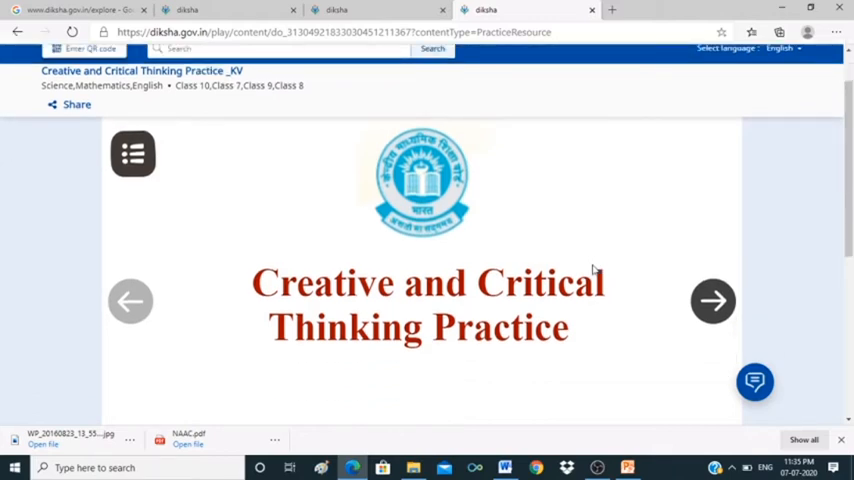
scroll("down", 3)
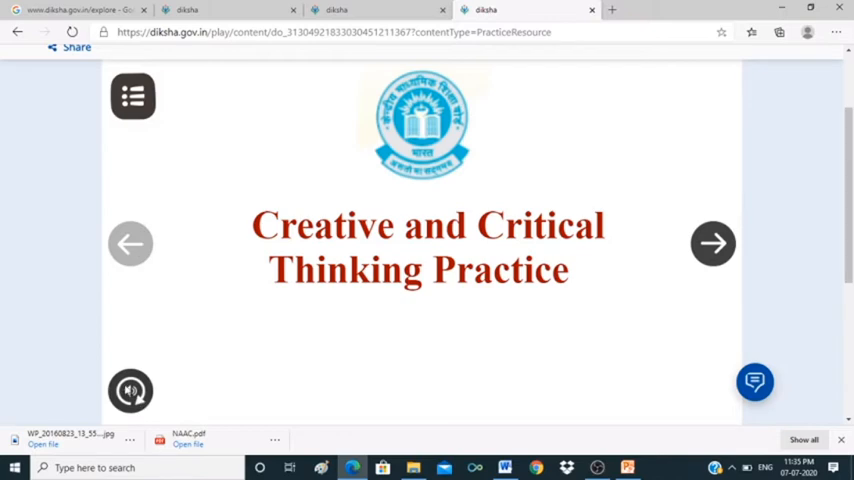
left_click(712, 243)
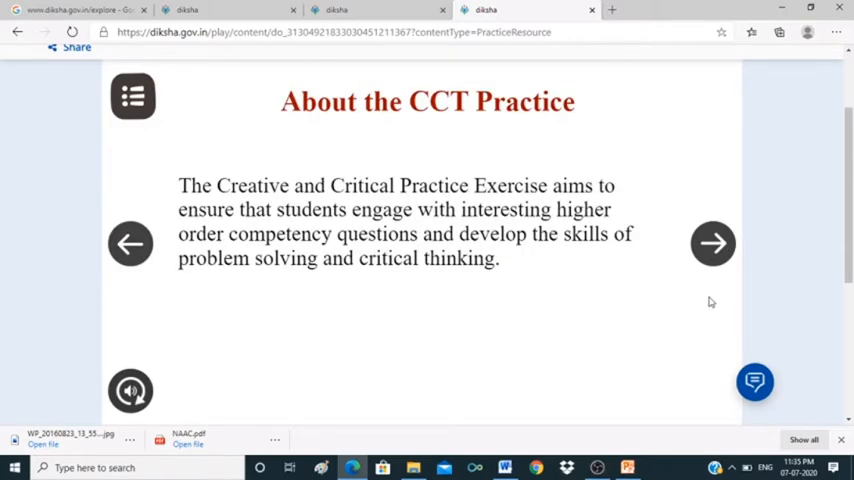
mouse_move(697, 294)
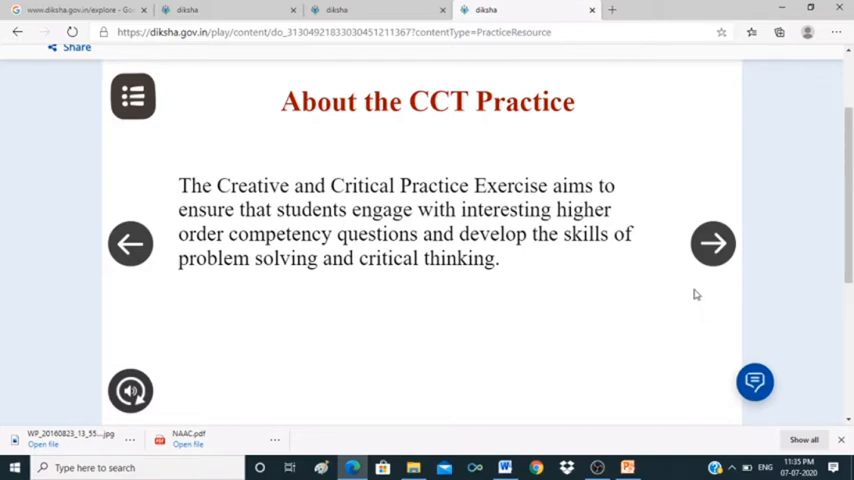
mouse_move(686, 290)
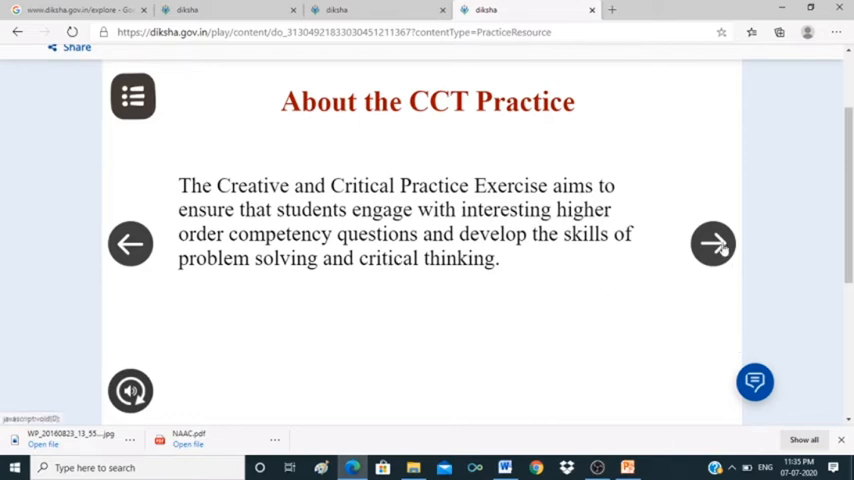
Step: Advance through Terms and Conditions 1/2 to page 2/2 on participant information
left_click(713, 243)
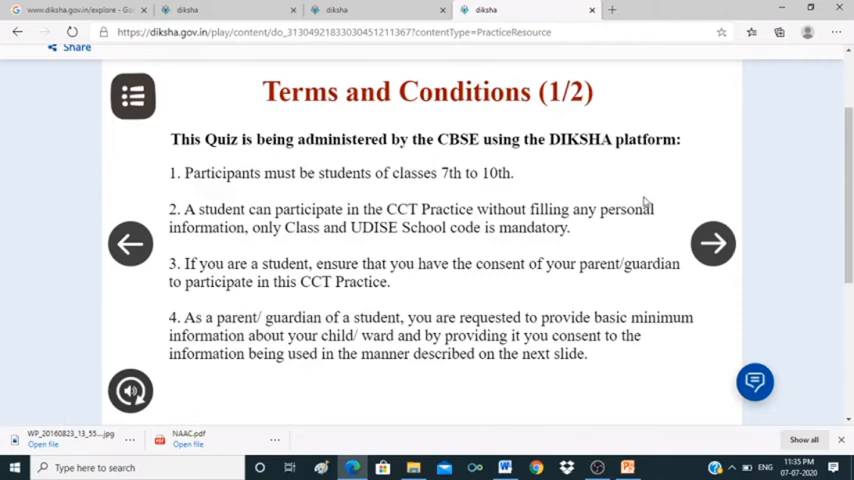
mouse_move(624, 191)
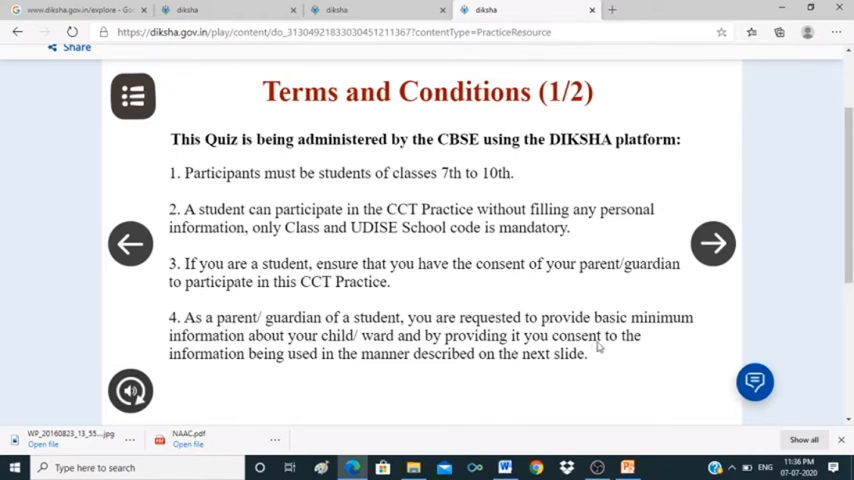
mouse_move(275, 365)
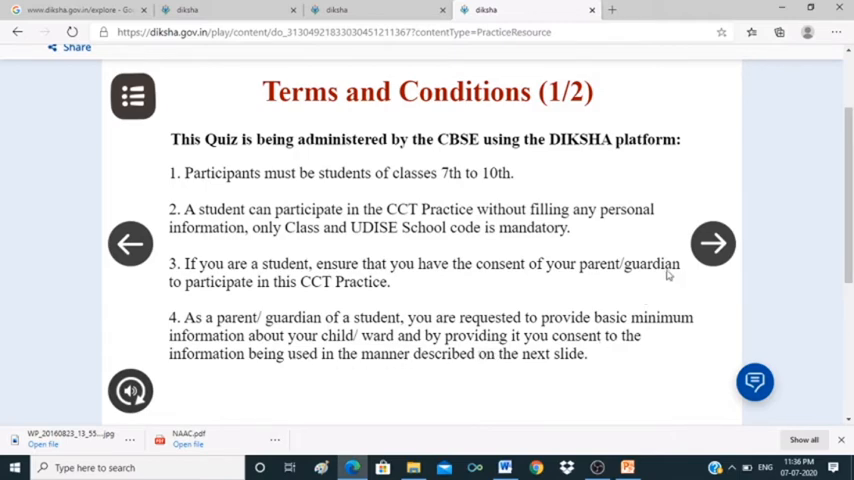
left_click(712, 243)
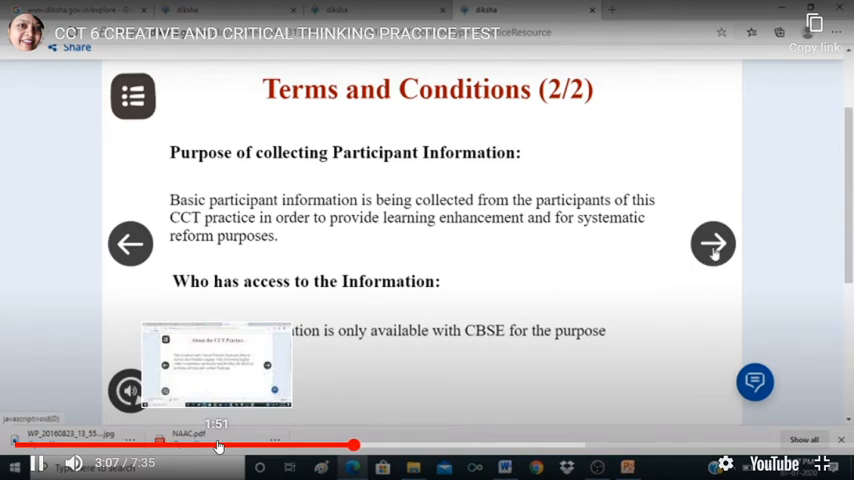
Step: Resume the CCT practice test video and let it reach the candidate instructions slide
left_click(712, 243)
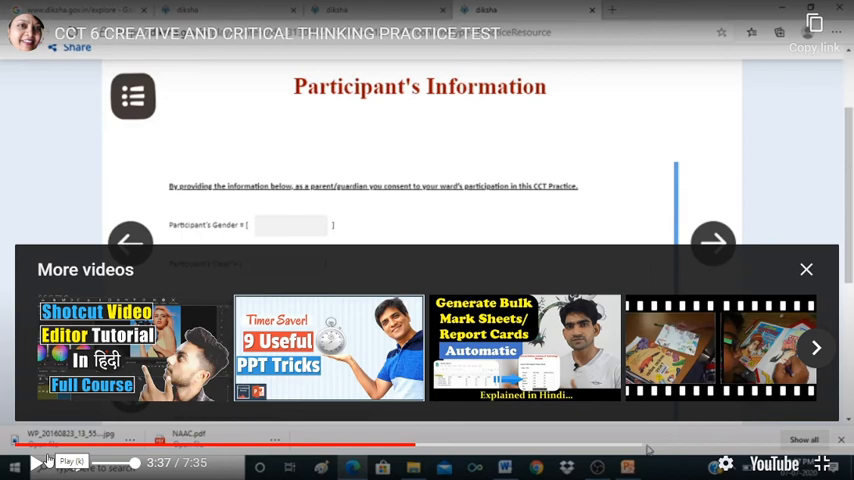
left_click(806, 269)
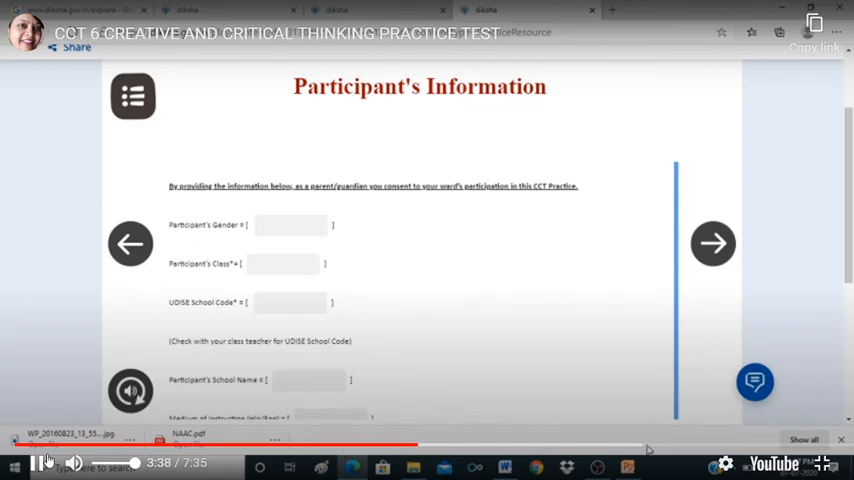
mouse_move(72, 464)
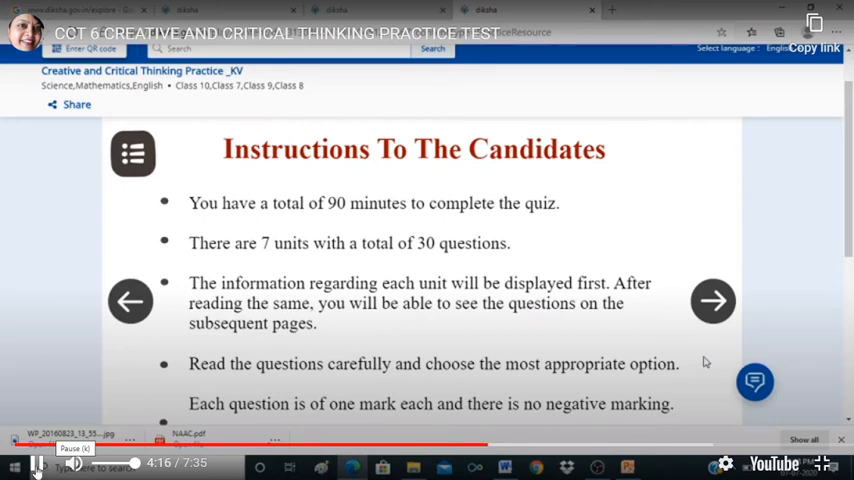
Step: Watch the video through the How to take the Quiz slides to the 'quiz will begin' slide
scroll("down", 3)
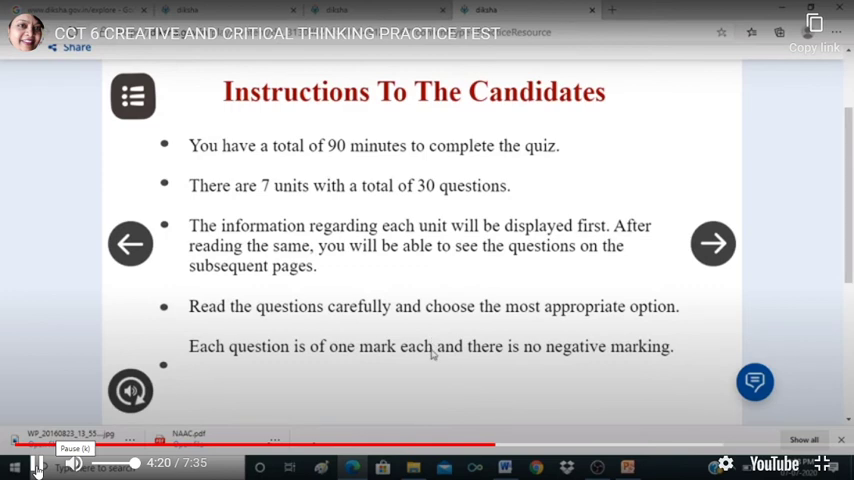
mouse_move(505, 363)
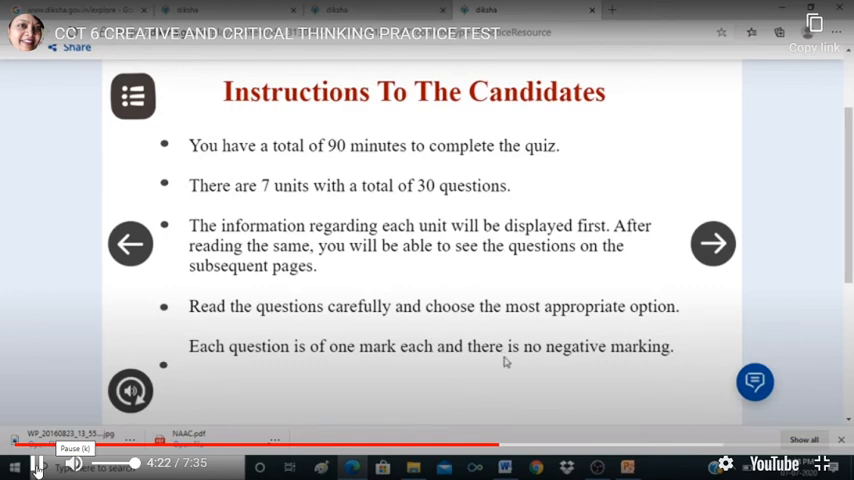
left_click(712, 243)
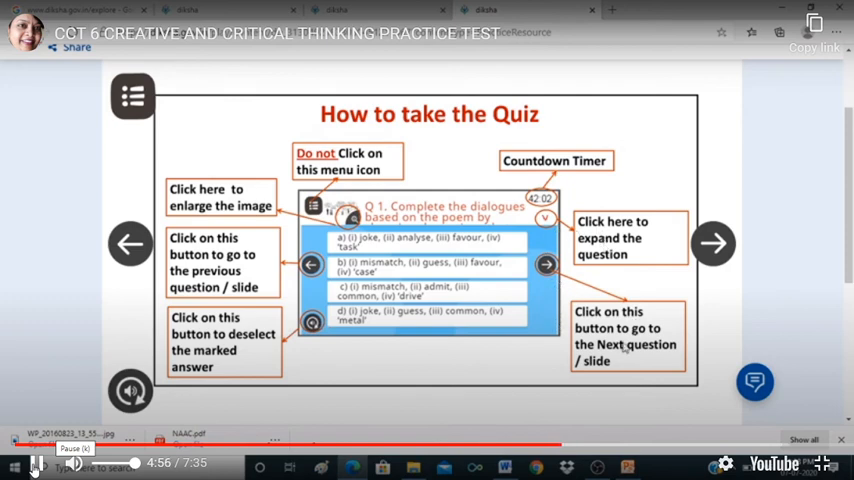
left_click(713, 243)
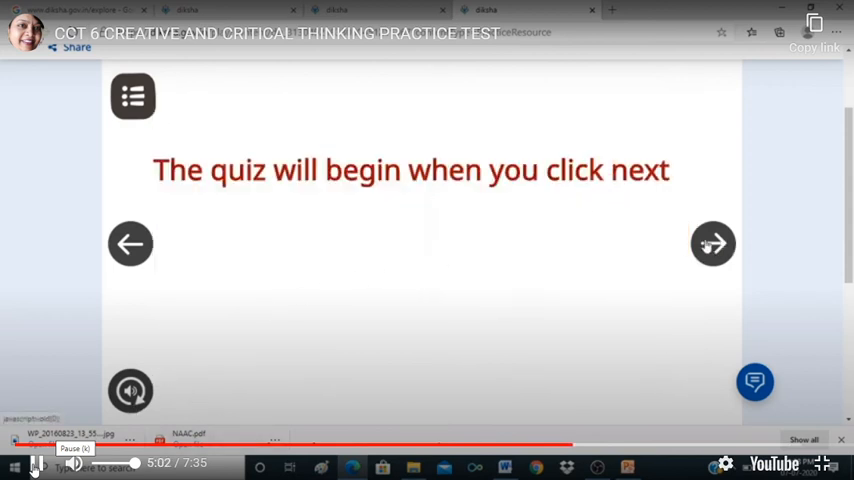
Step: Pause the video on the Unit 1: Pen Drive slide and dismiss the suggested videos panel
left_click(712, 243)
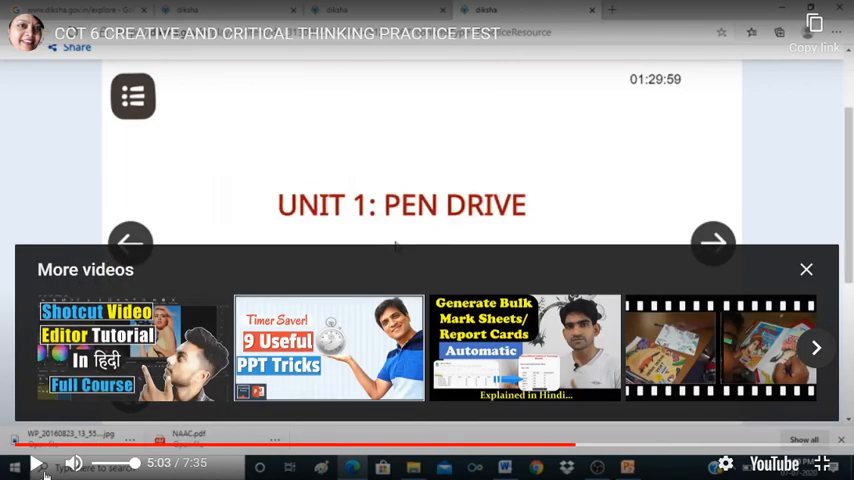
left_click(806, 269)
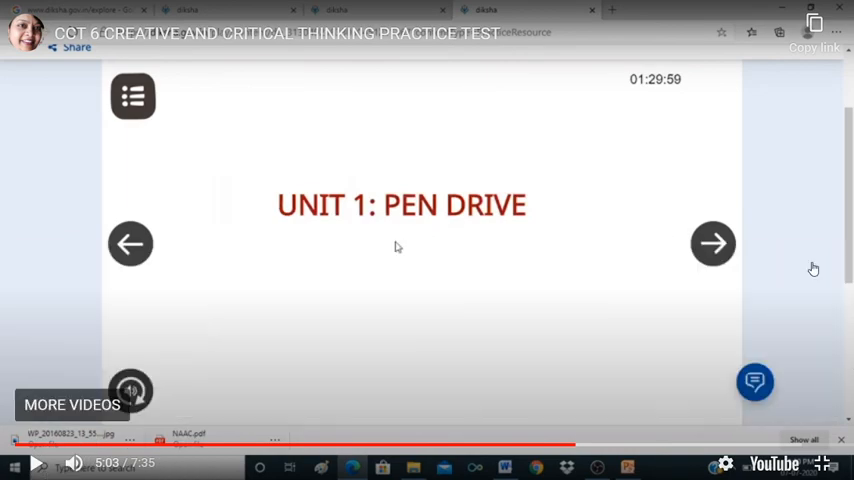
mouse_move(551, 232)
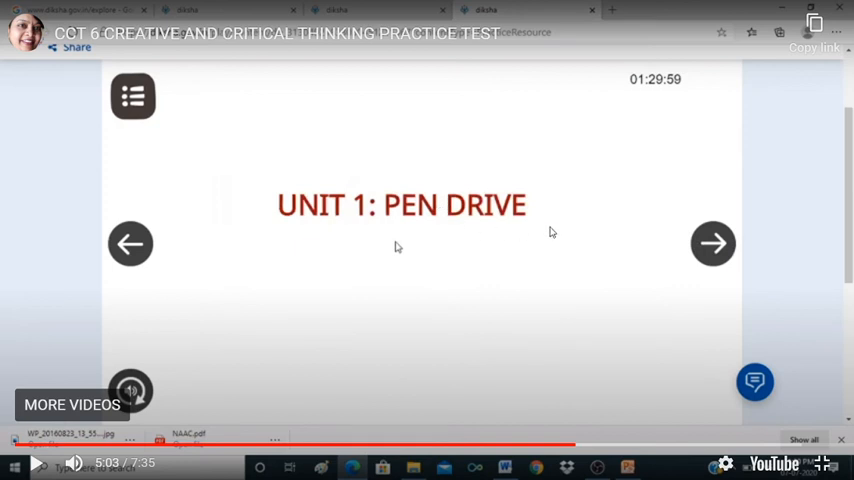
mouse_move(546, 290)
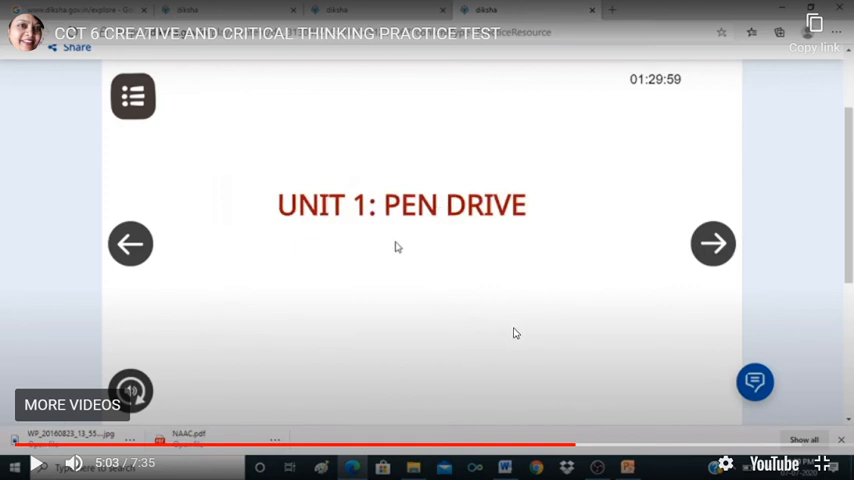
mouse_move(509, 325)
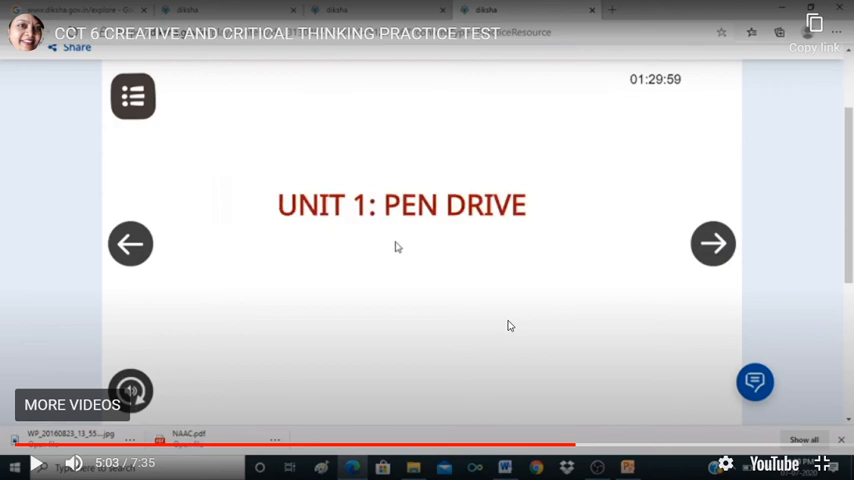
mouse_move(644, 188)
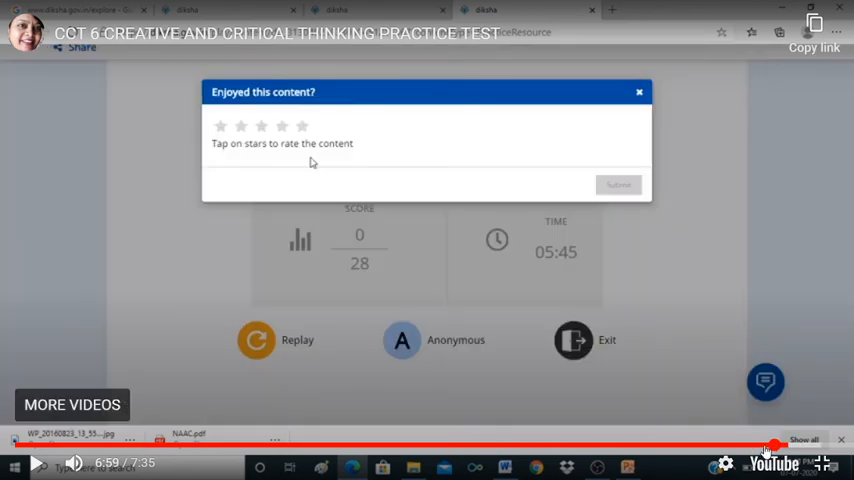
Step: Step the video back to 6:57 on the quiz result screen
left_click(261, 126)
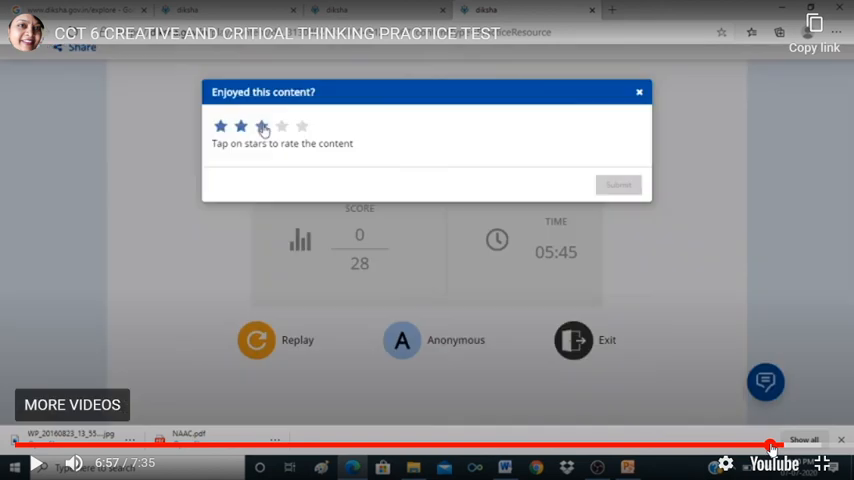
mouse_move(454, 420)
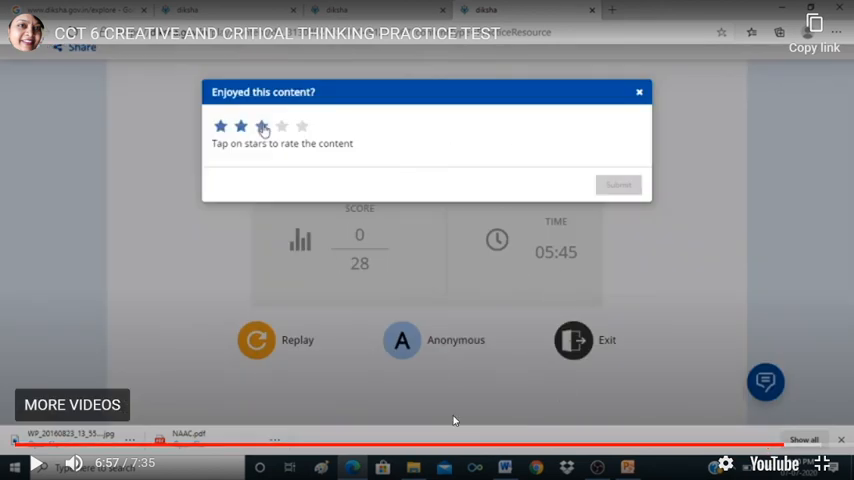
mouse_move(377, 253)
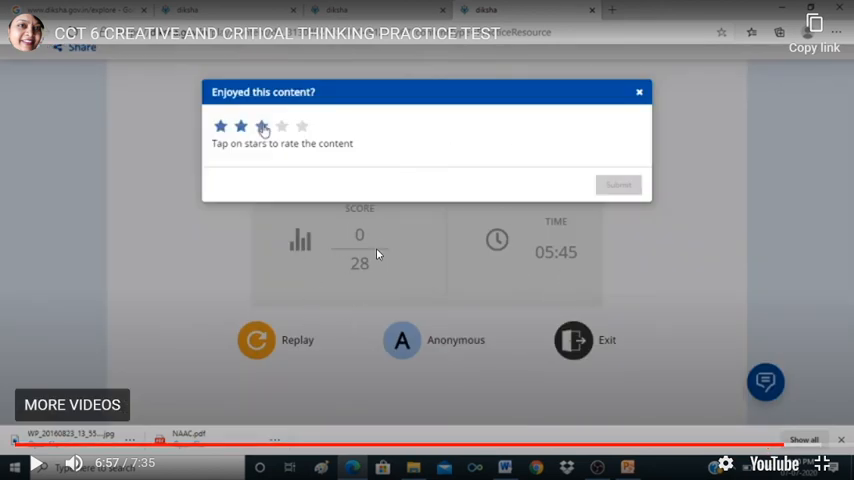
mouse_move(356, 152)
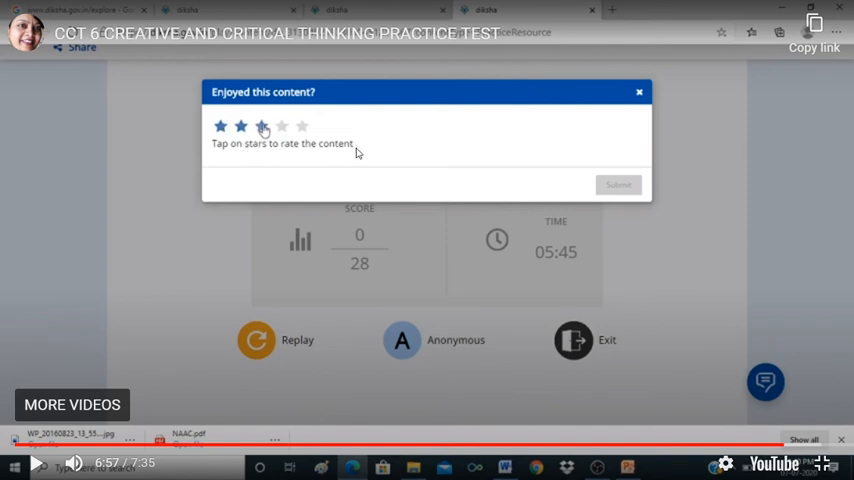
mouse_move(525, 414)
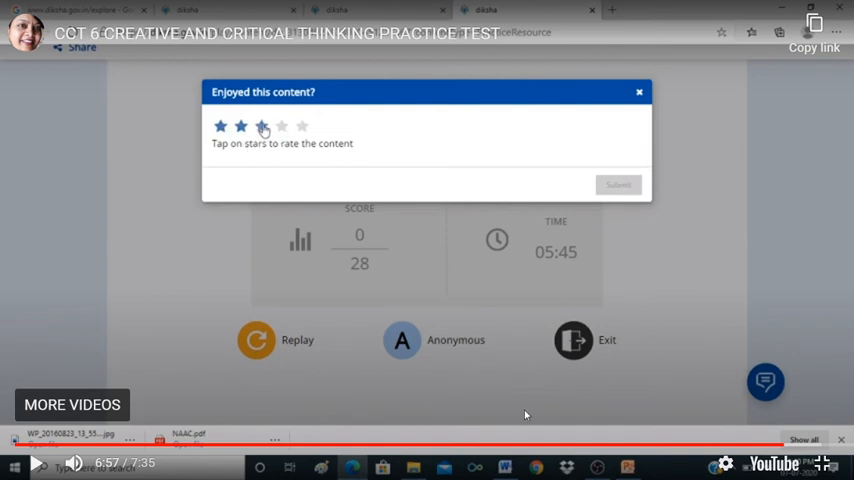
mouse_move(470, 365)
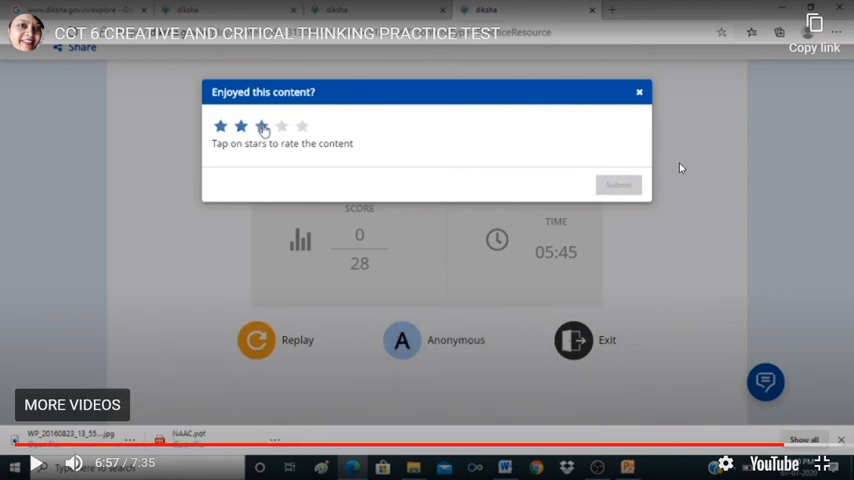
mouse_move(811, 347)
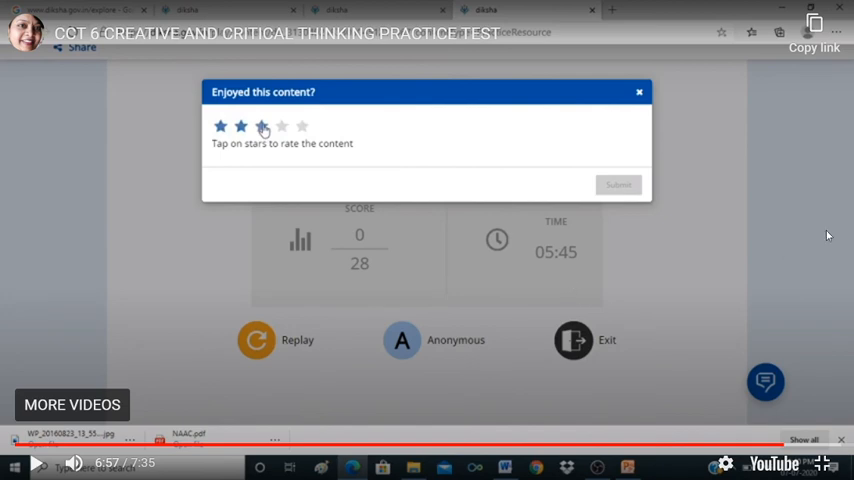
mouse_move(632, 213)
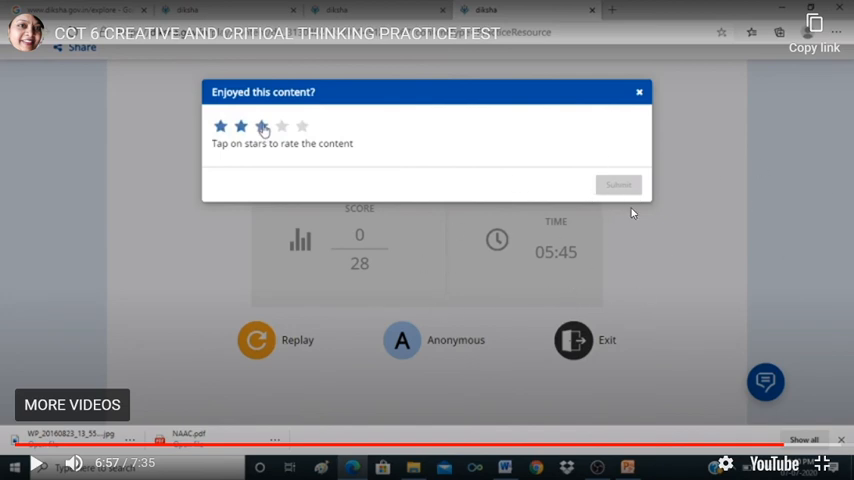
mouse_move(449, 236)
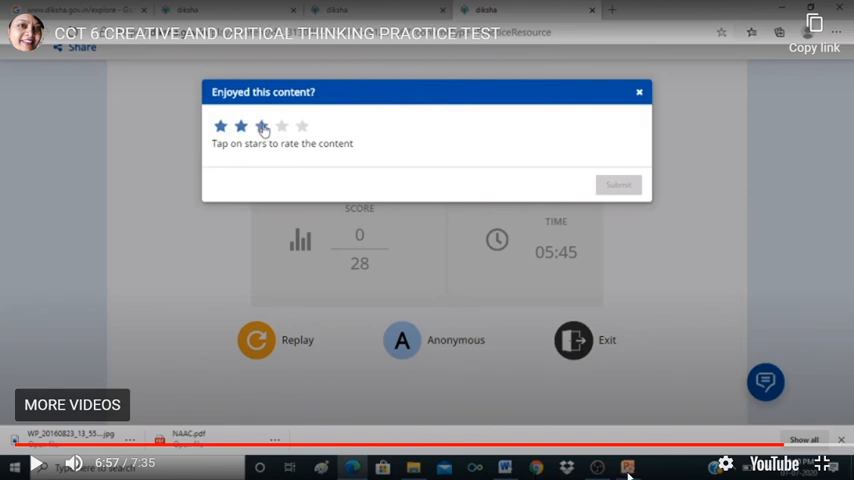
mouse_move(586, 322)
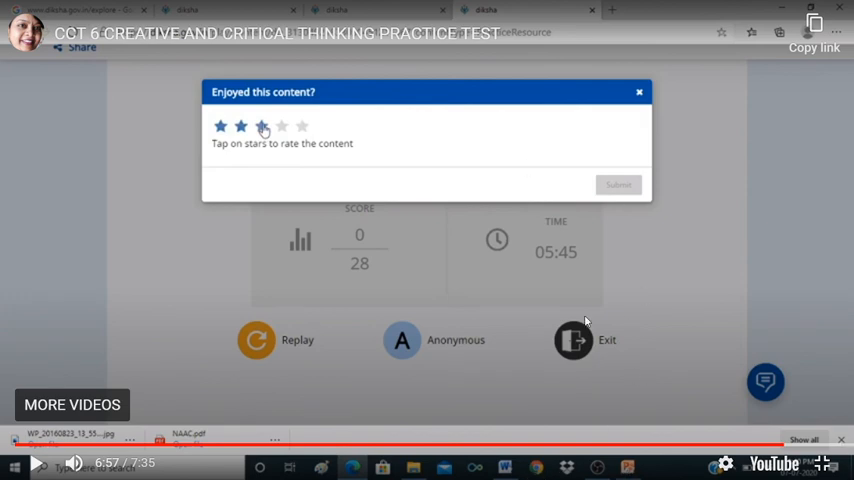
mouse_move(711, 238)
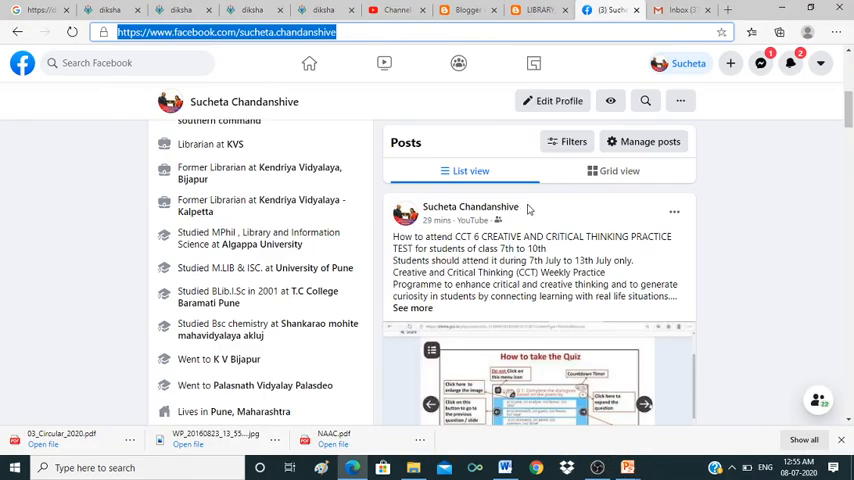
Step: Return to the Blogger post showing the embedded CCT 6 video paused at 6:57
scroll("down", 3)
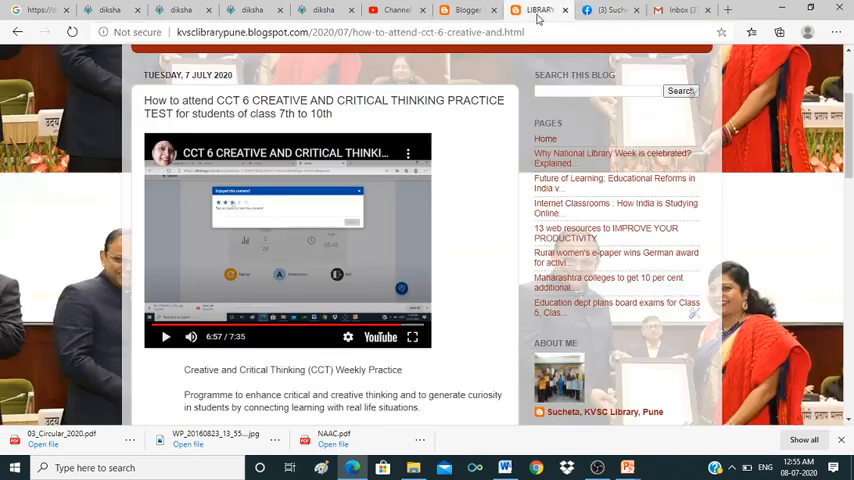
mouse_move(414, 336)
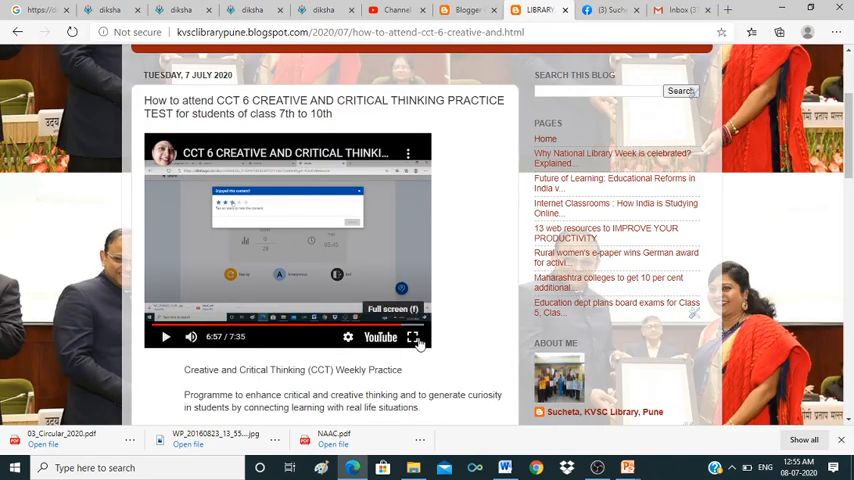
left_click(418, 336)
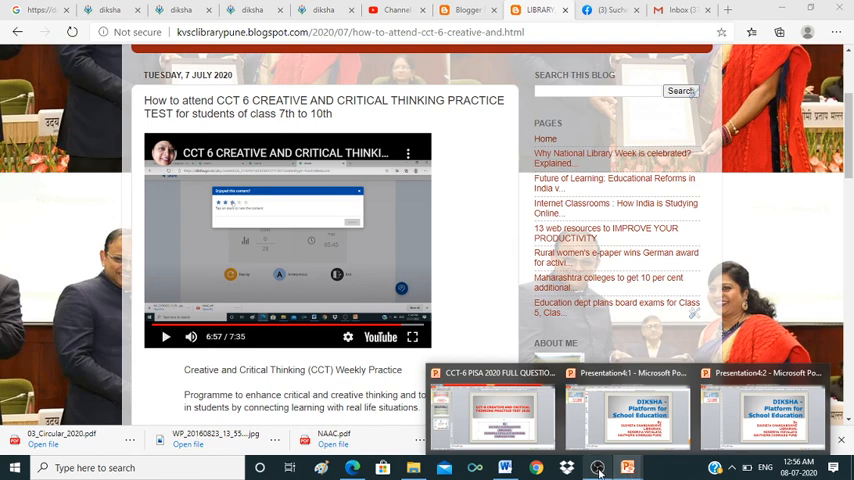
Step: Bring up the 'DIKSHA - Platform for School Education' title slide presentation
left_click(781, 410)
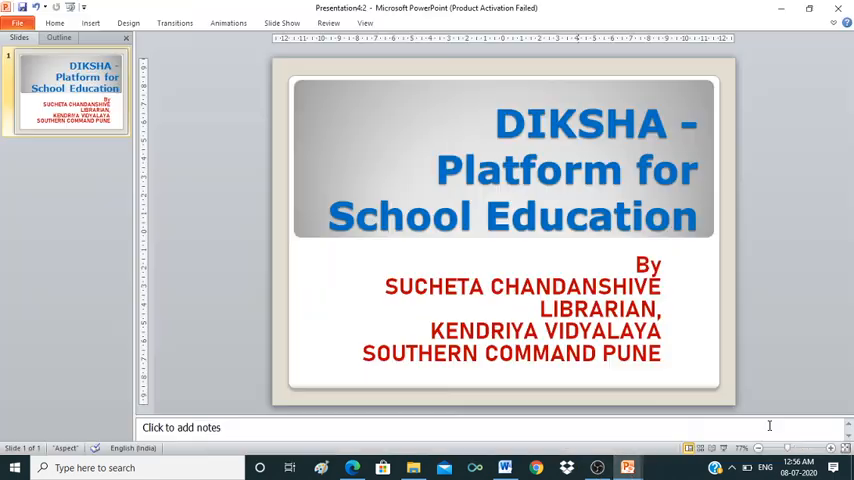
mouse_move(542, 245)
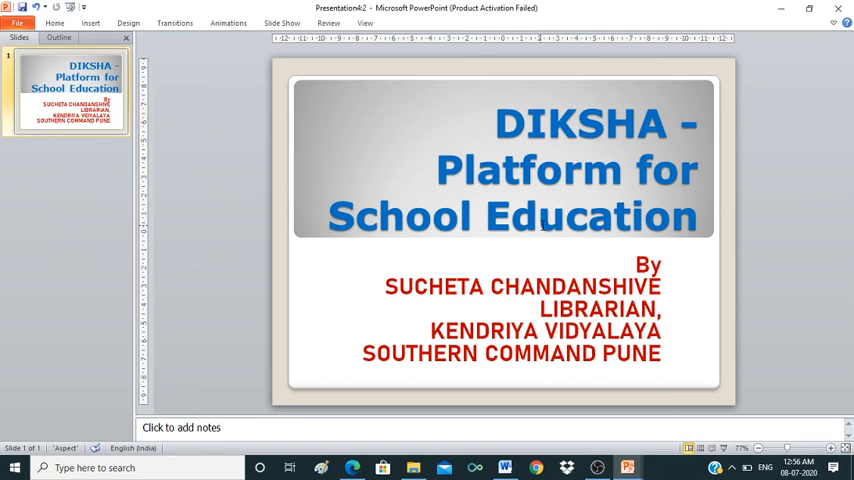
mouse_move(536, 226)
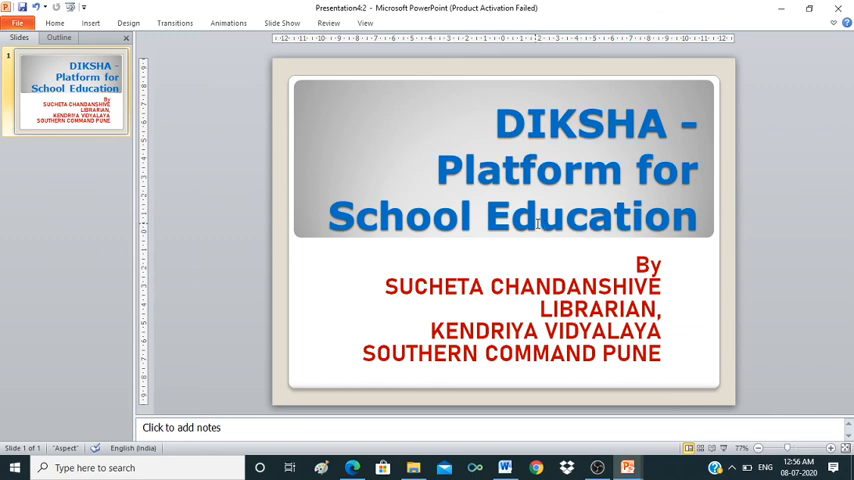